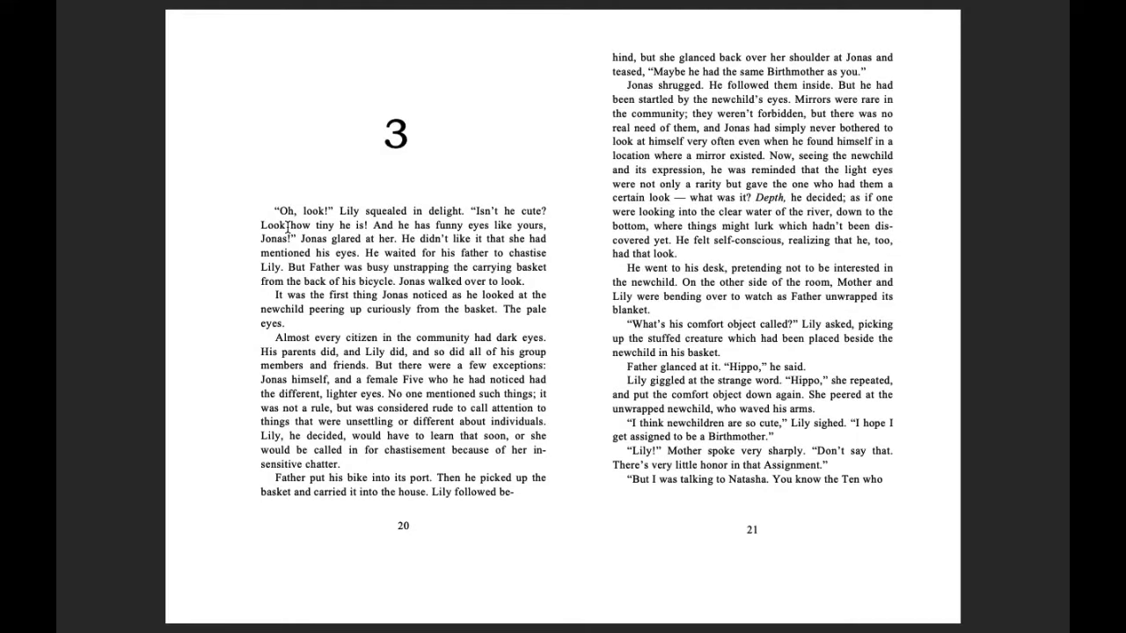
mouse_move(353, 211)
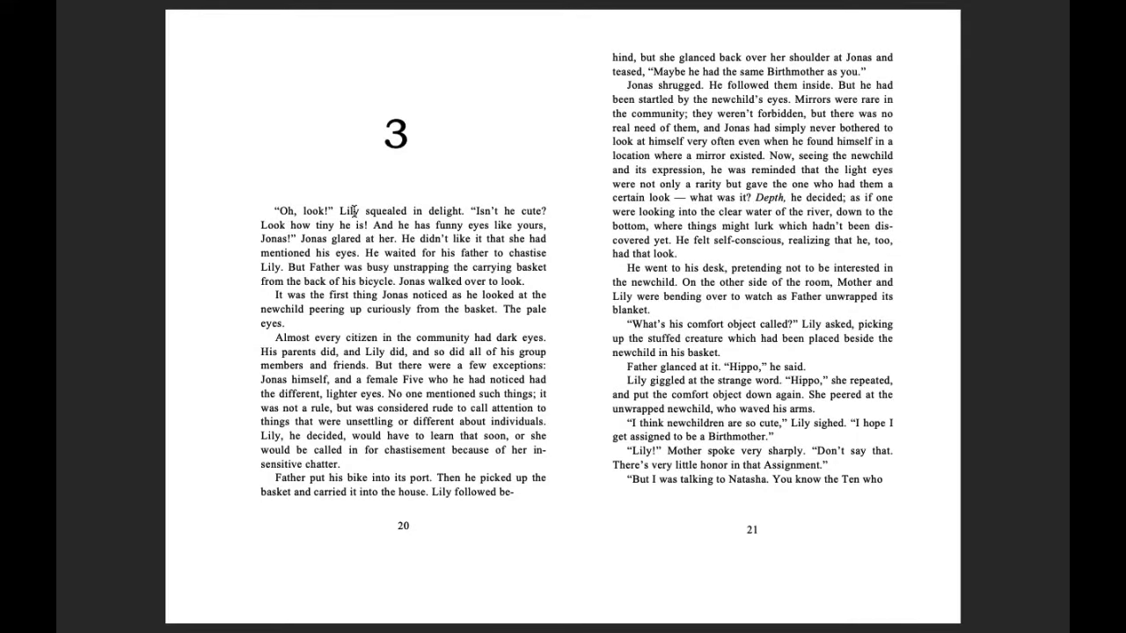
mouse_move(489, 220)
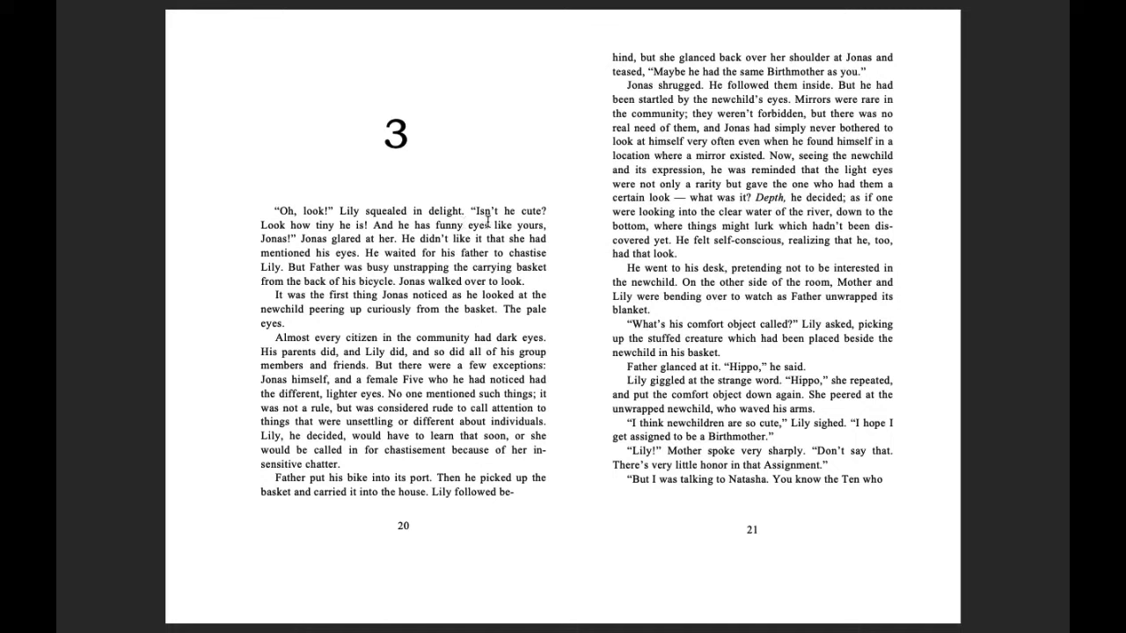
mouse_move(334, 243)
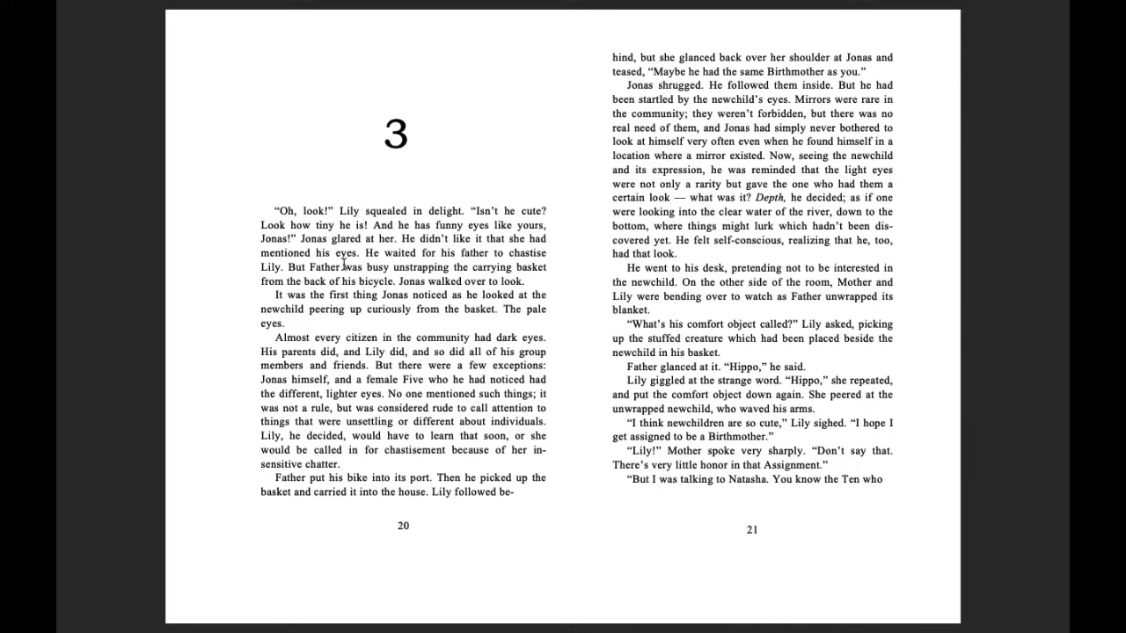
mouse_move(471, 264)
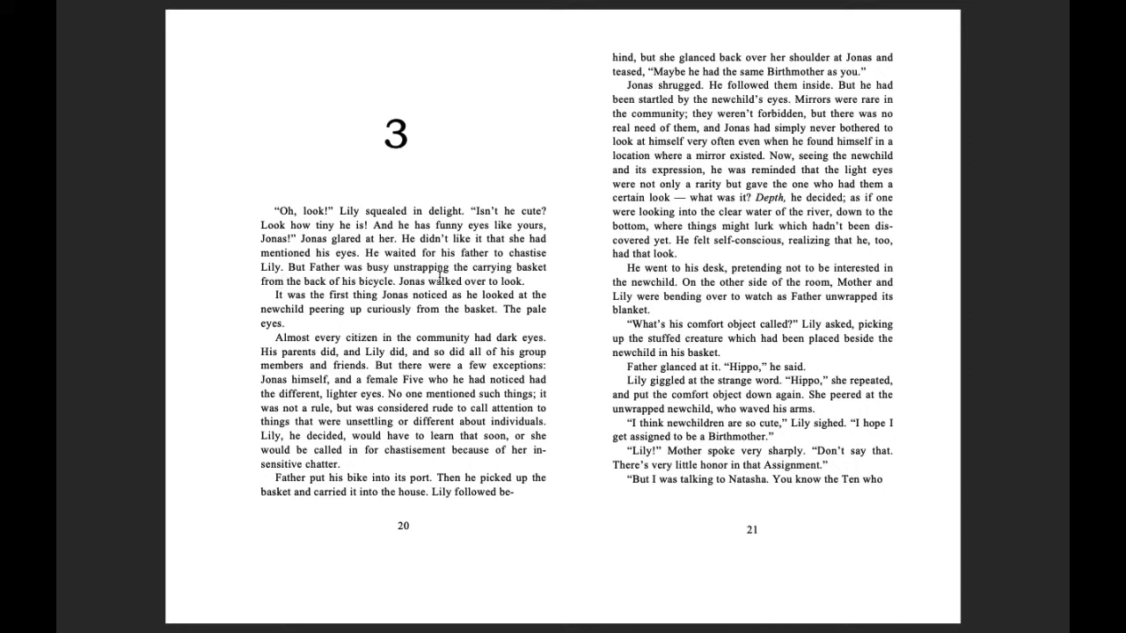
mouse_move(341, 292)
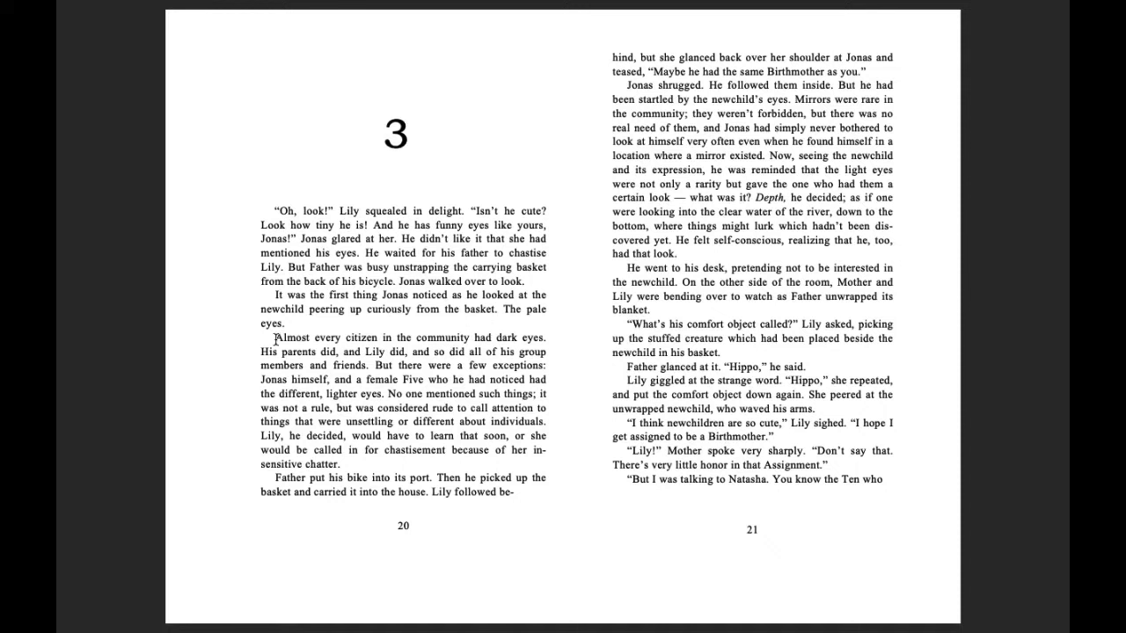
mouse_move(384, 349)
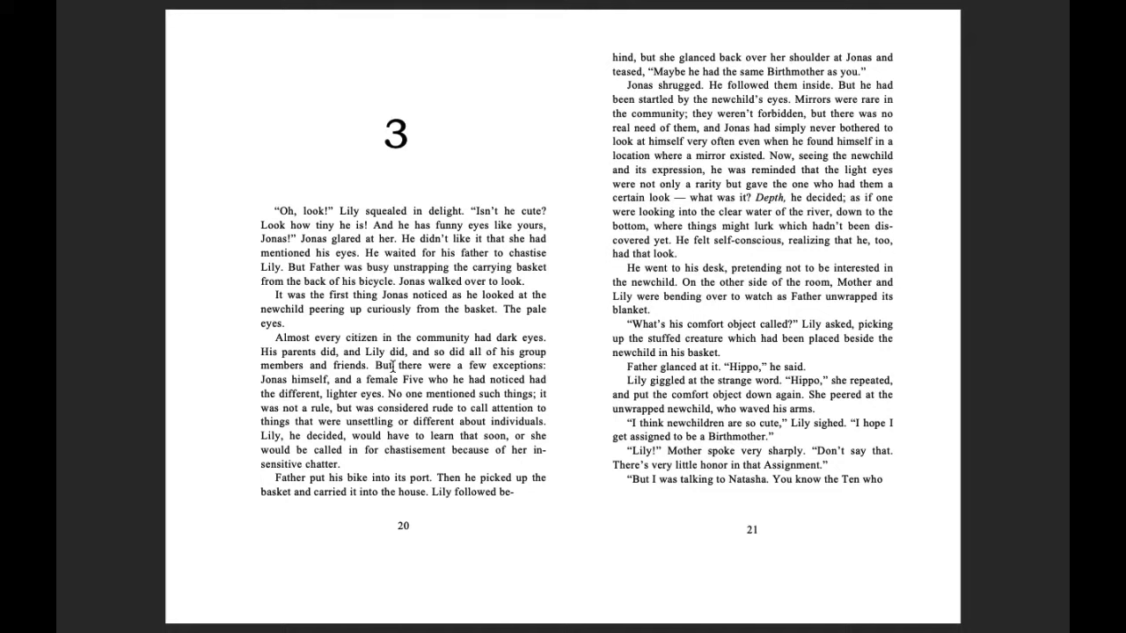
mouse_move(327, 380)
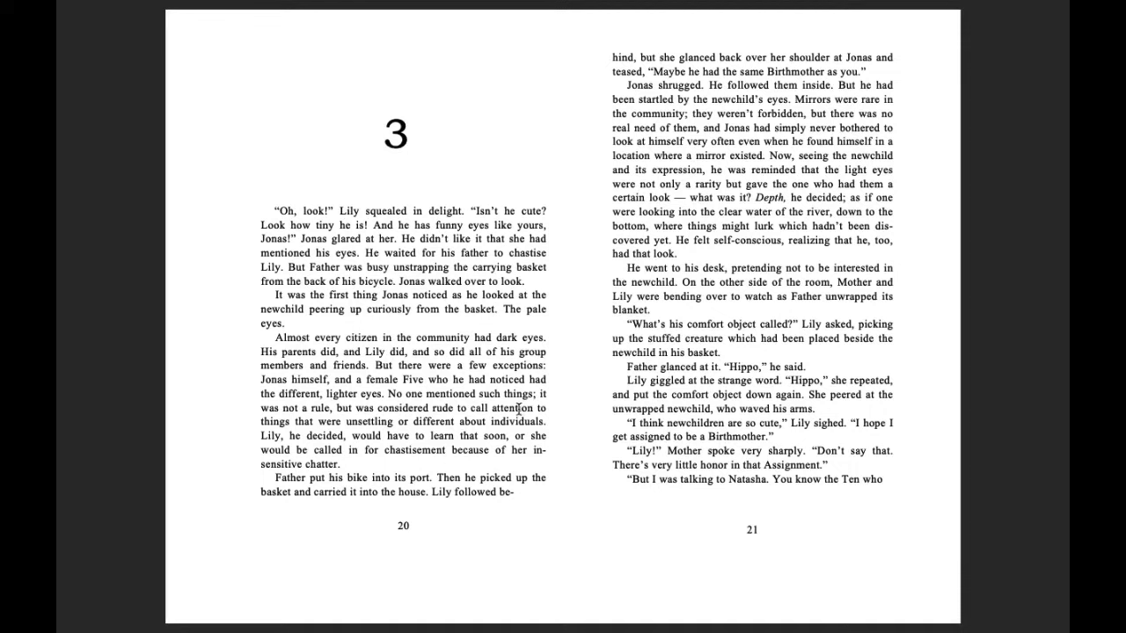
mouse_move(320, 420)
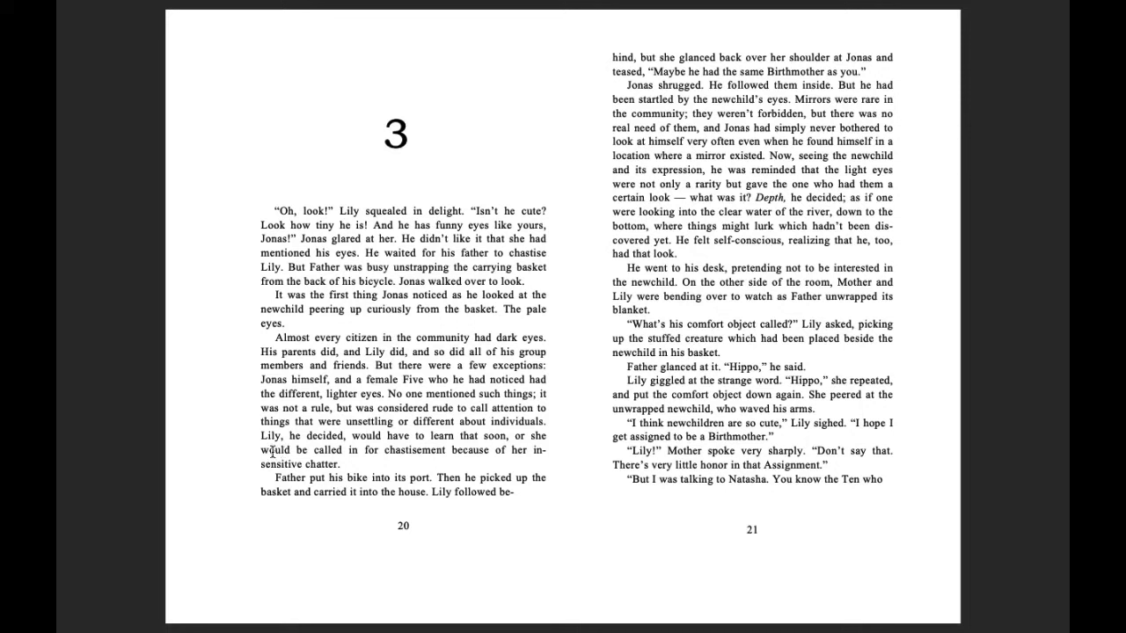
mouse_move(473, 447)
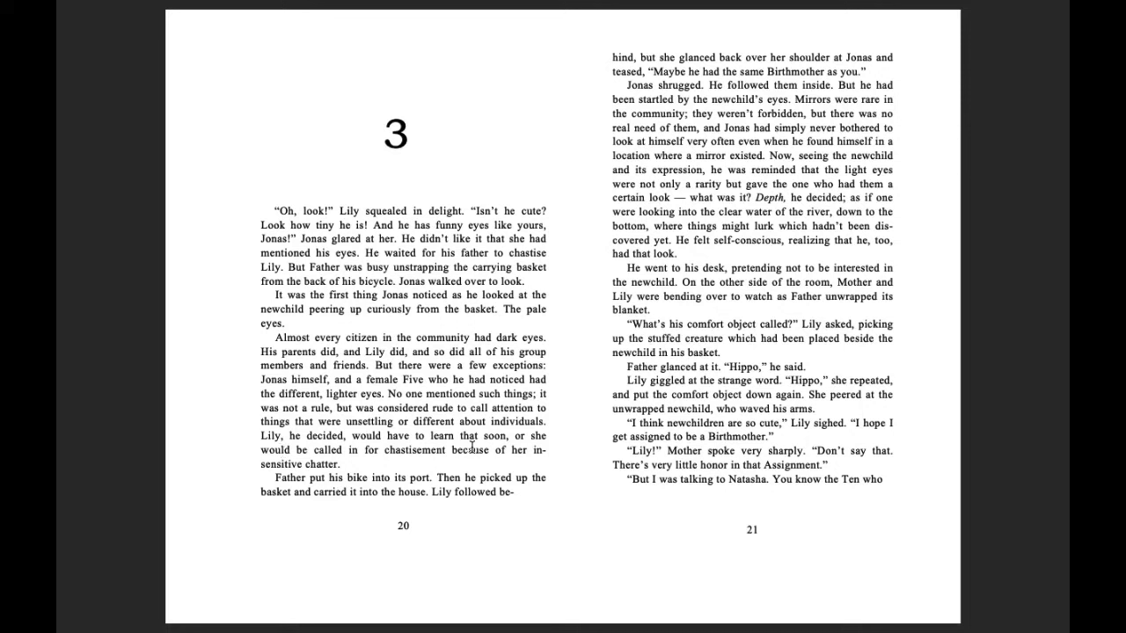
mouse_move(350, 468)
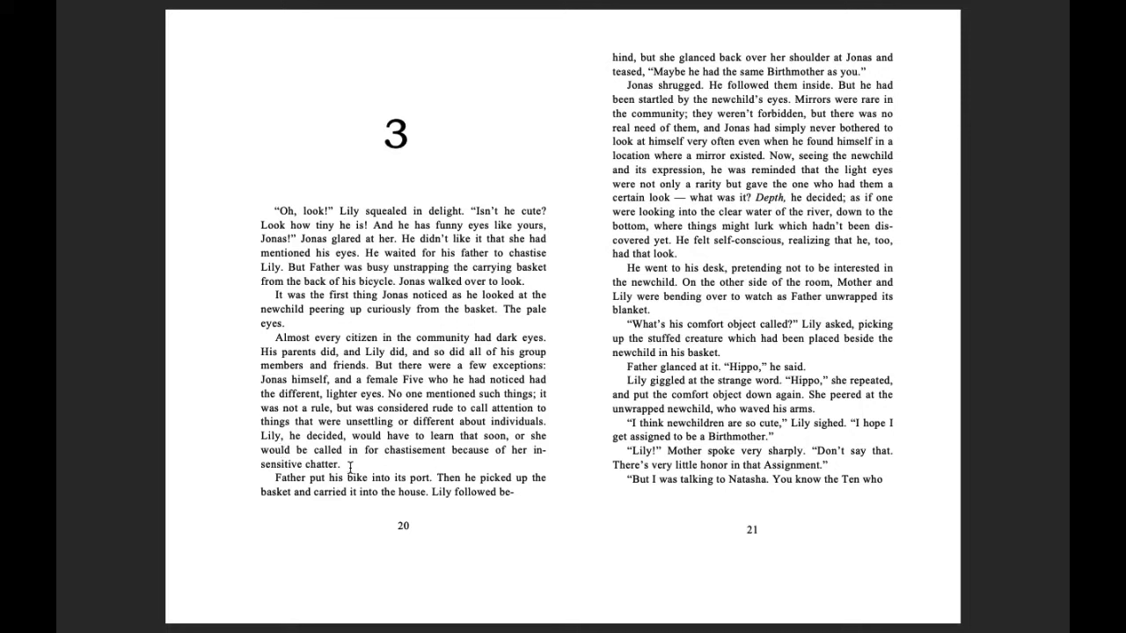
mouse_move(549, 473)
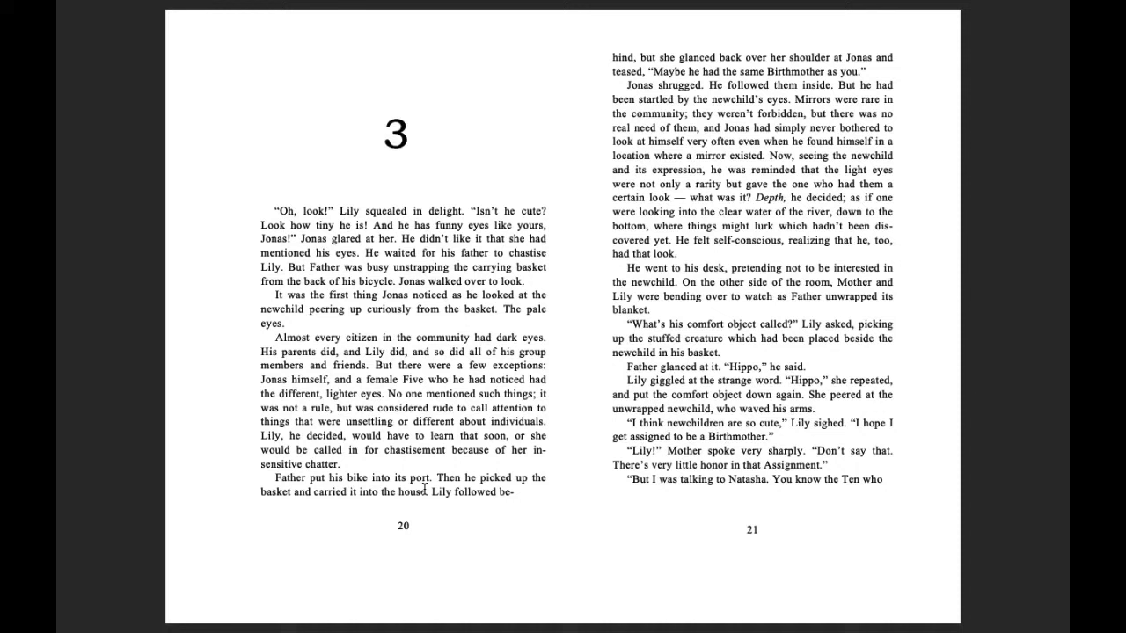
mouse_move(278, 496)
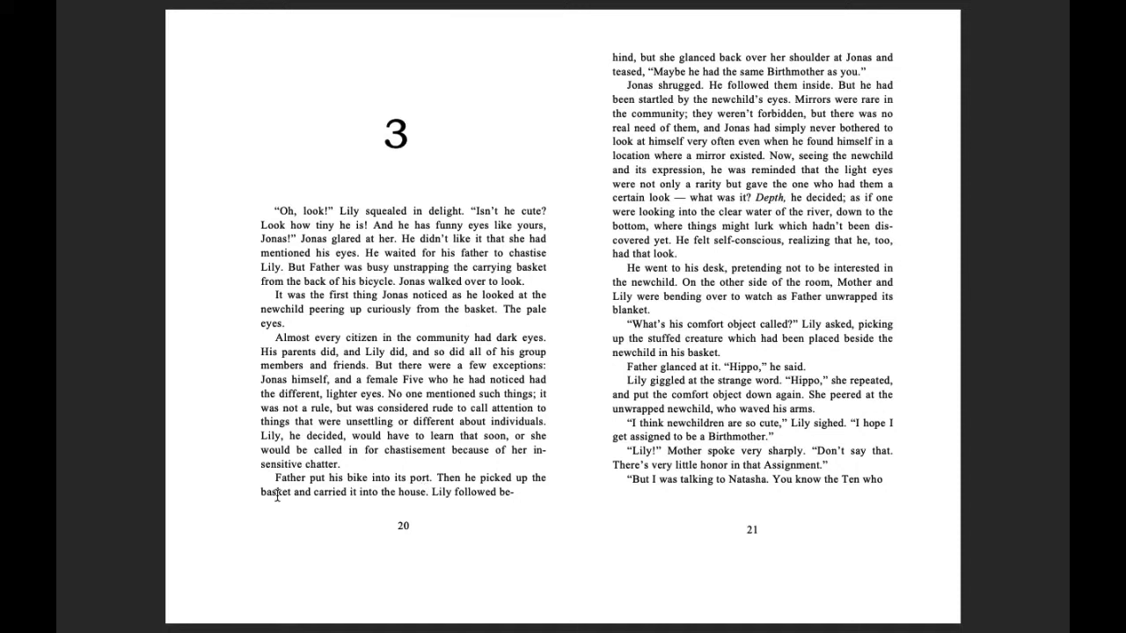
mouse_move(422, 507)
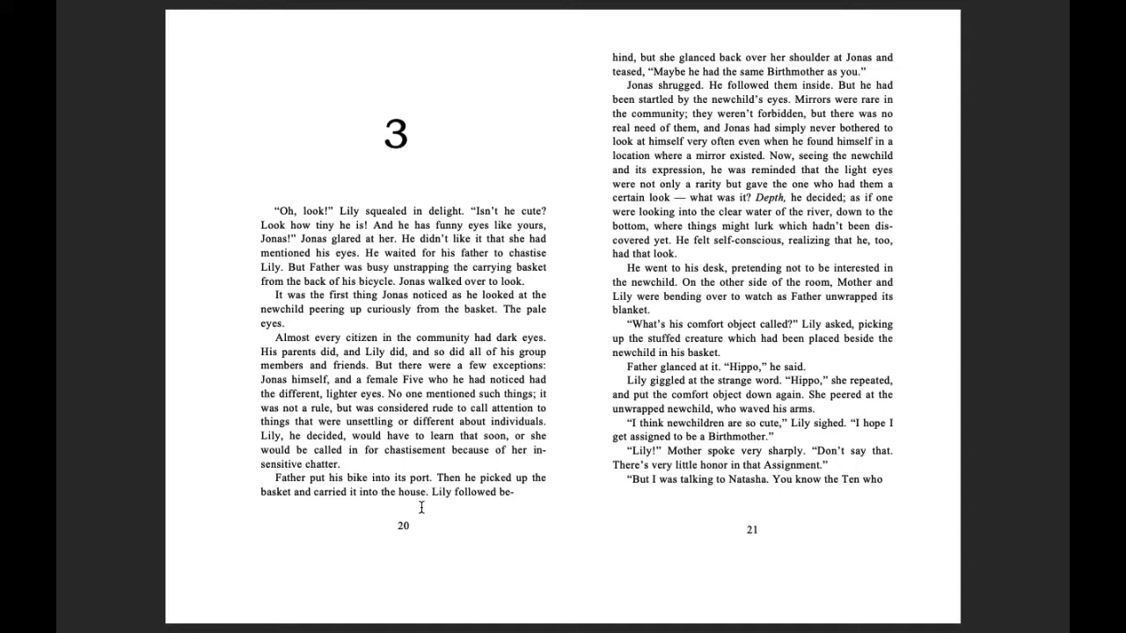
mouse_move(626, 68)
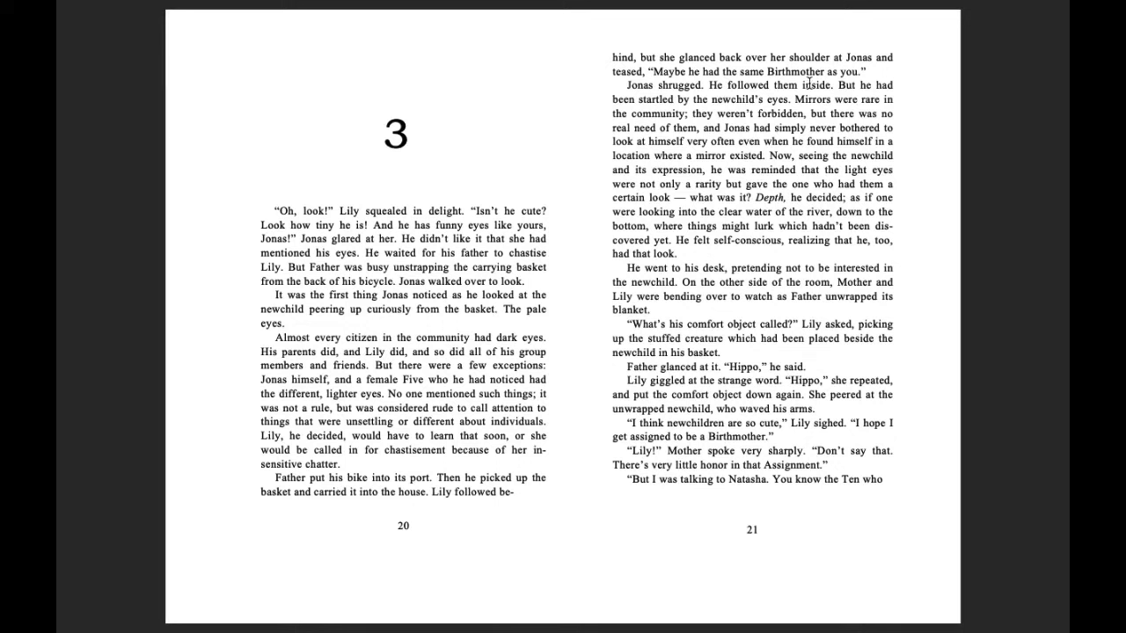
mouse_move(641, 100)
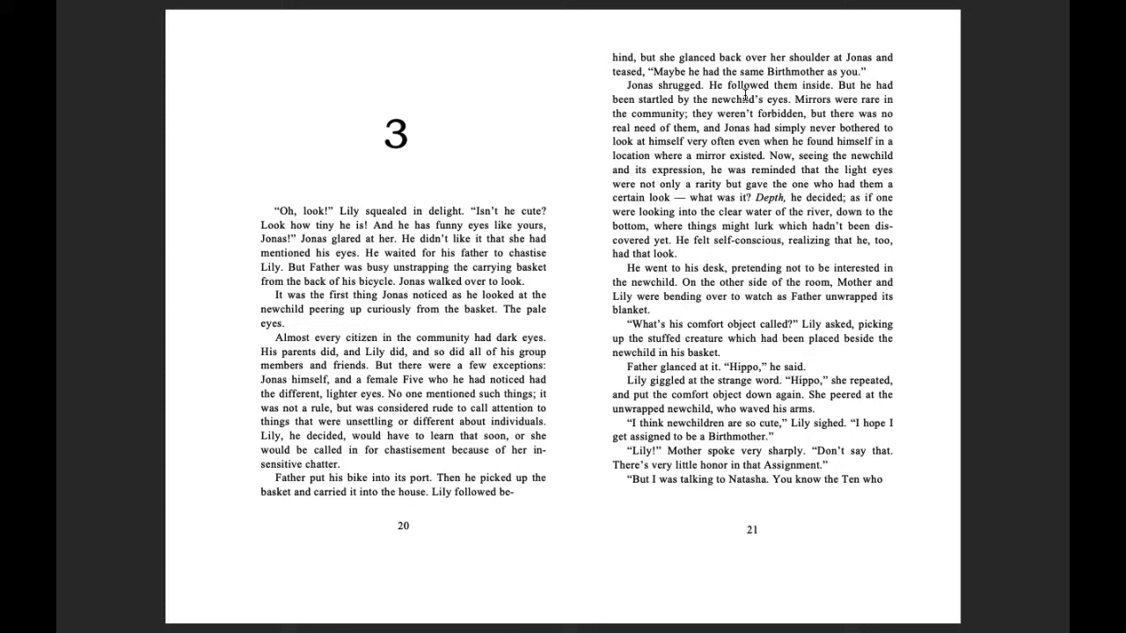
mouse_move(851, 95)
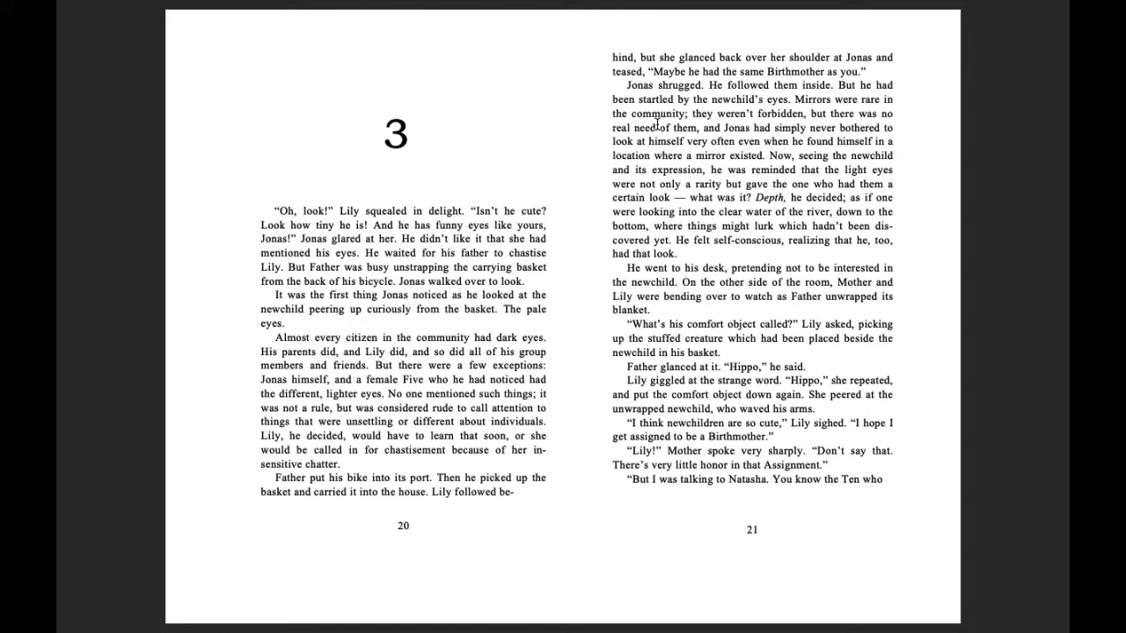
mouse_move(785, 120)
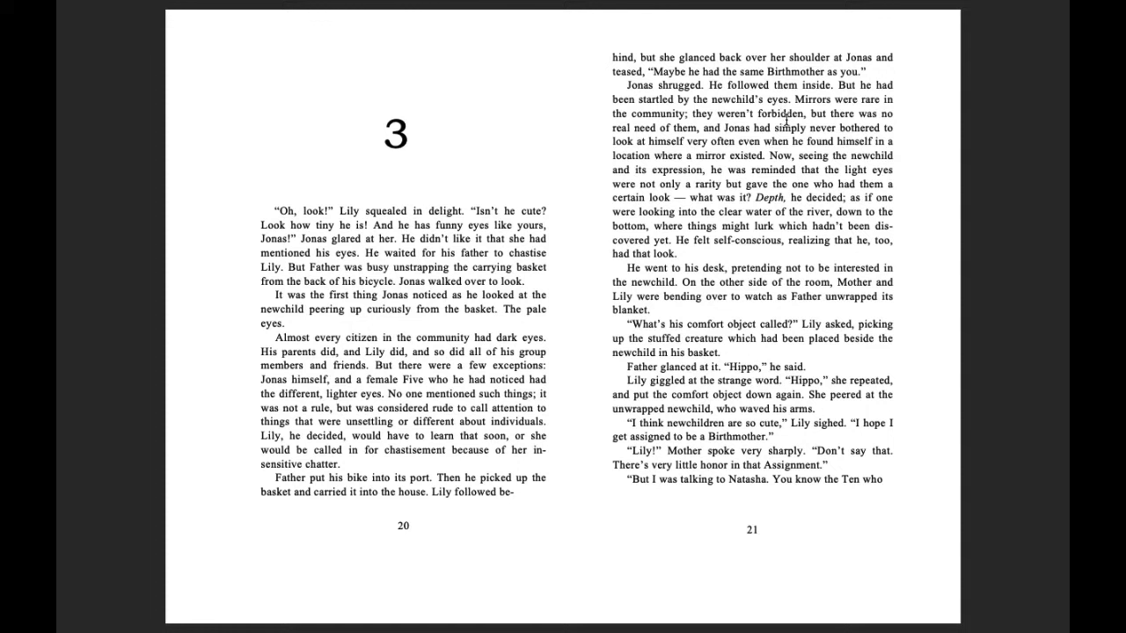
mouse_move(689, 141)
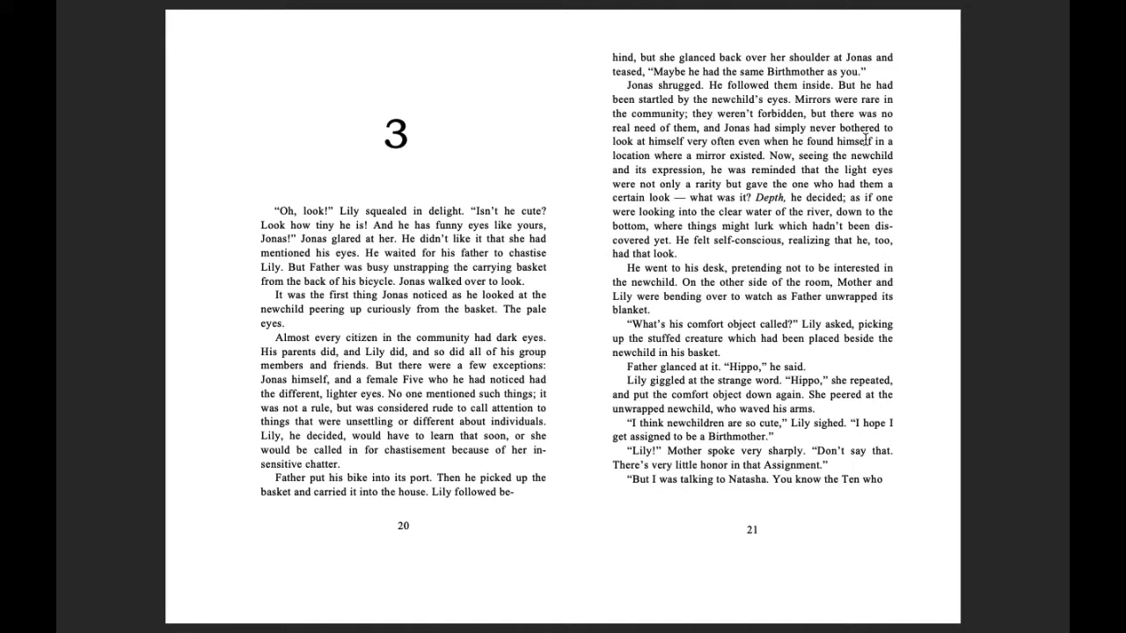
mouse_move(759, 156)
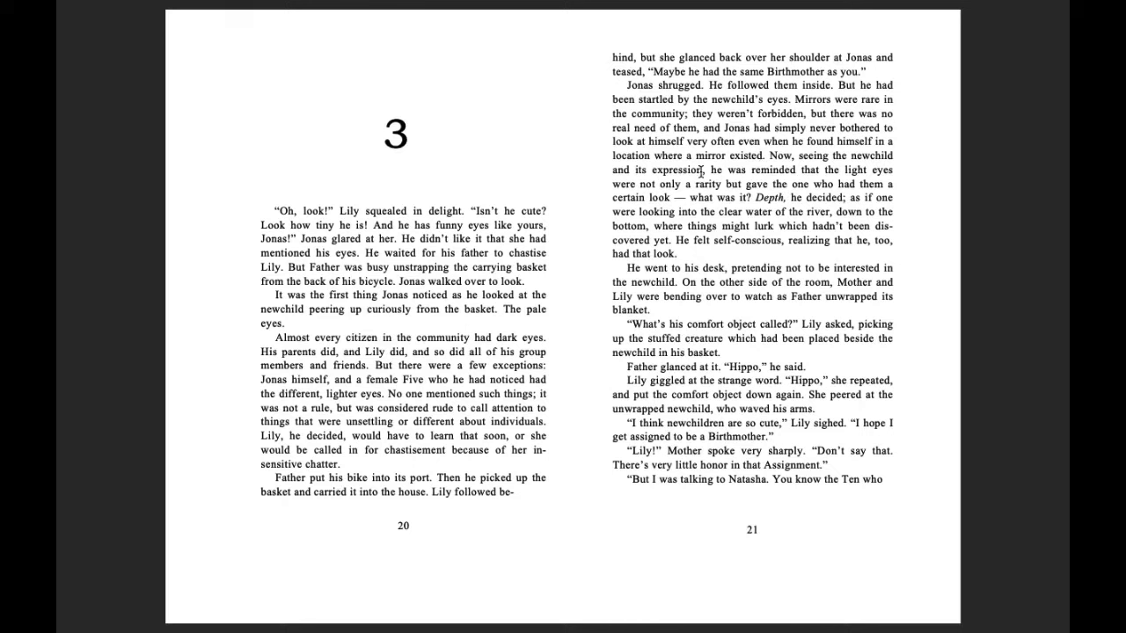
mouse_move(760, 168)
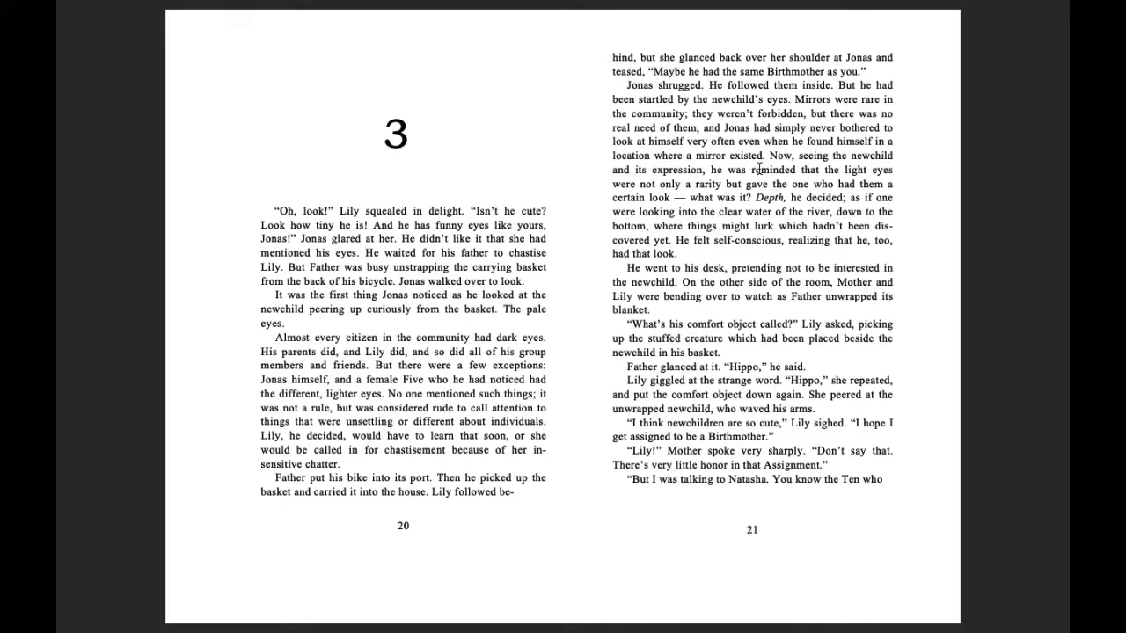
mouse_move(633, 176)
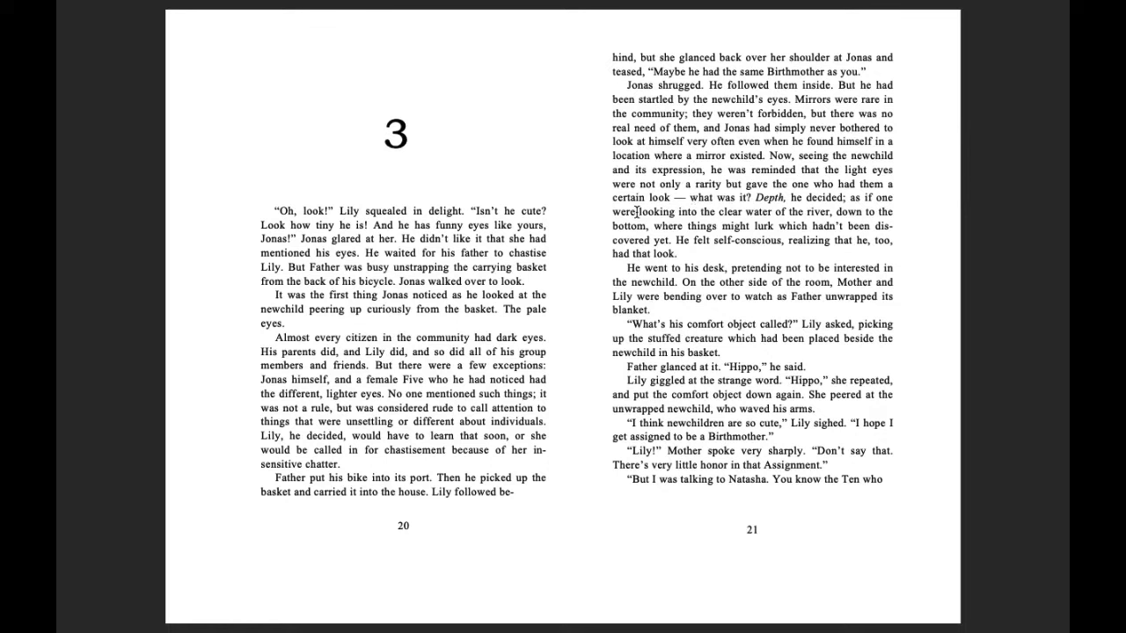
mouse_move(699, 204)
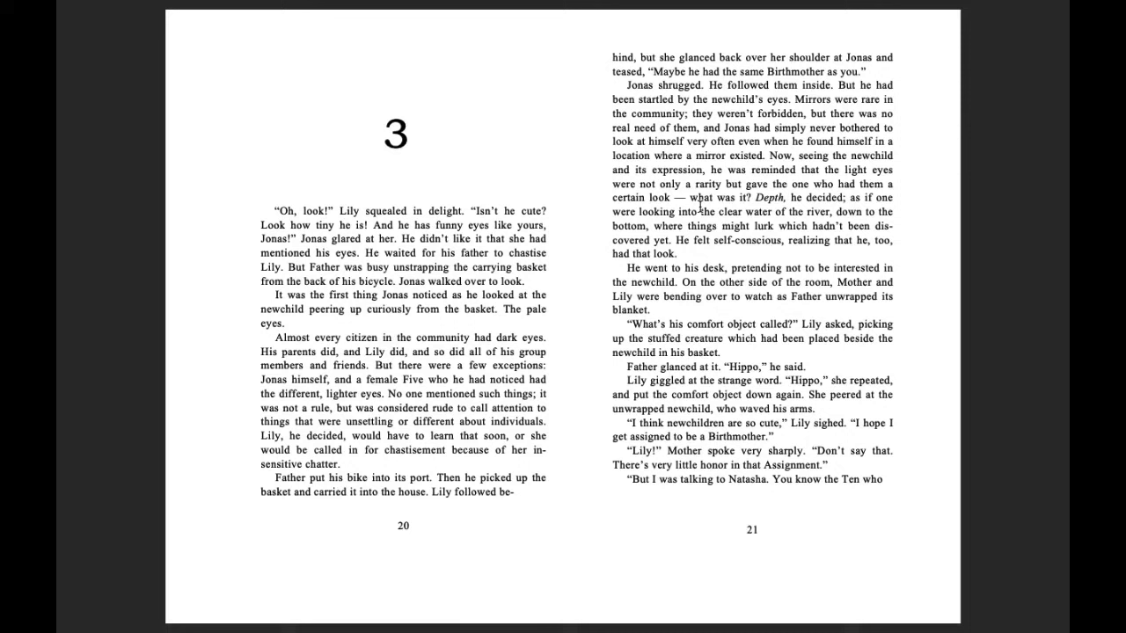
mouse_move(760, 204)
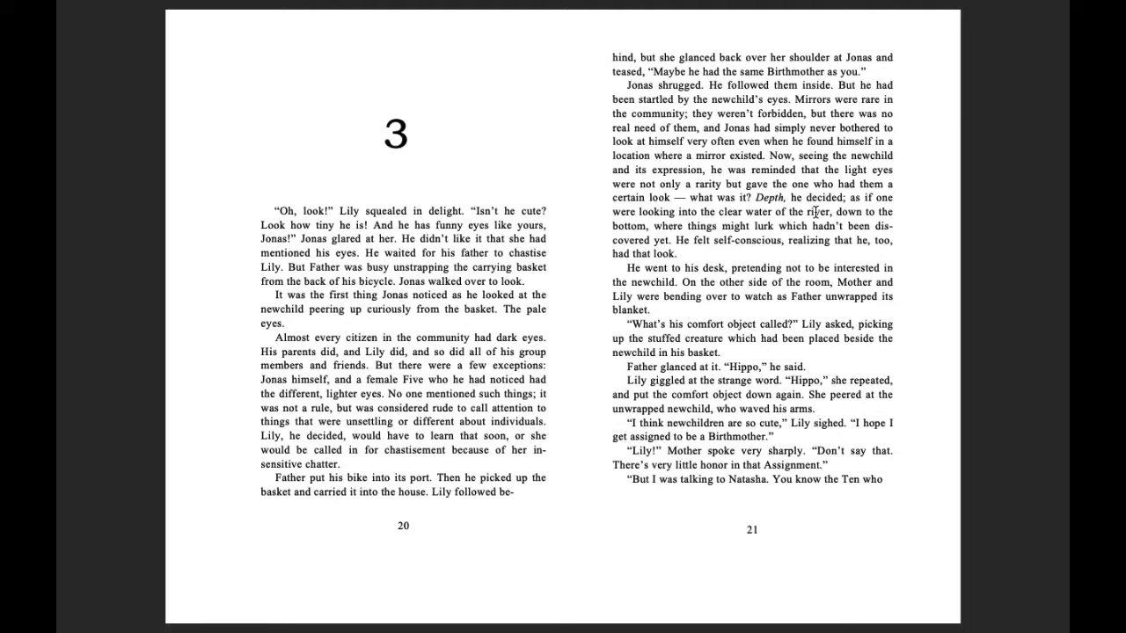
mouse_move(802, 220)
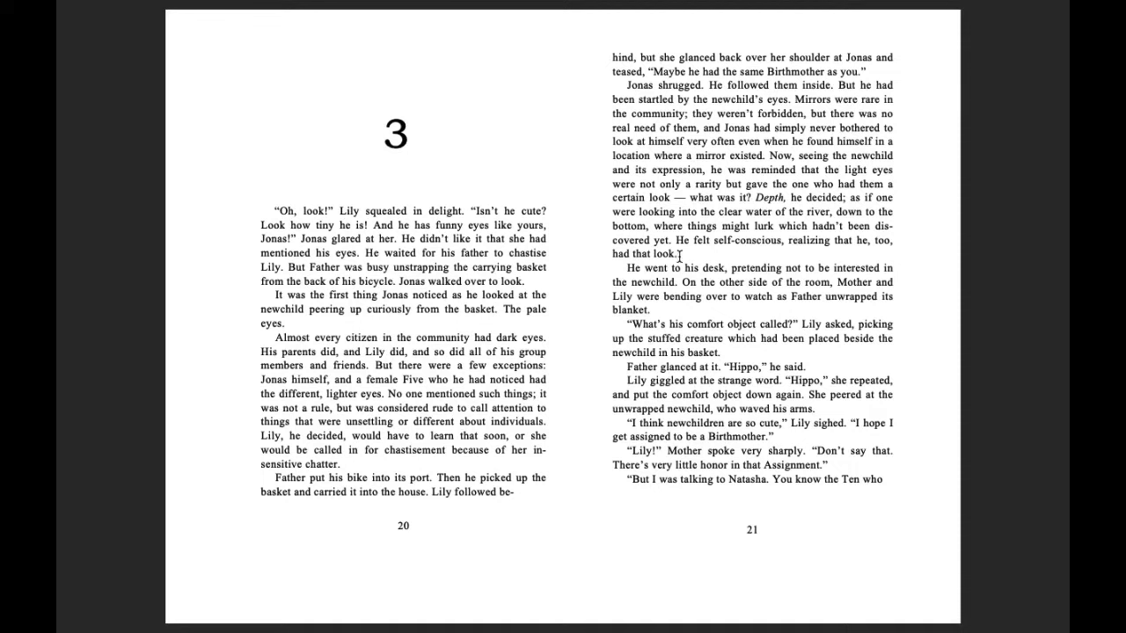
mouse_move(845, 254)
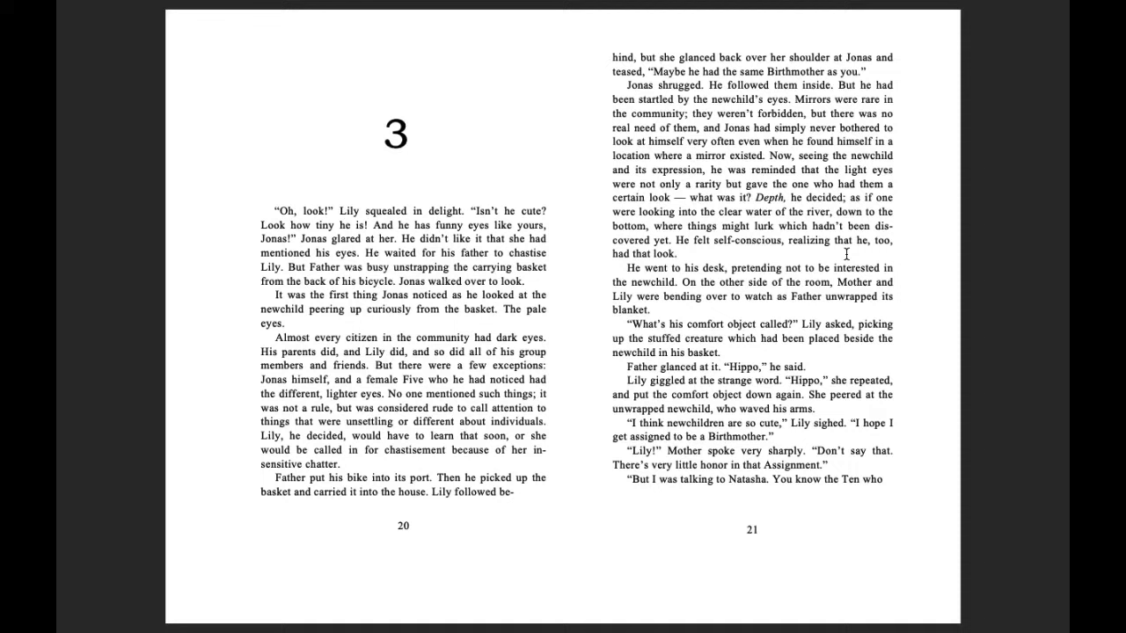
mouse_move(623, 271)
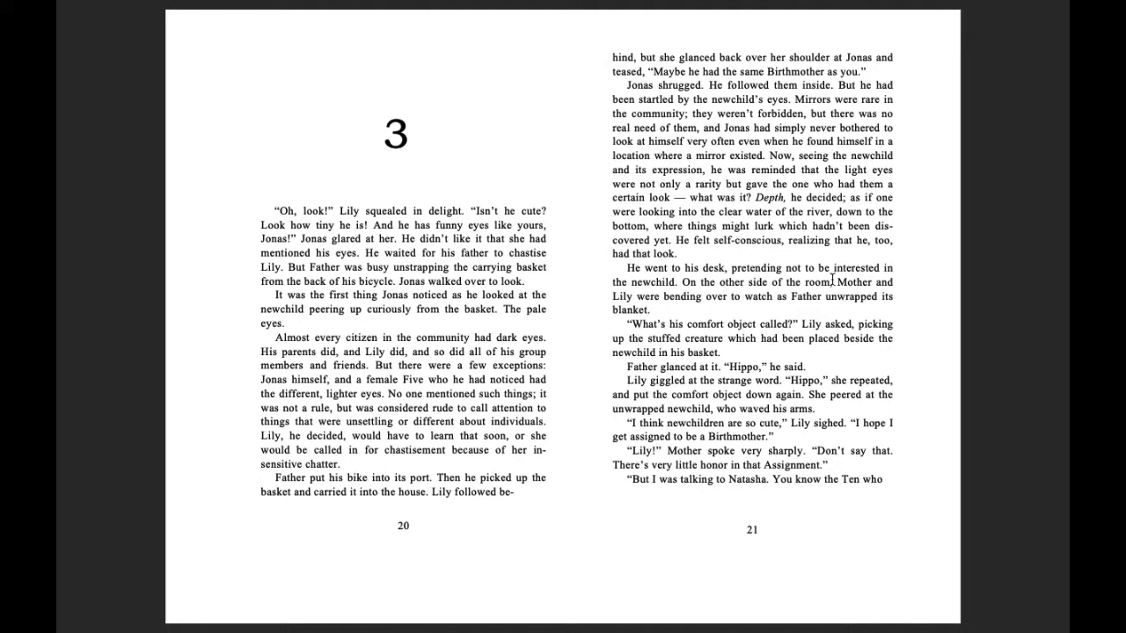
mouse_move(662, 292)
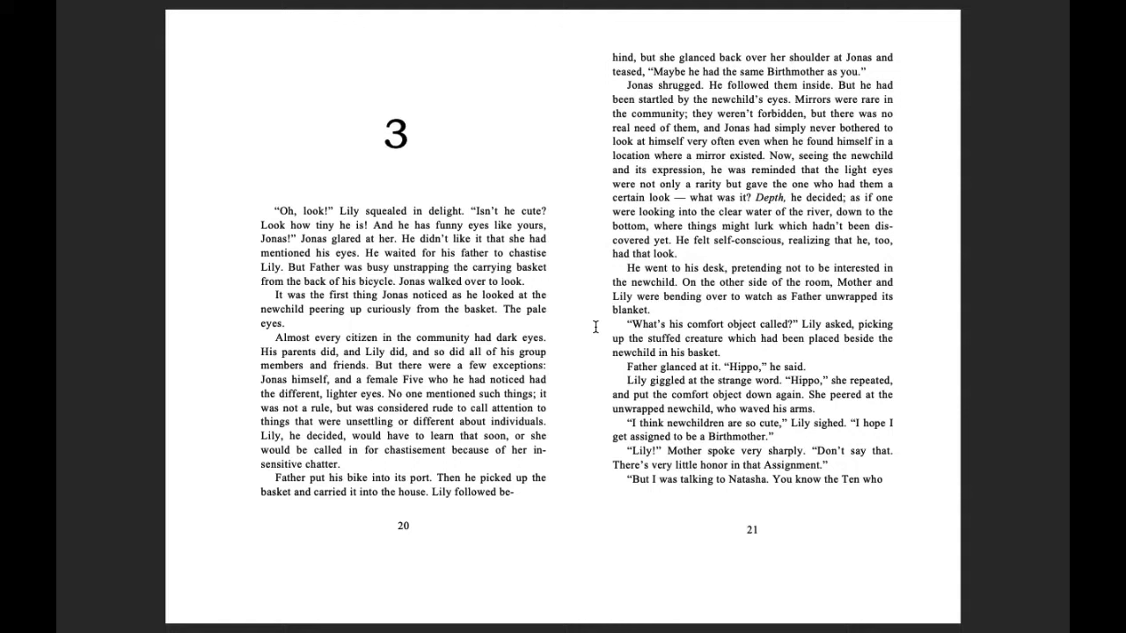
mouse_move(812, 338)
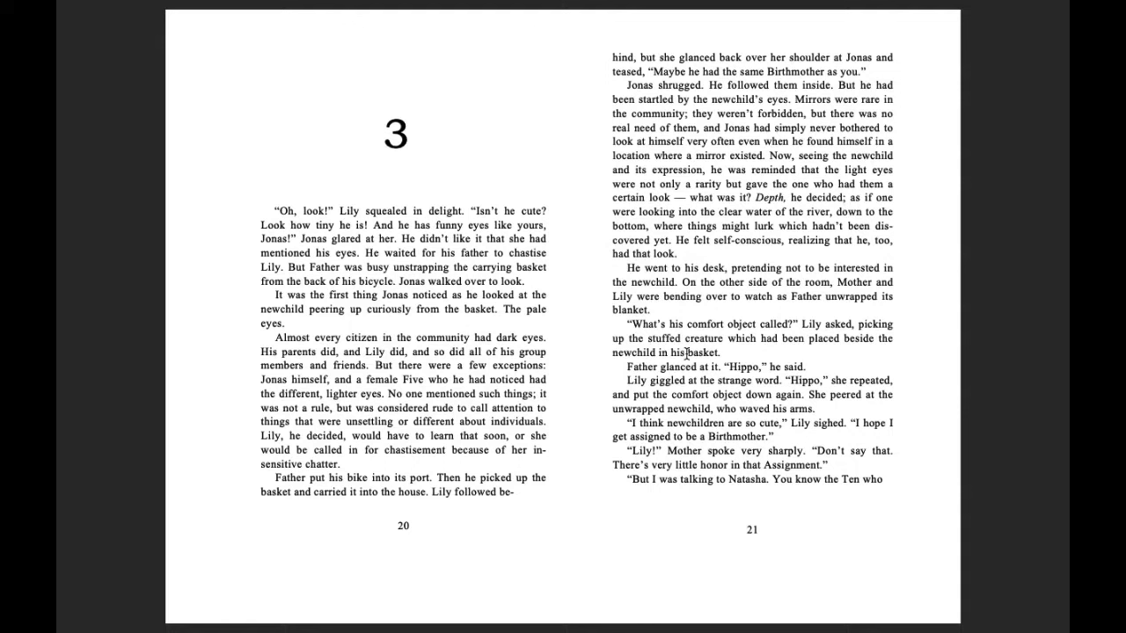
mouse_move(650, 352)
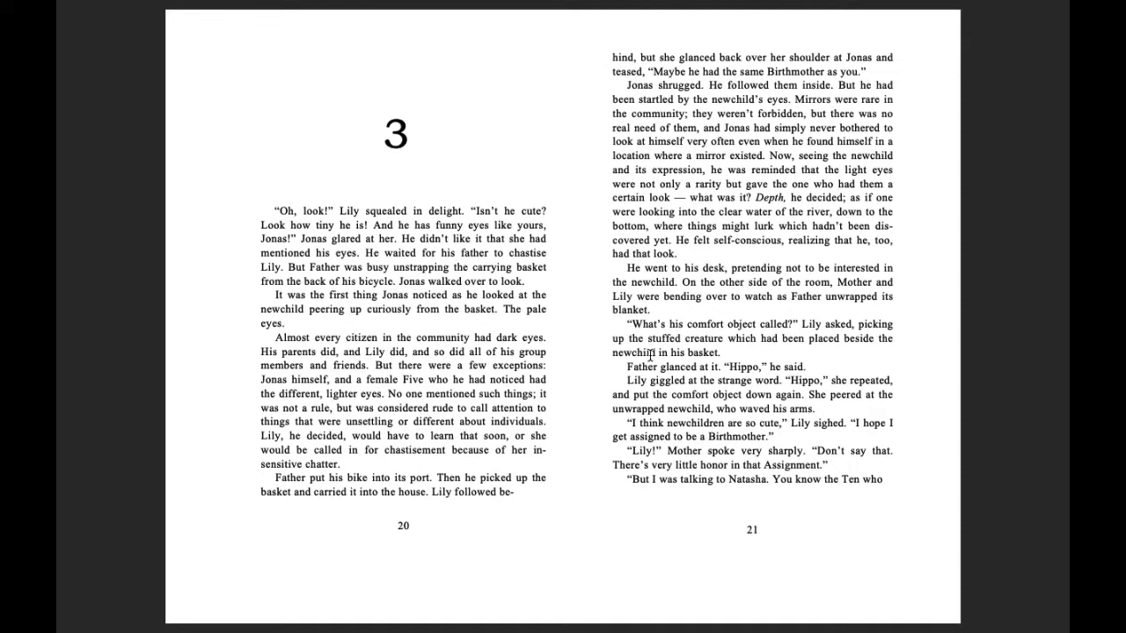
mouse_move(693, 380)
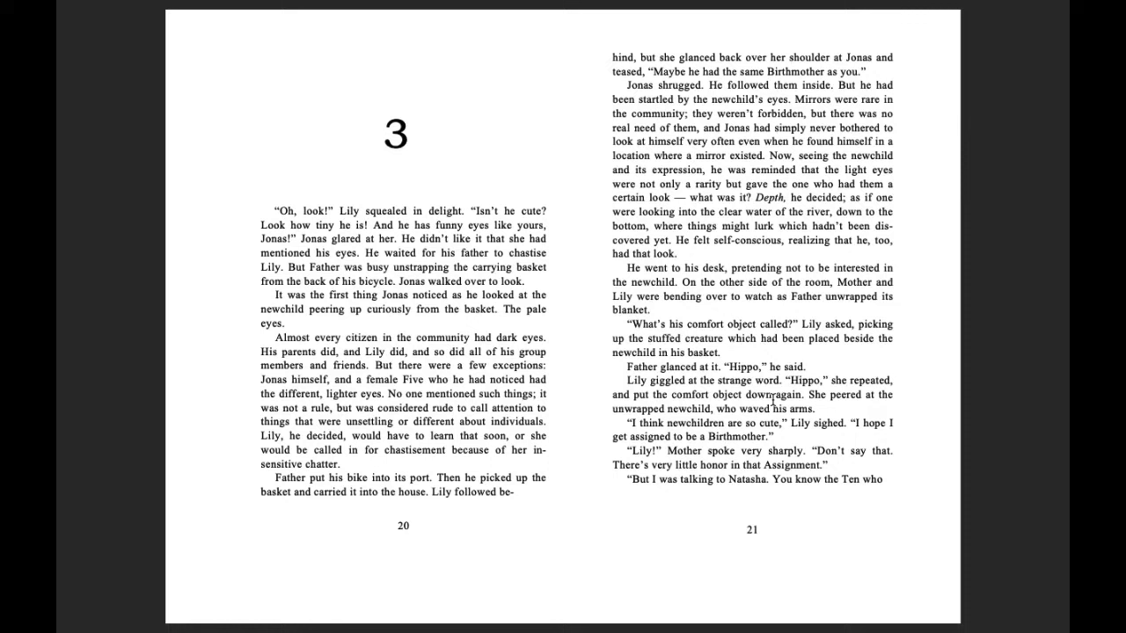
mouse_move(655, 404)
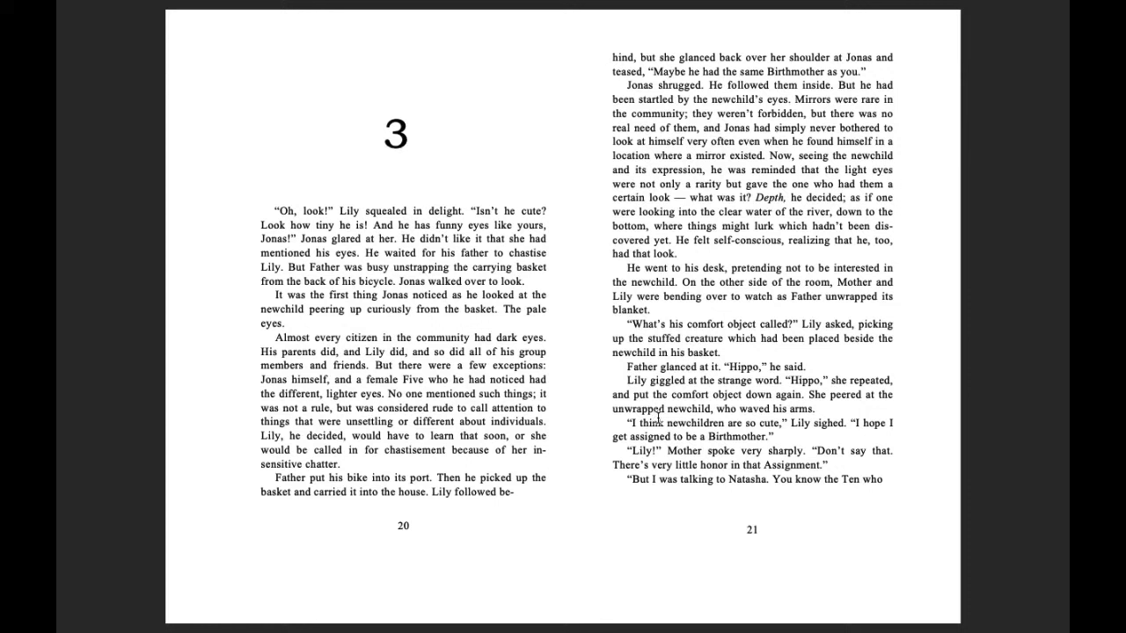
mouse_move(800, 420)
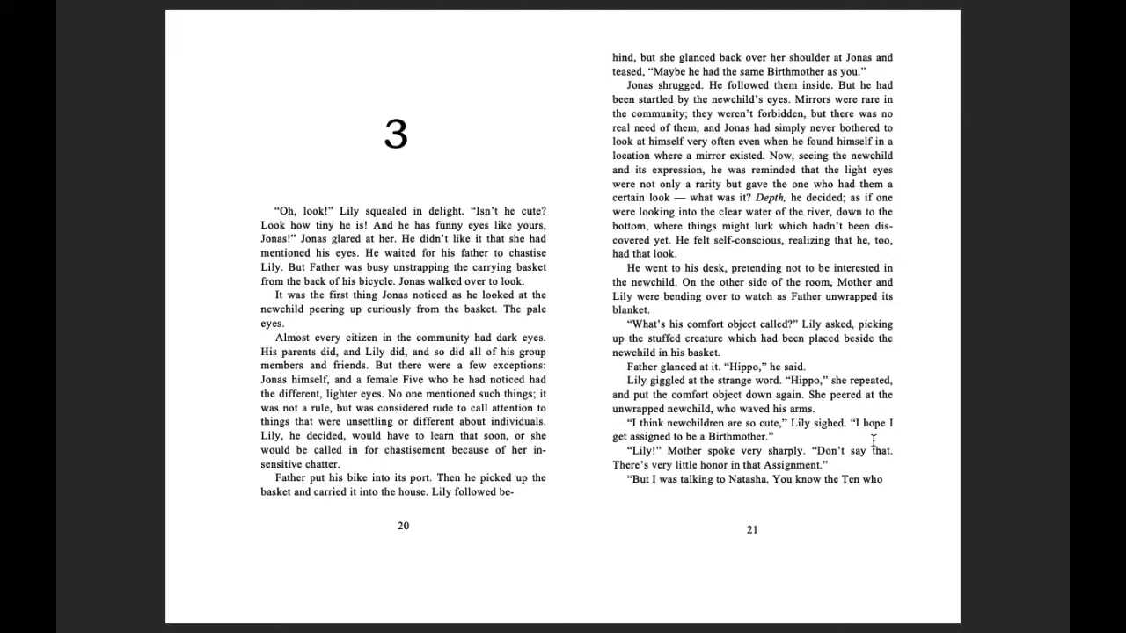
mouse_move(704, 449)
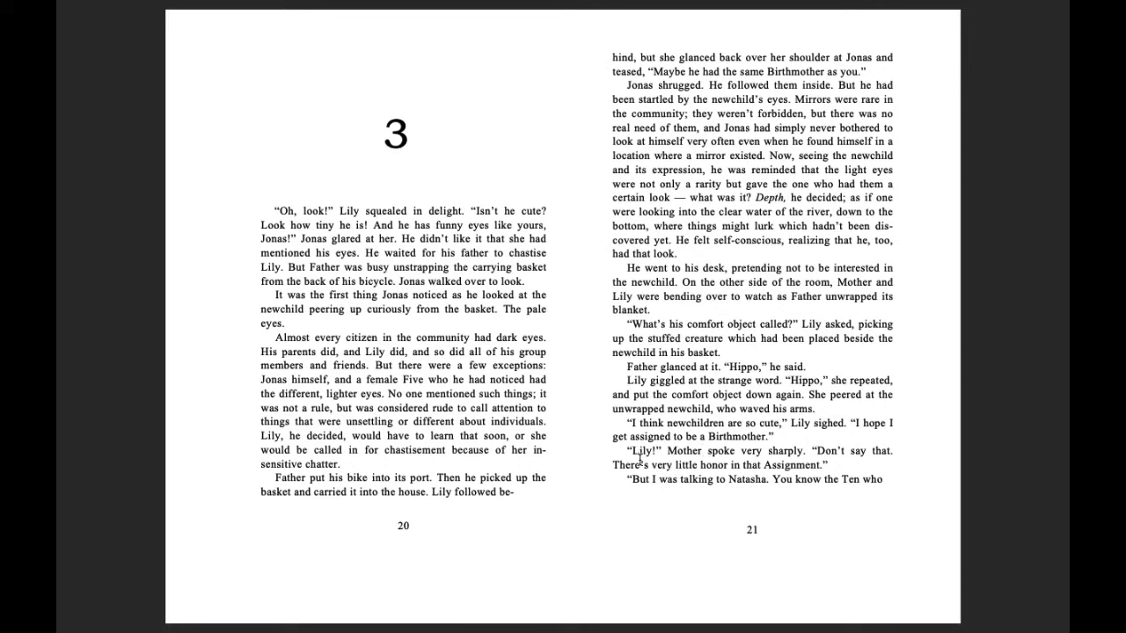
mouse_move(801, 461)
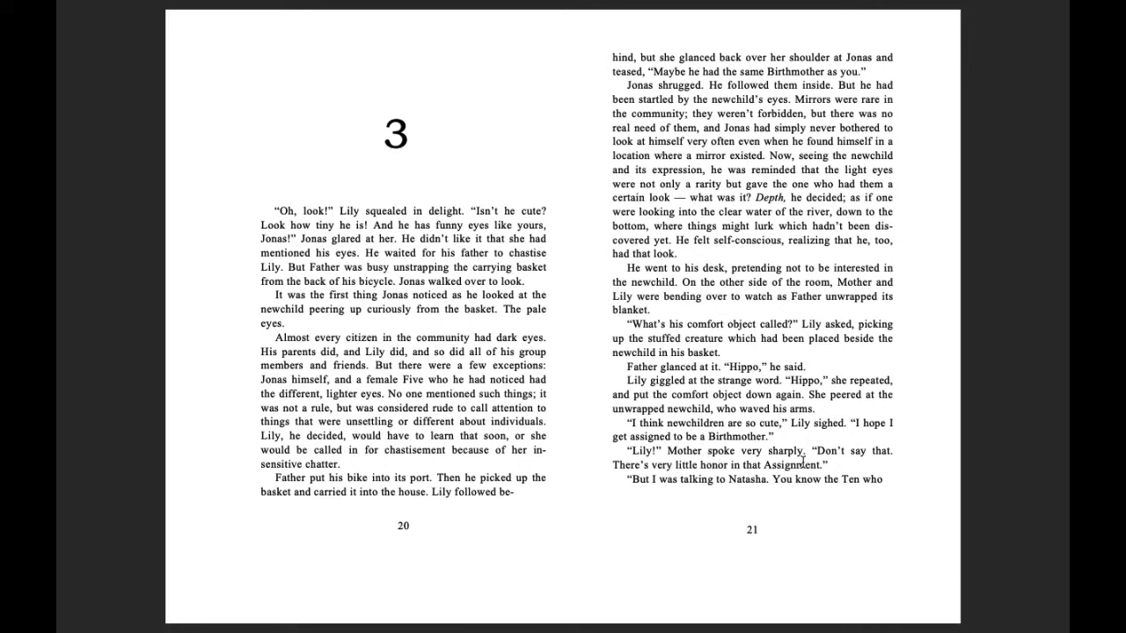
mouse_move(879, 468)
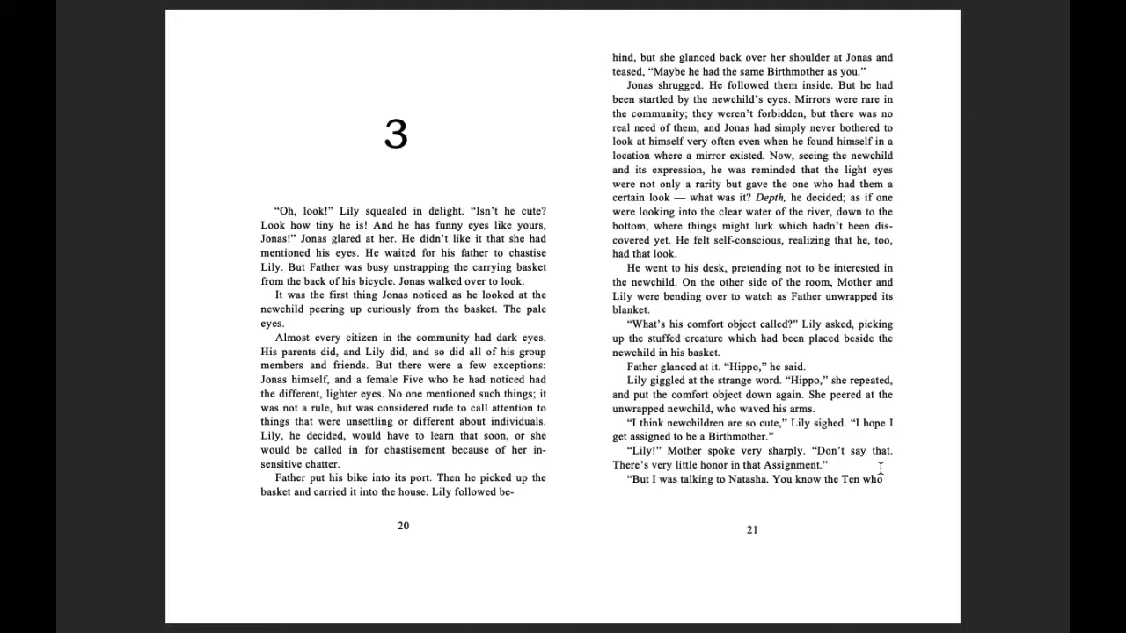
mouse_move(758, 482)
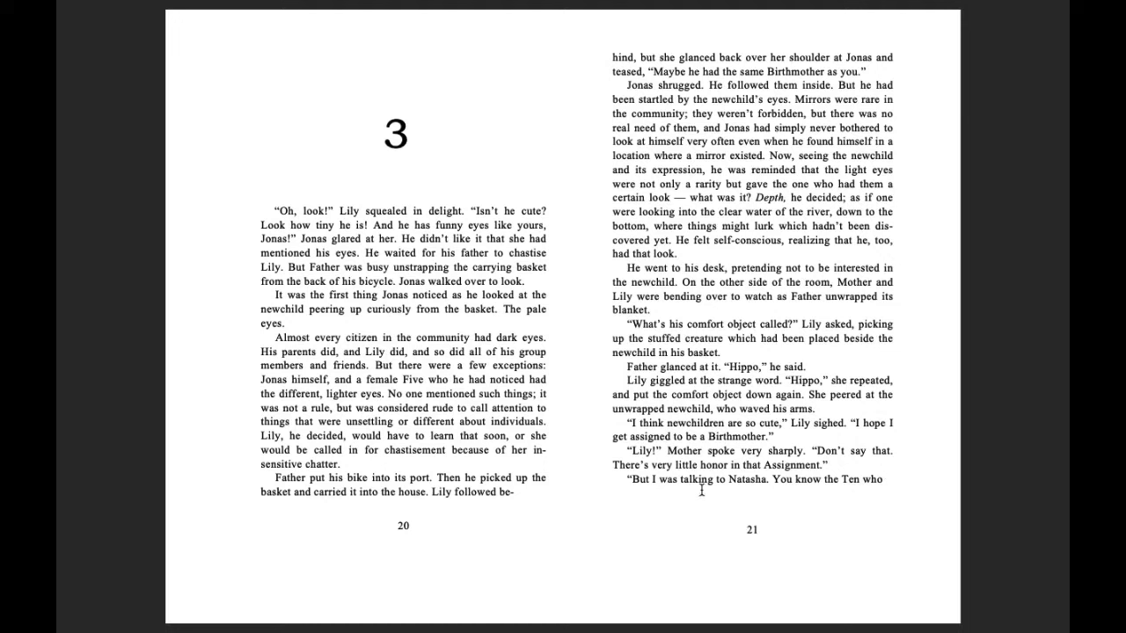
mouse_move(800, 502)
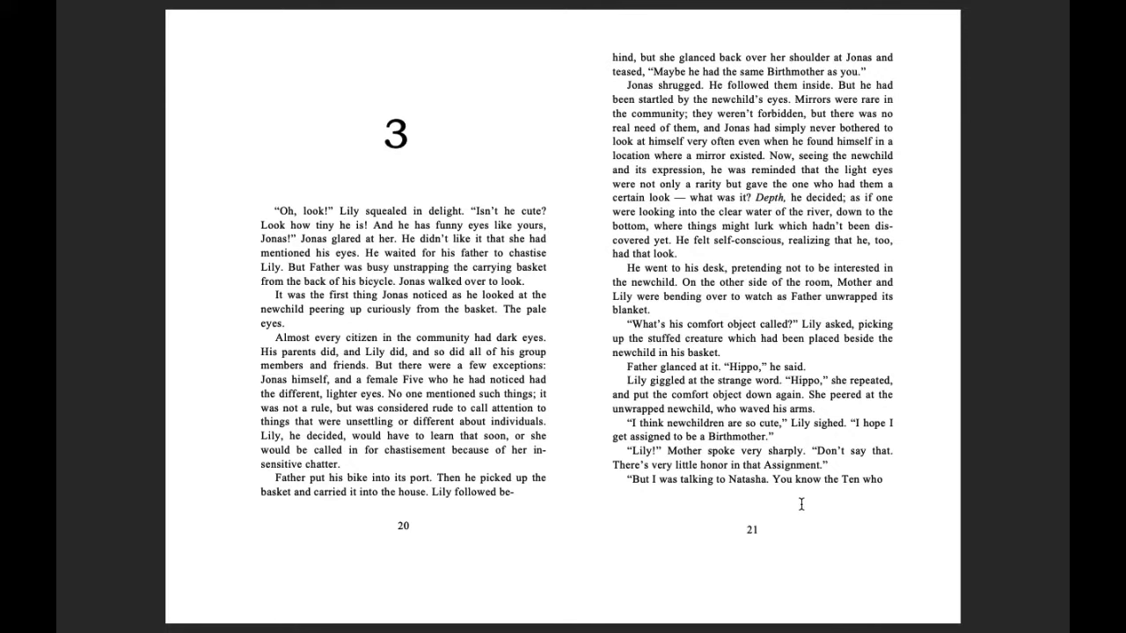
scroll("down", 3)
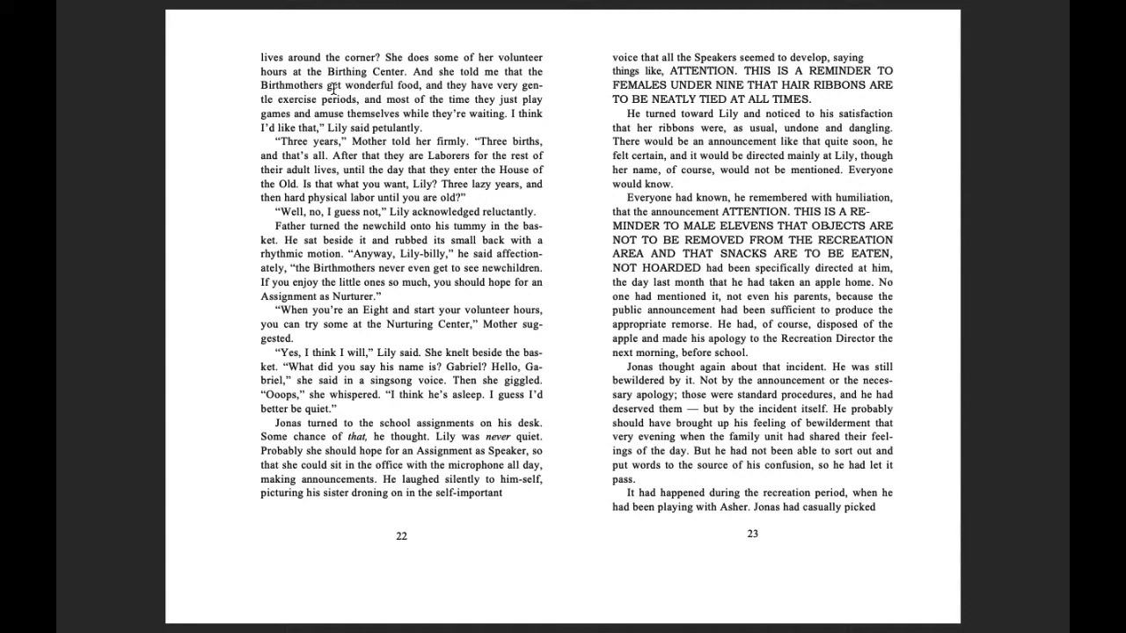
mouse_move(461, 100)
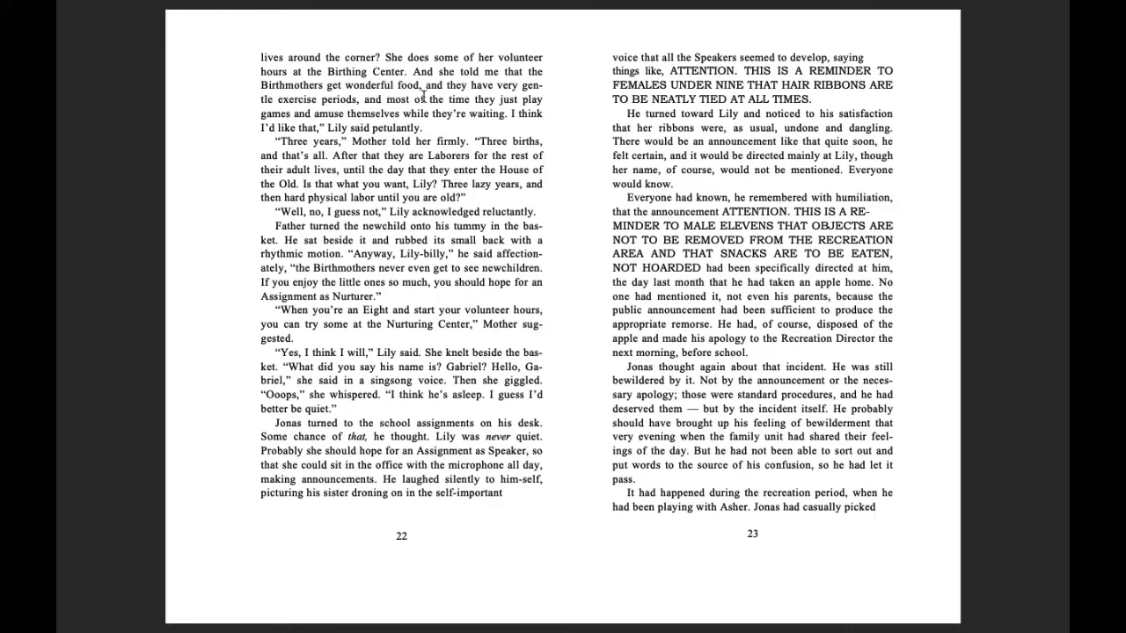
mouse_move(302, 116)
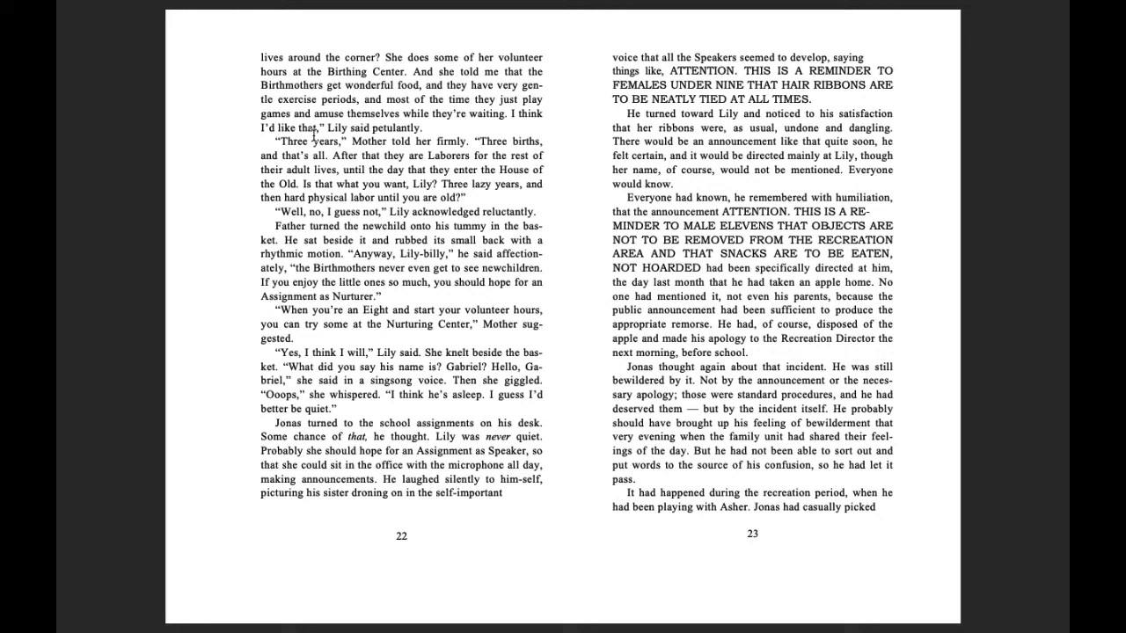
mouse_move(401, 140)
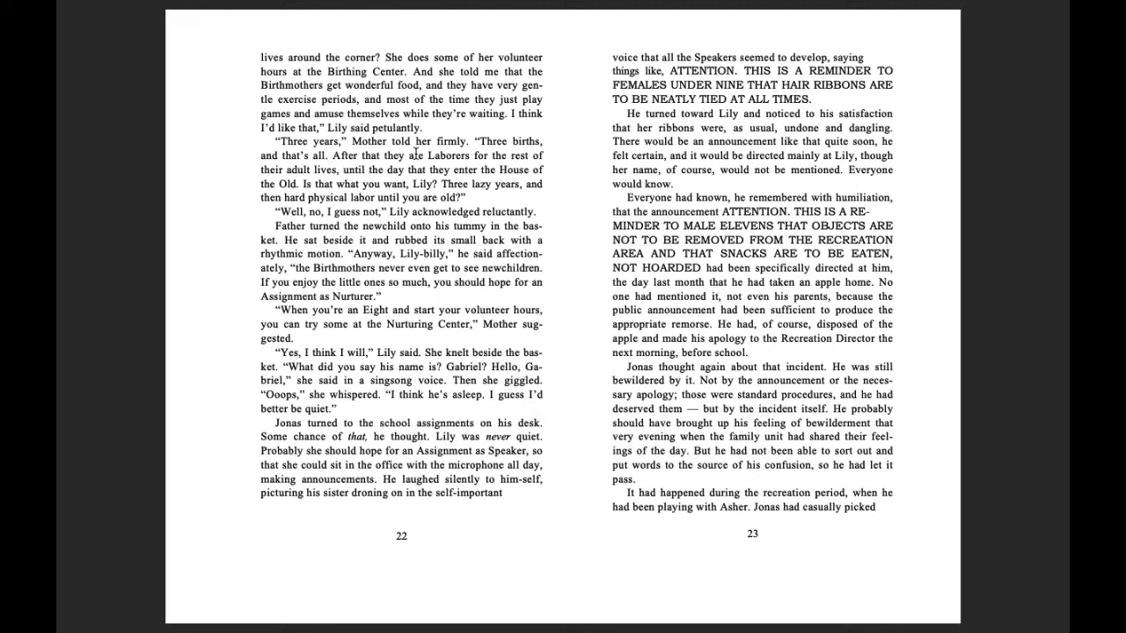
mouse_move(485, 154)
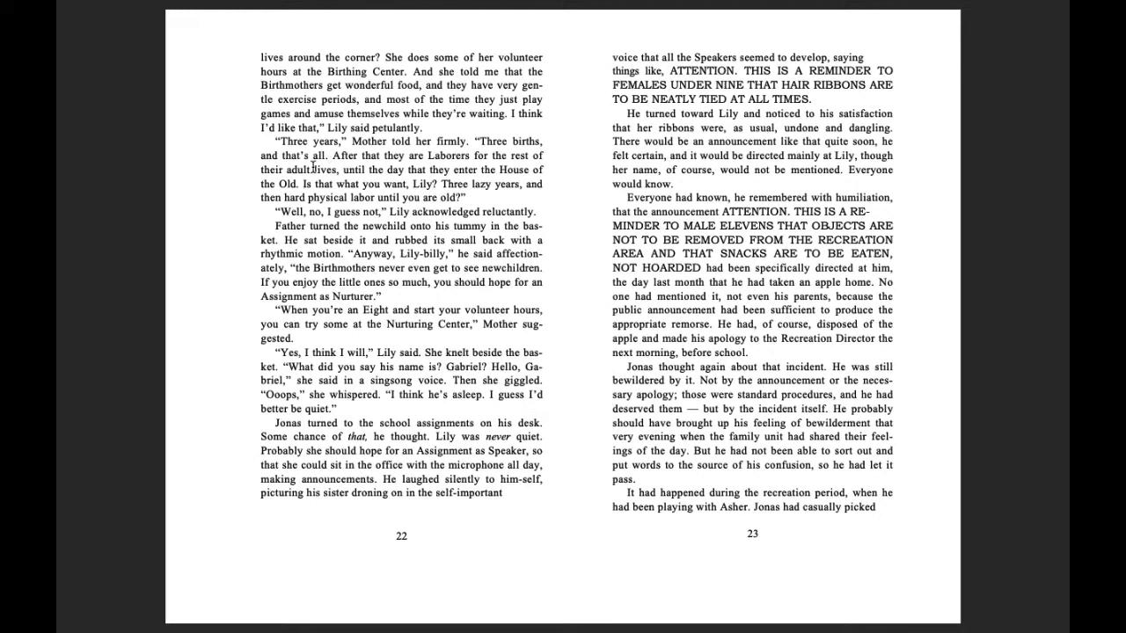
mouse_move(429, 169)
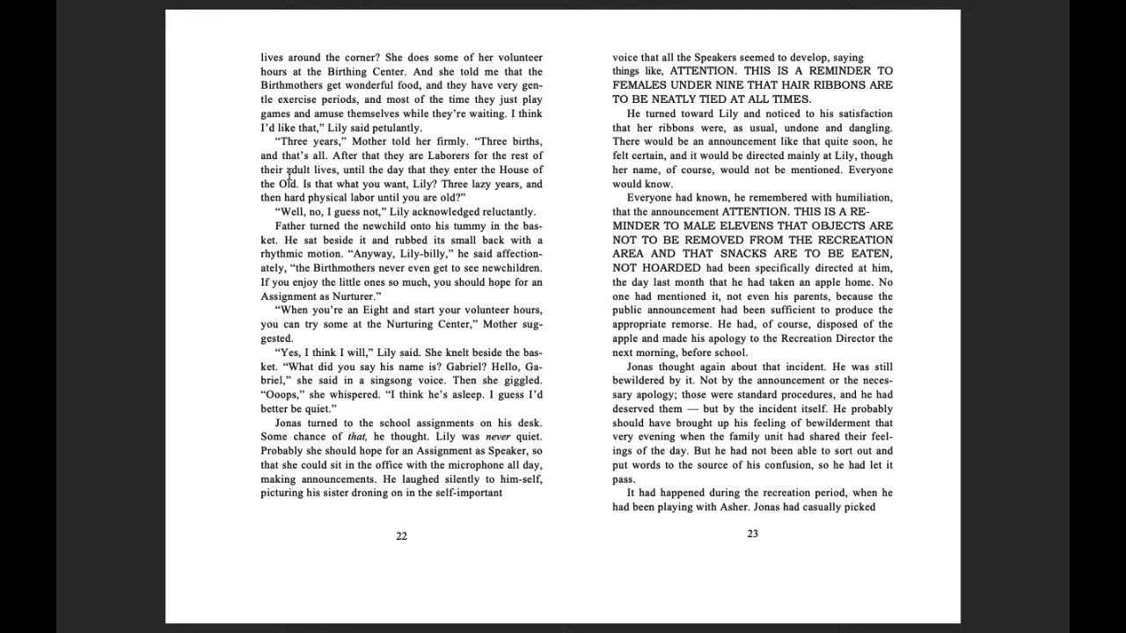
mouse_move(429, 186)
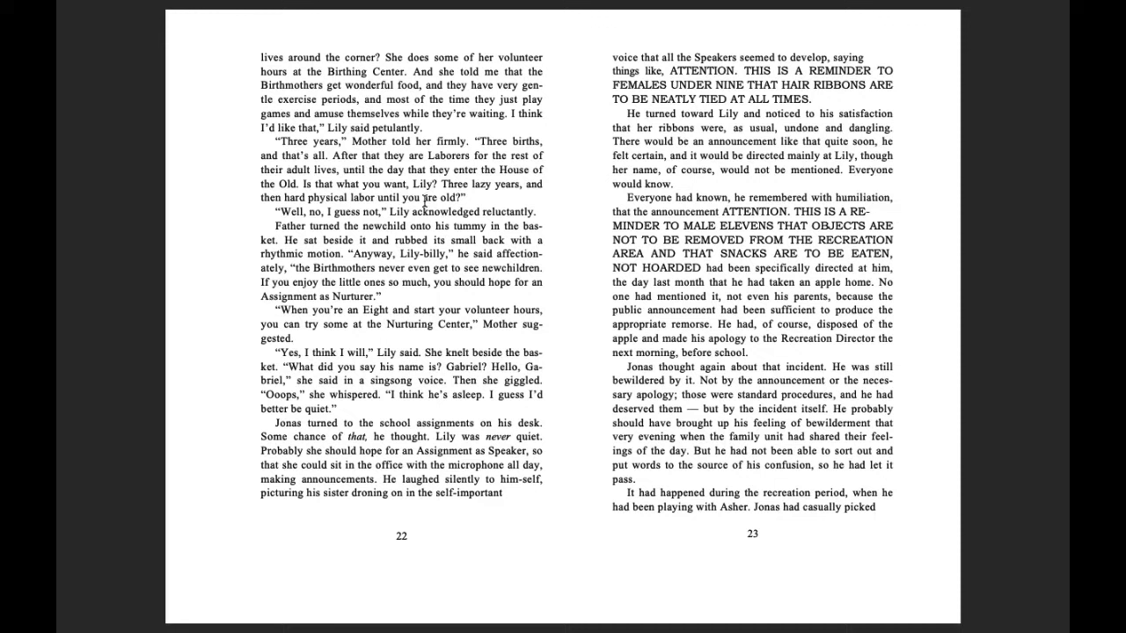
mouse_move(521, 196)
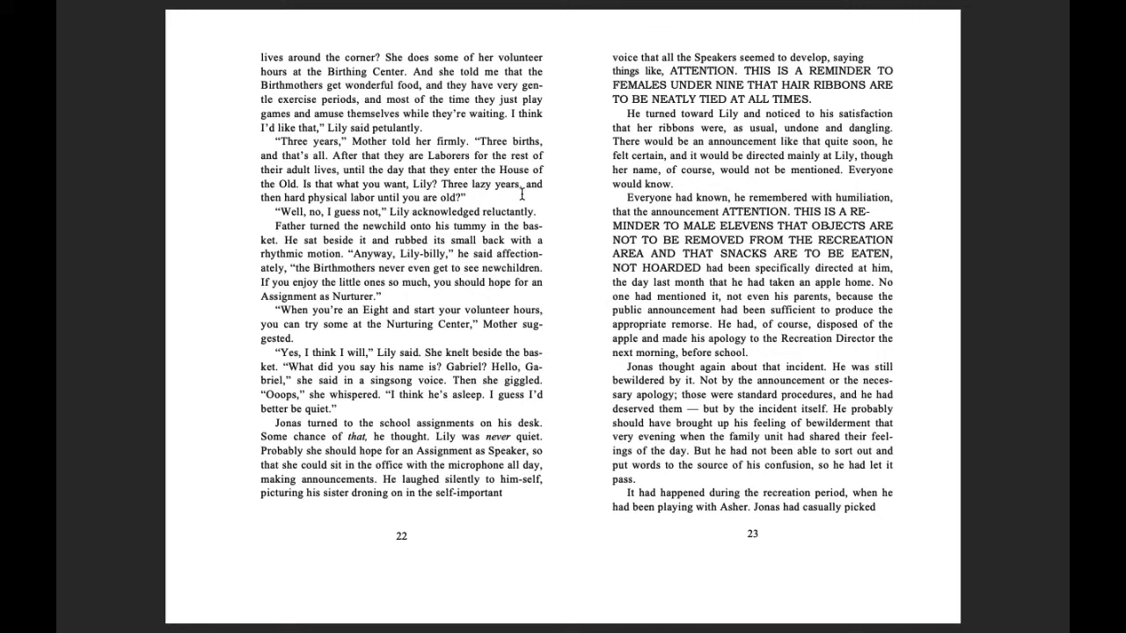
mouse_move(366, 210)
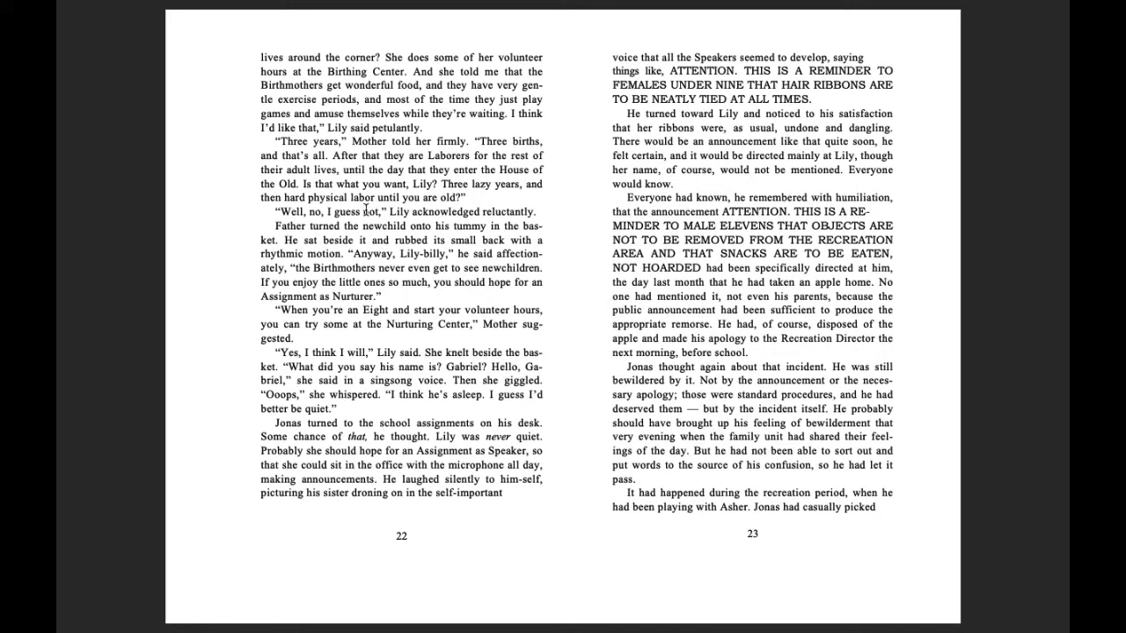
mouse_move(457, 206)
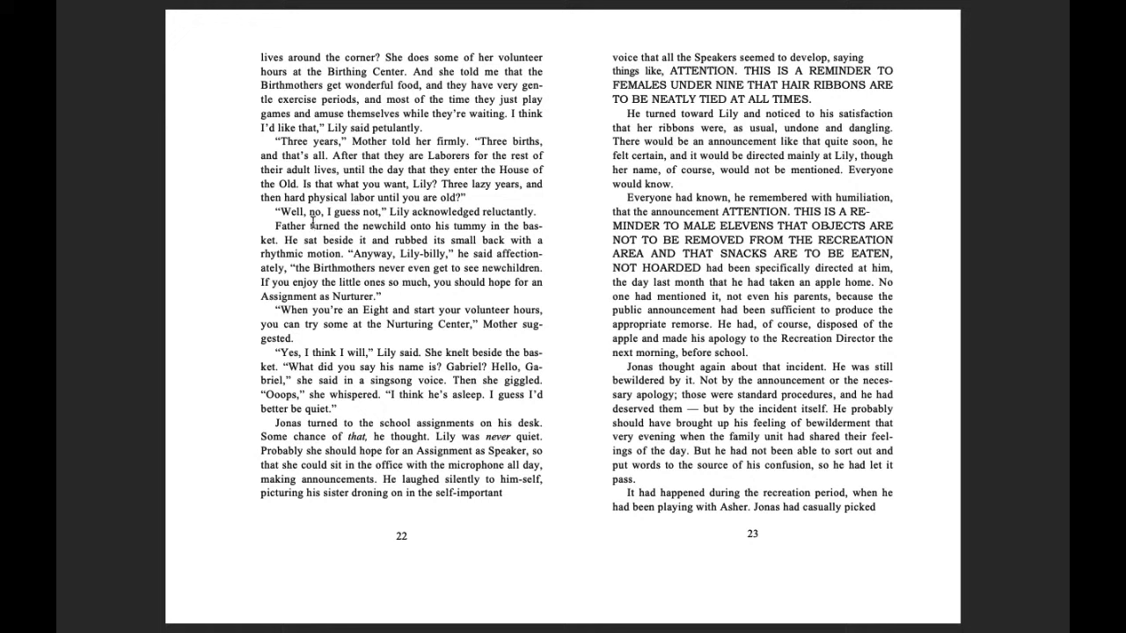
mouse_move(404, 222)
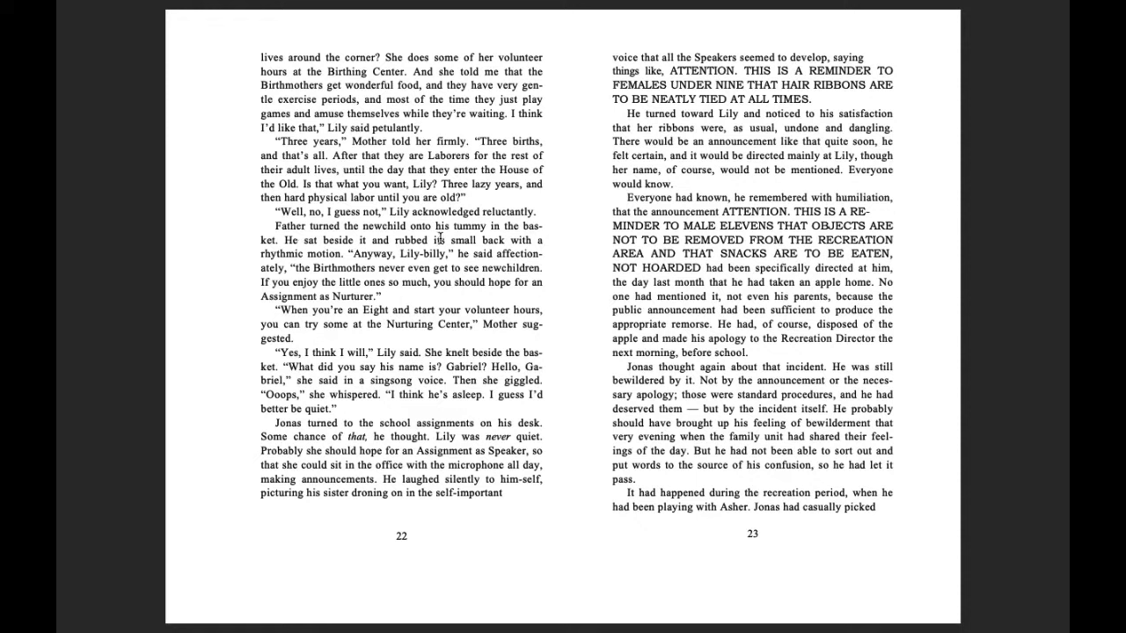
mouse_move(307, 256)
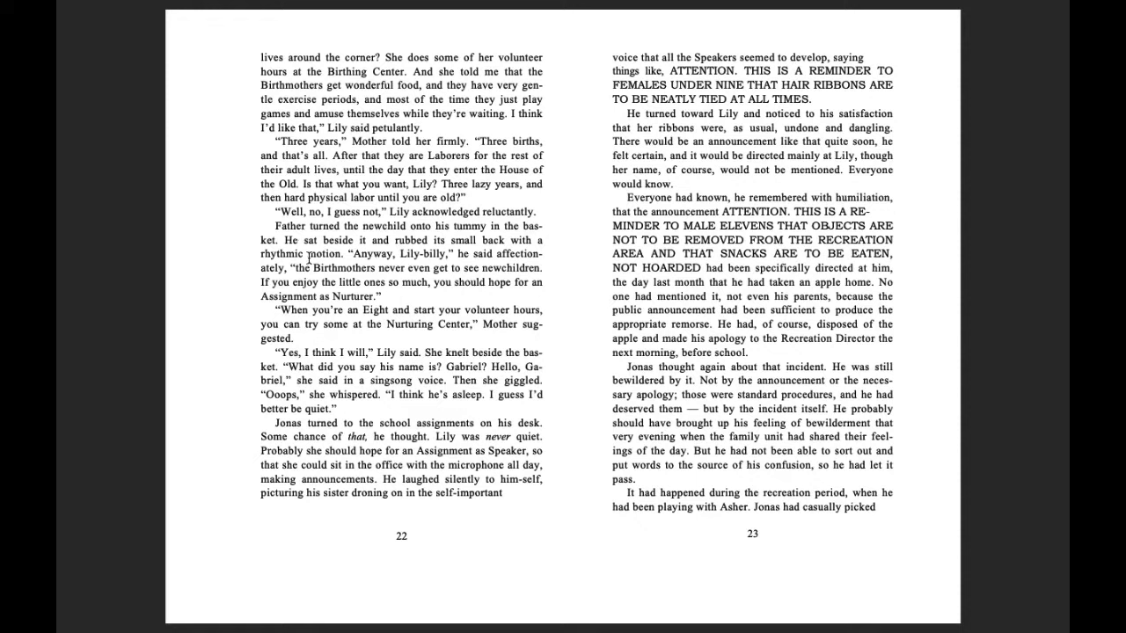
mouse_move(510, 250)
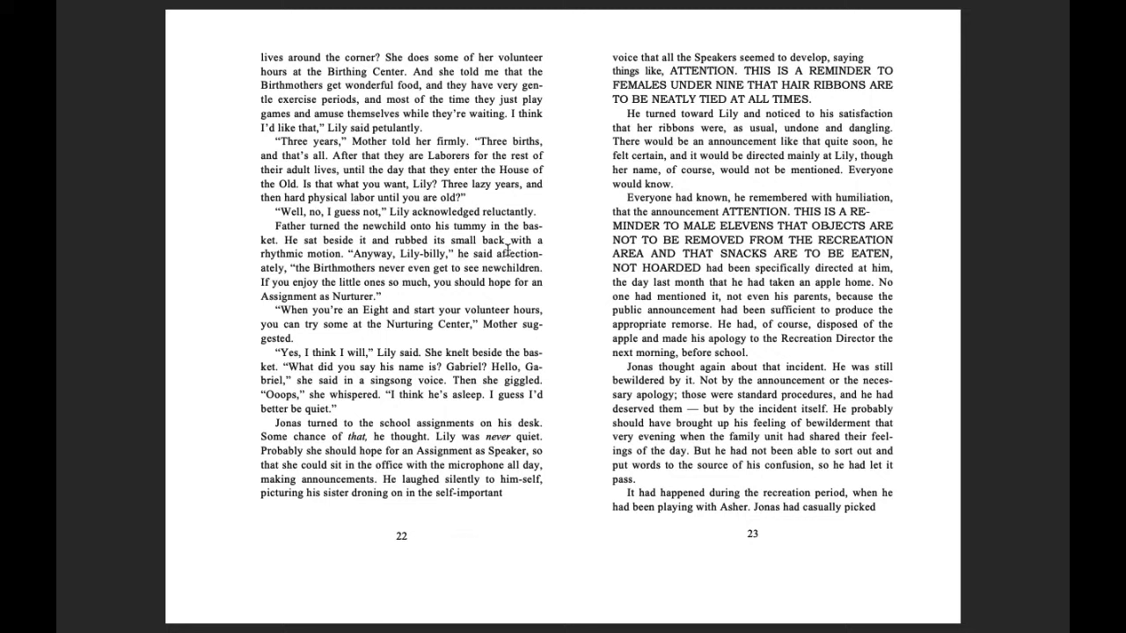
mouse_move(361, 262)
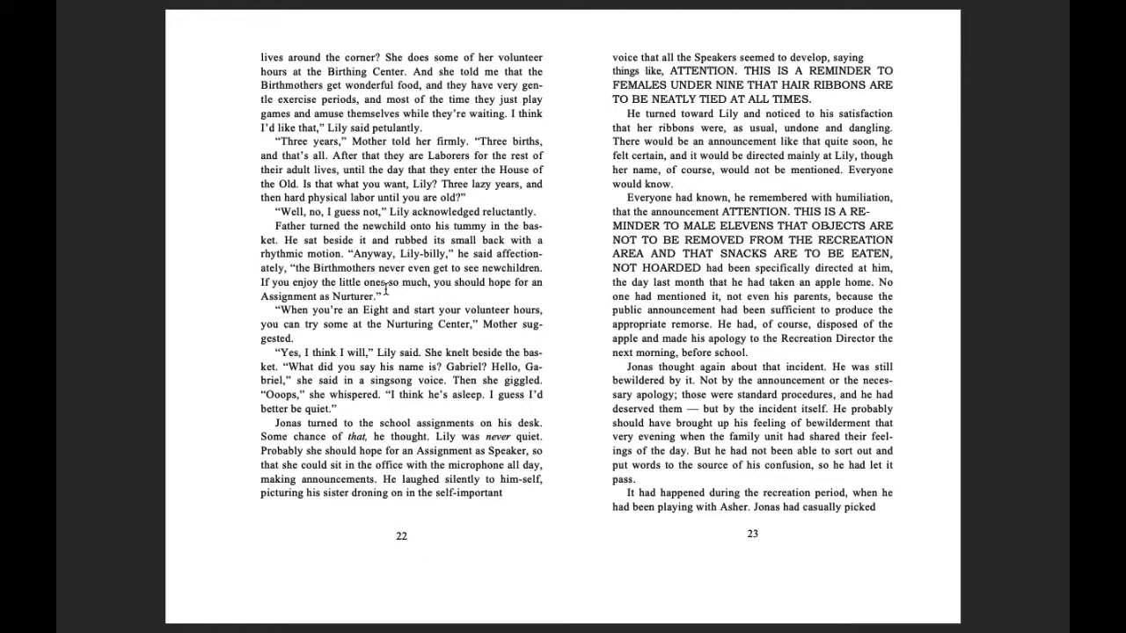
mouse_move(510, 285)
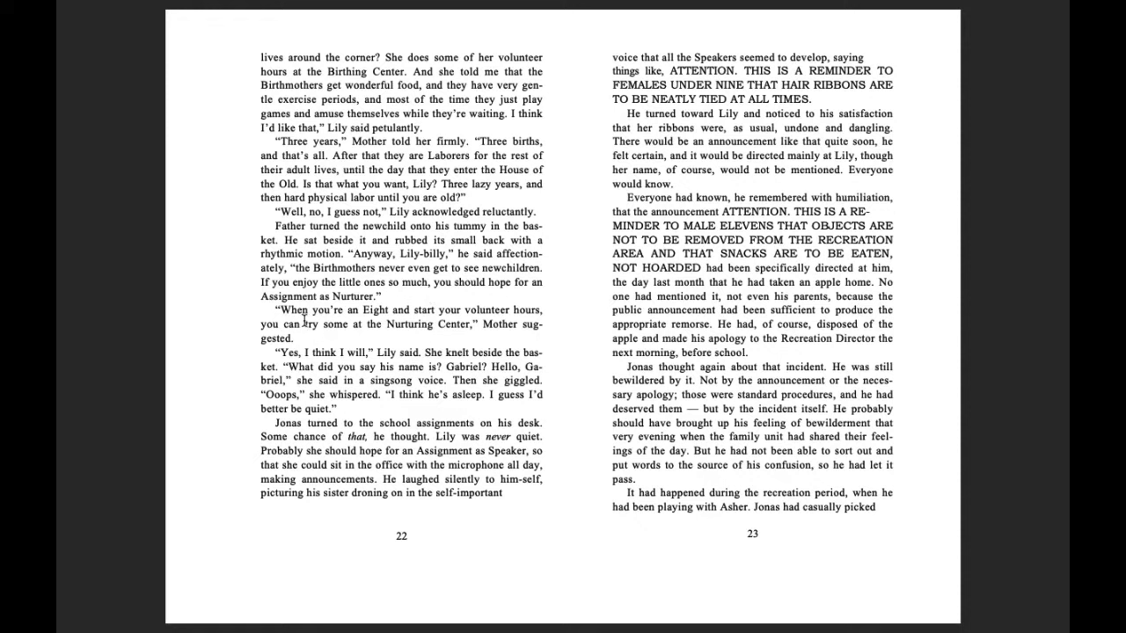
mouse_move(380, 334)
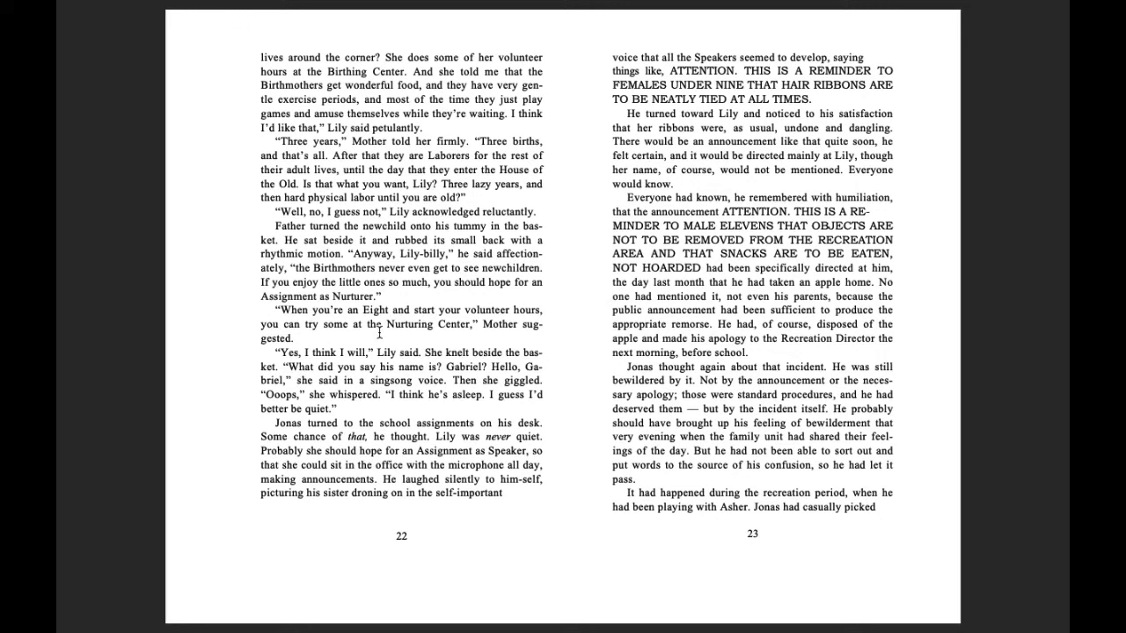
mouse_move(338, 334)
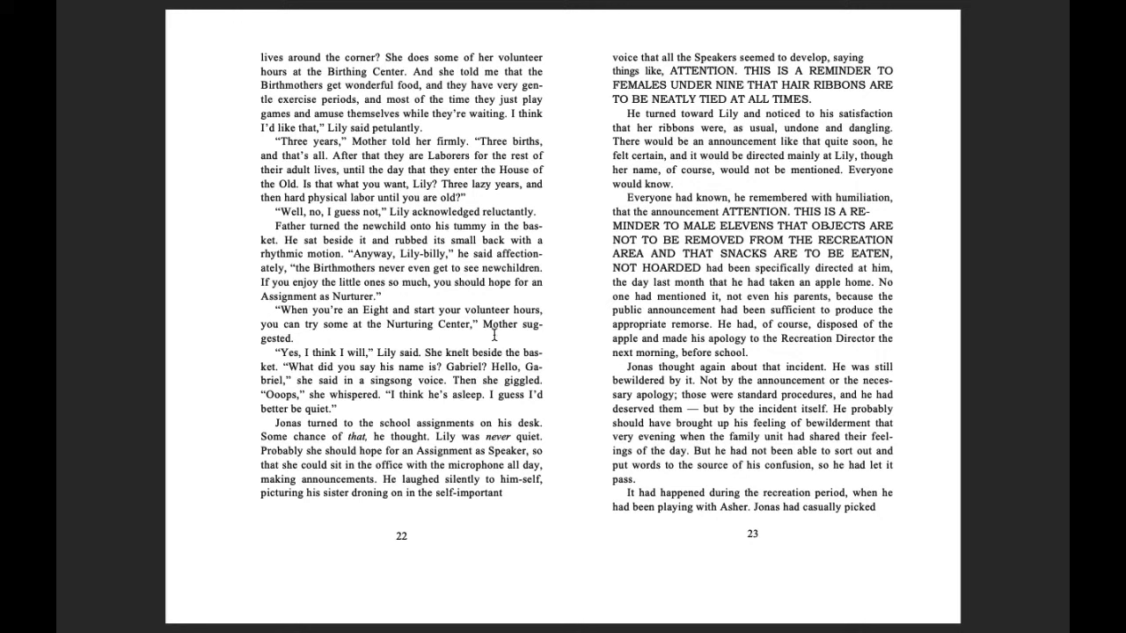
mouse_move(303, 366)
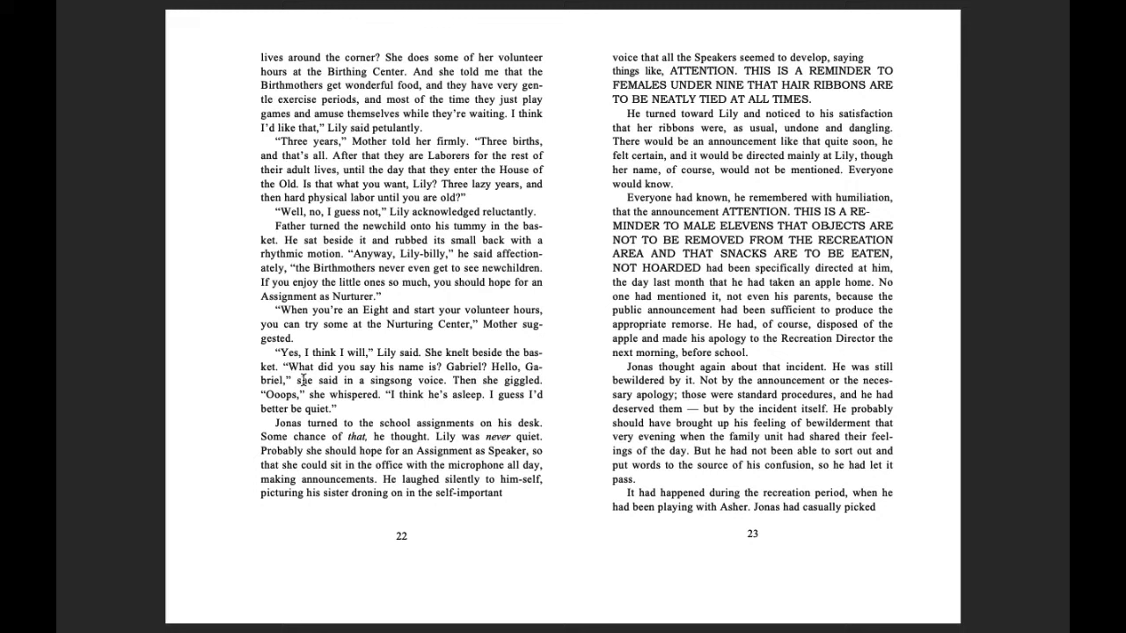
mouse_move(444, 376)
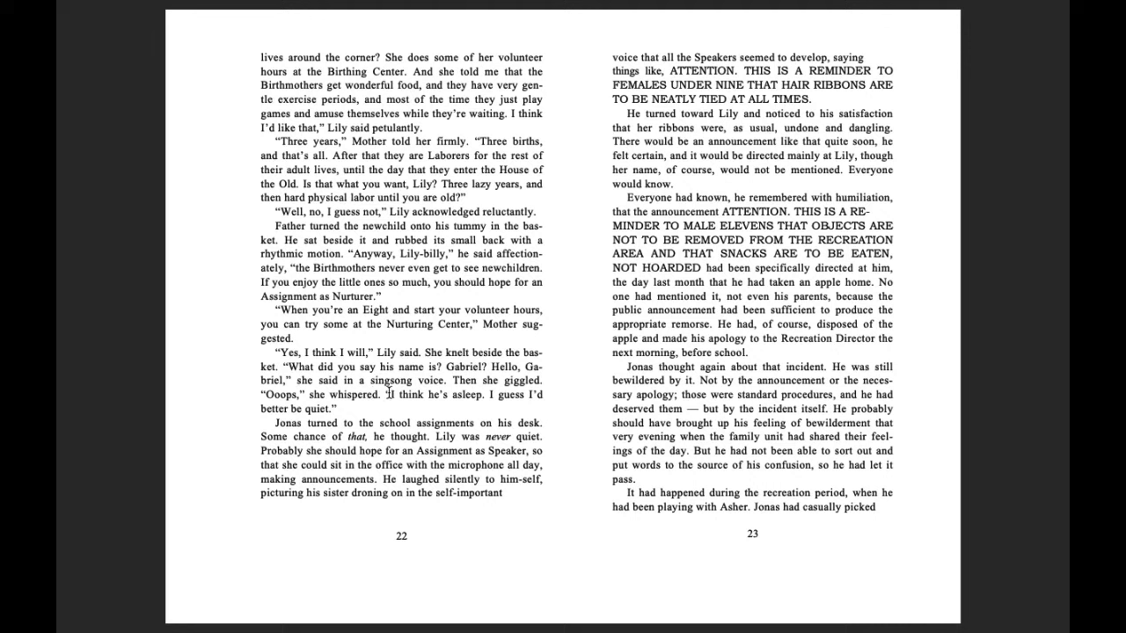
mouse_move(257, 401)
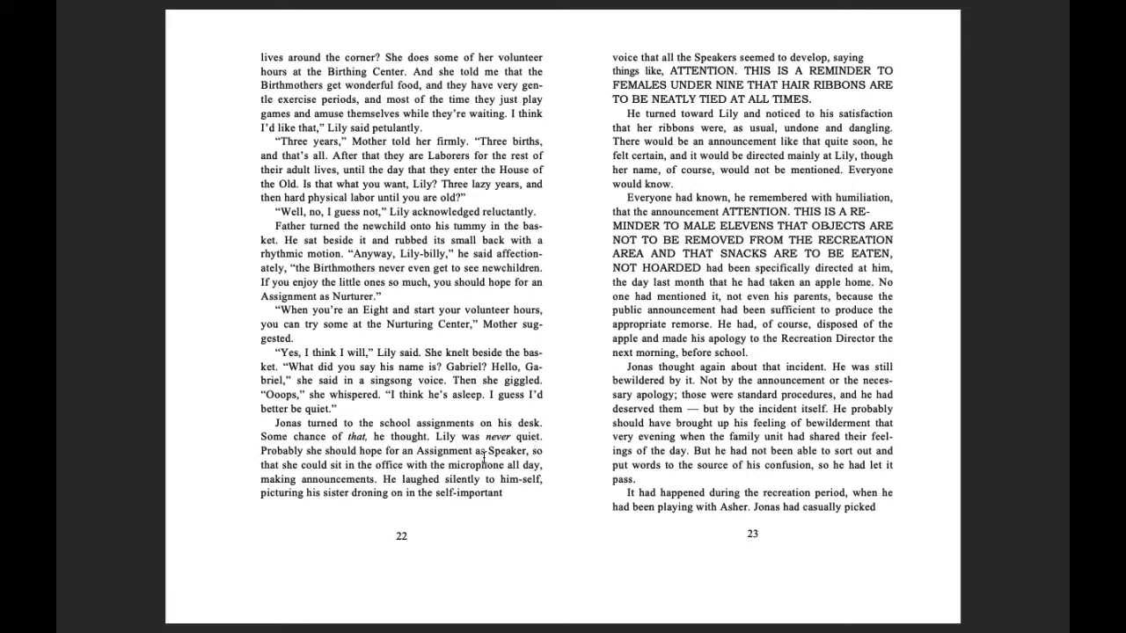
mouse_move(471, 464)
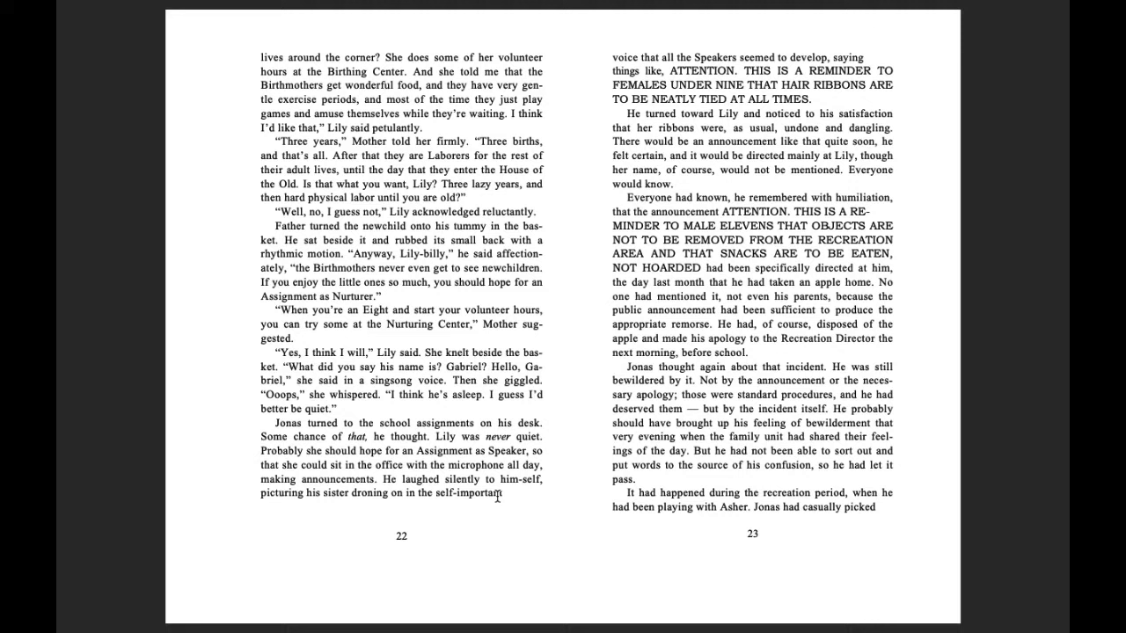
mouse_move(390, 503)
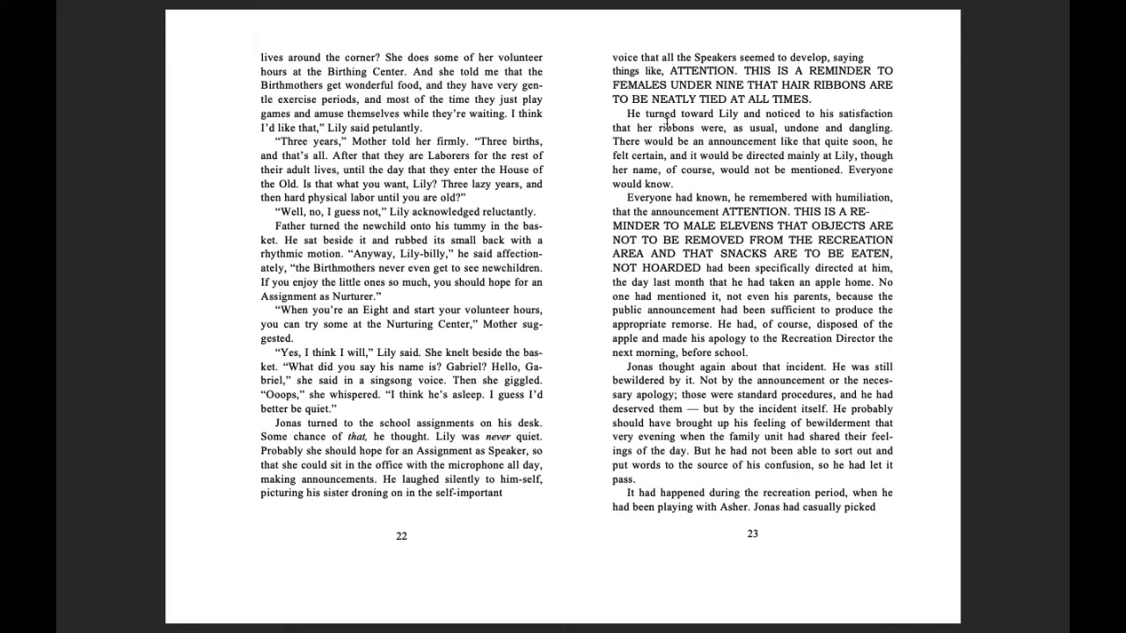
mouse_move(782, 116)
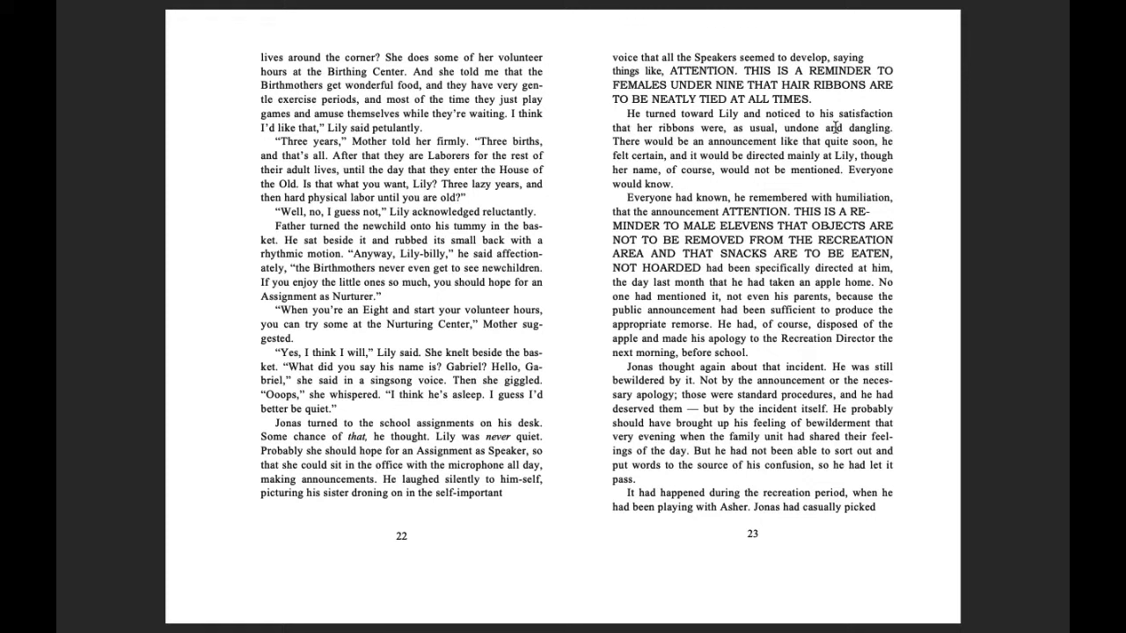
mouse_move(707, 144)
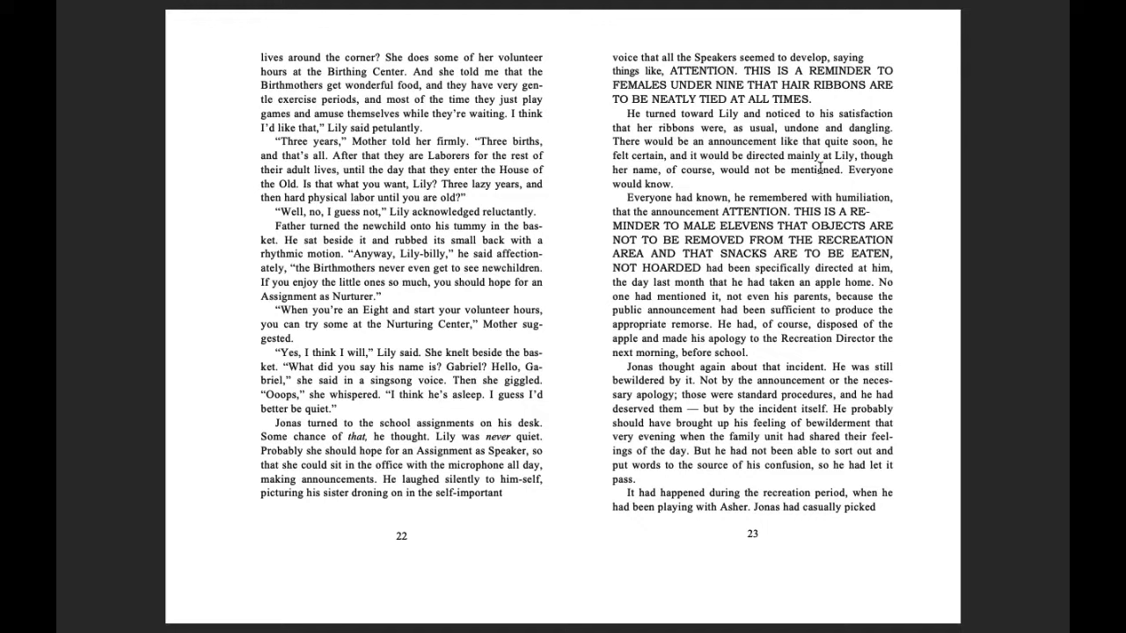
mouse_move(742, 193)
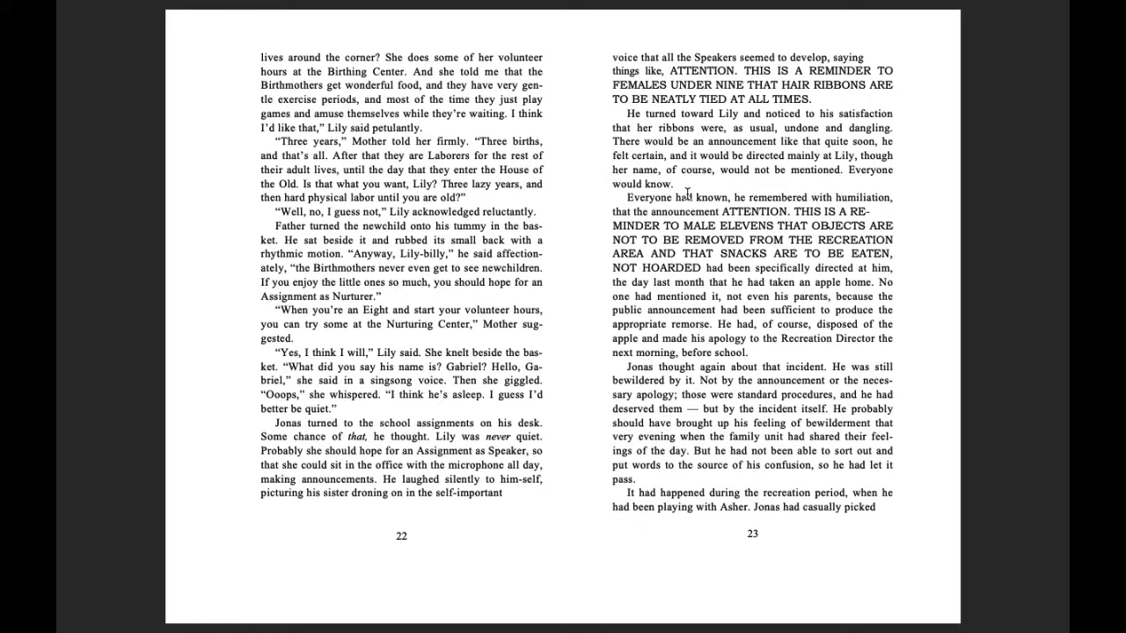
mouse_move(674, 216)
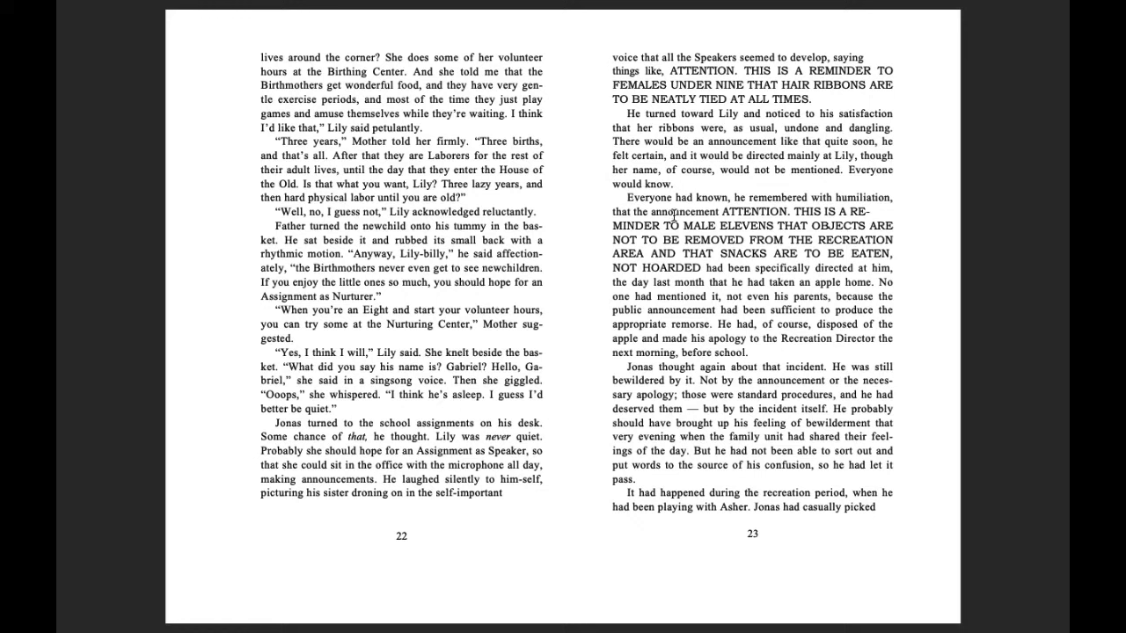
mouse_move(762, 212)
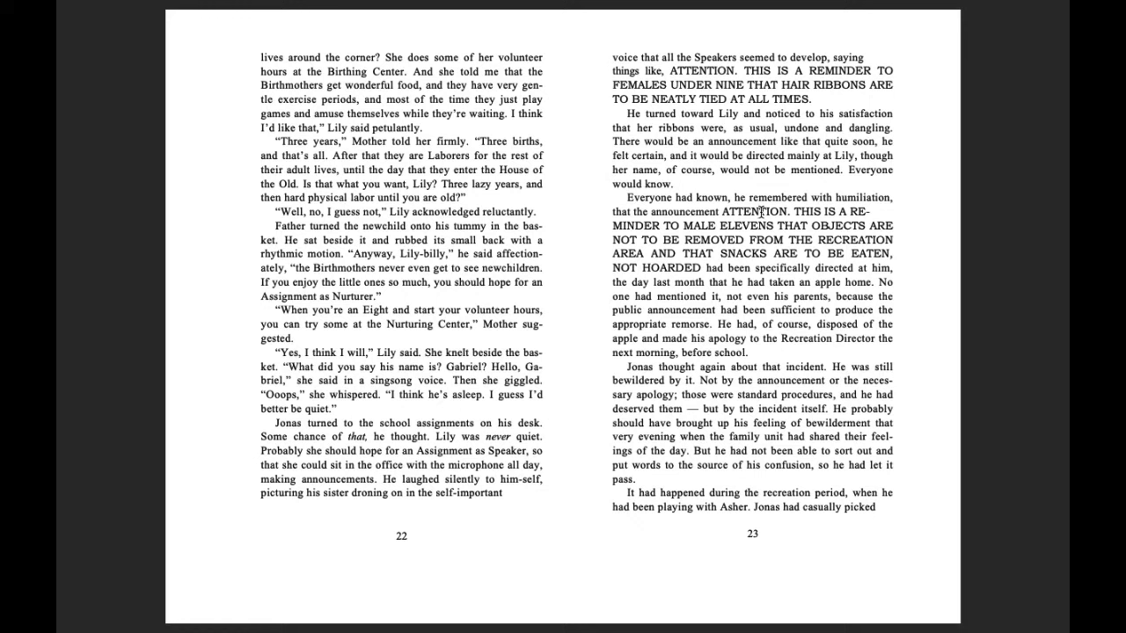
mouse_move(841, 207)
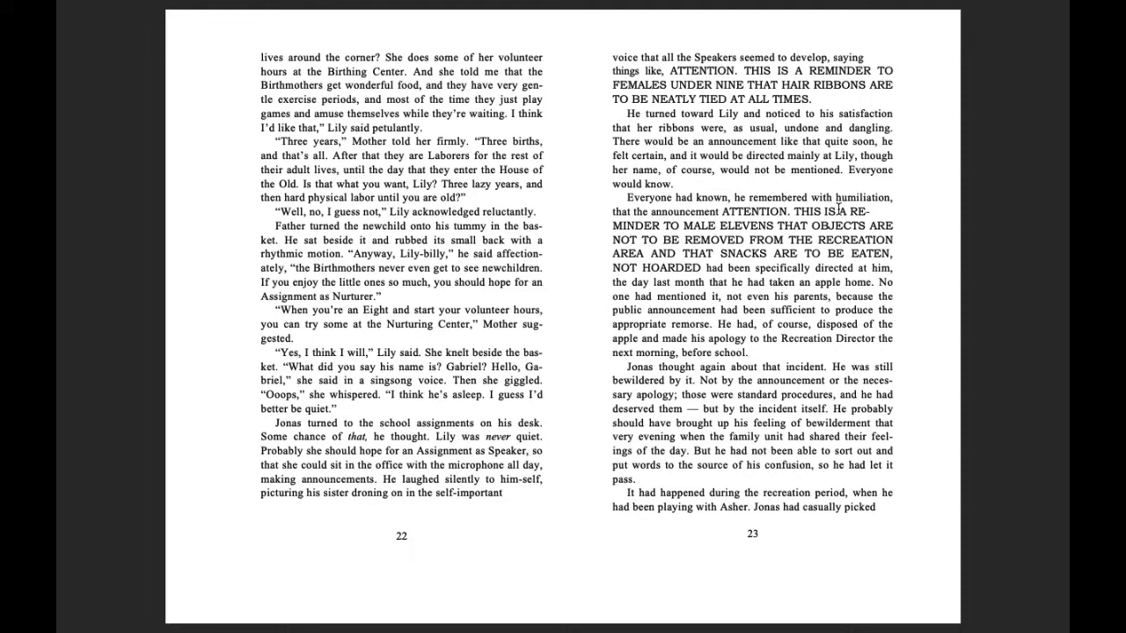
mouse_move(737, 225)
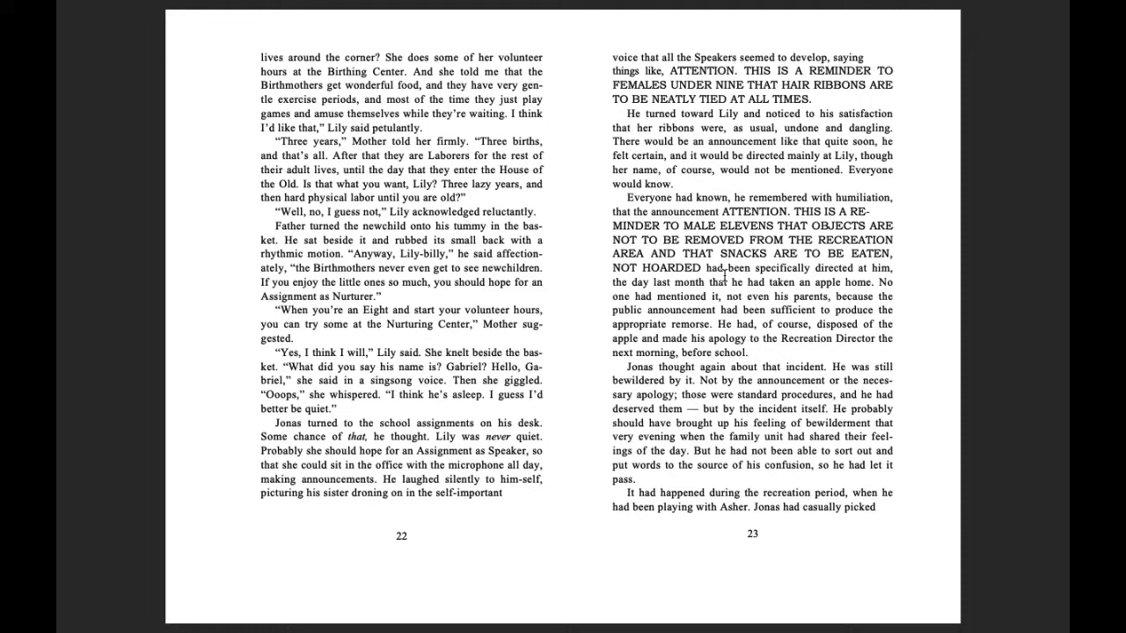
mouse_move(712, 301)
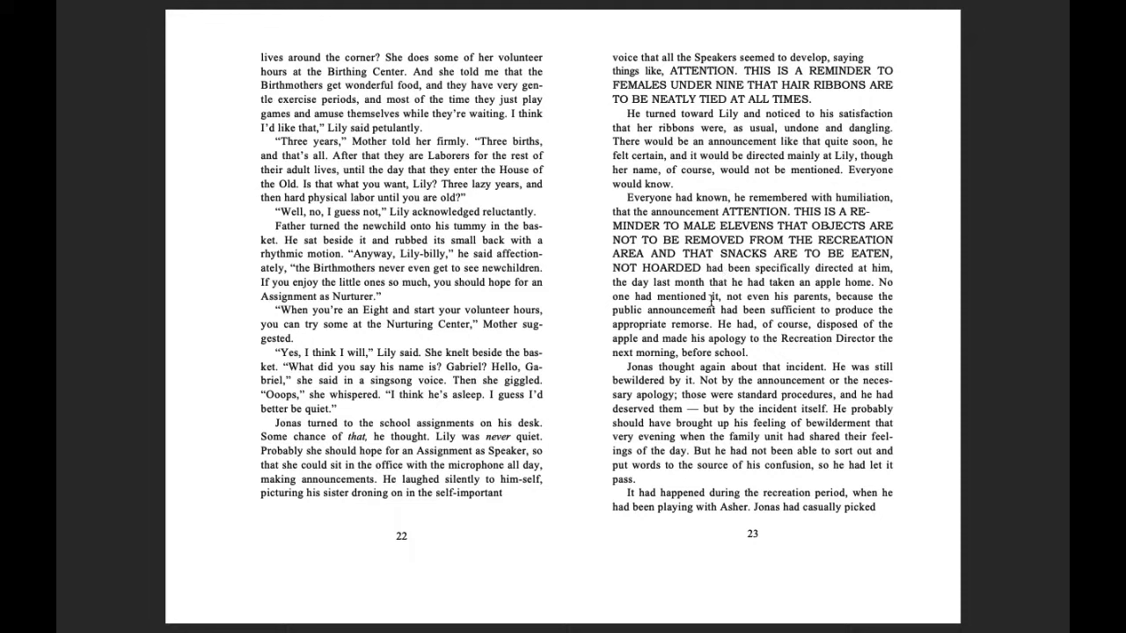
mouse_move(811, 290)
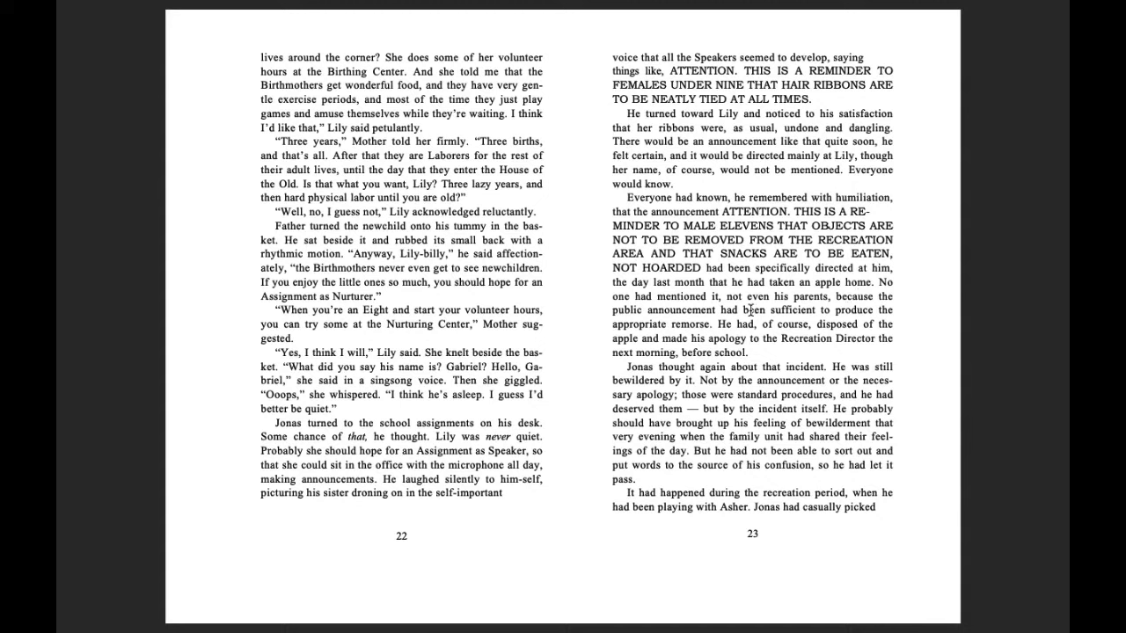
mouse_move(675, 325)
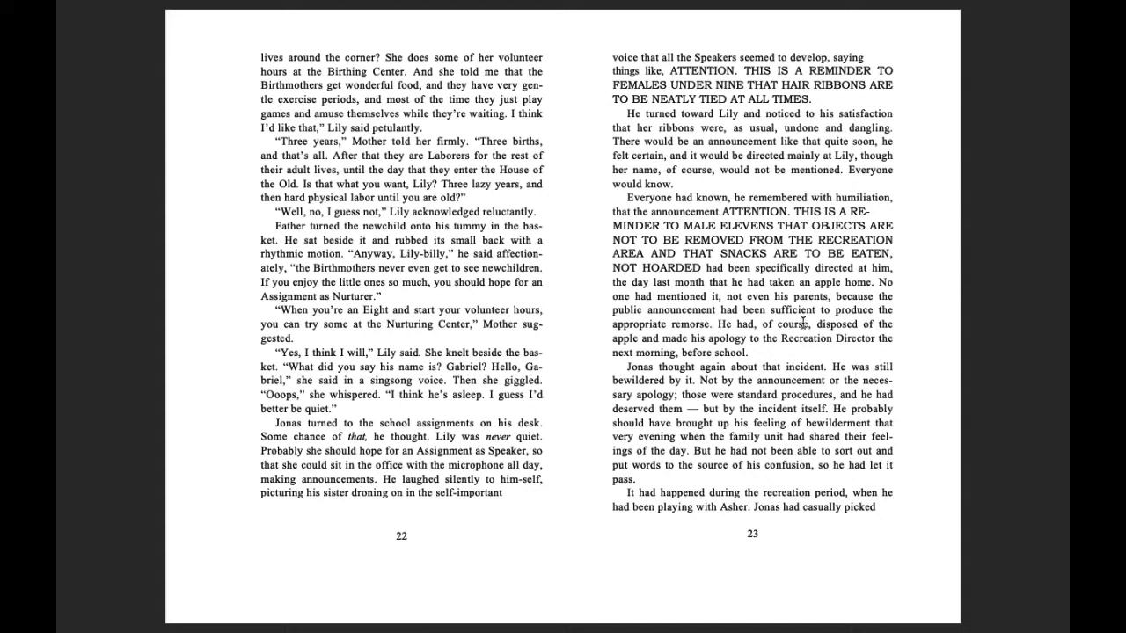
mouse_move(696, 338)
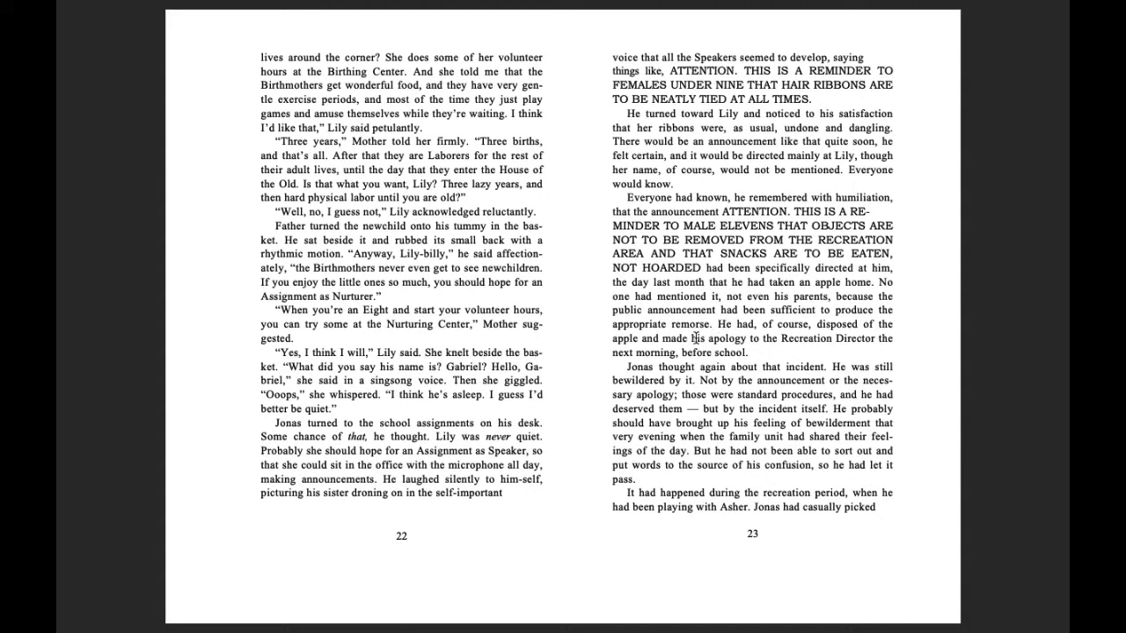
mouse_move(848, 332)
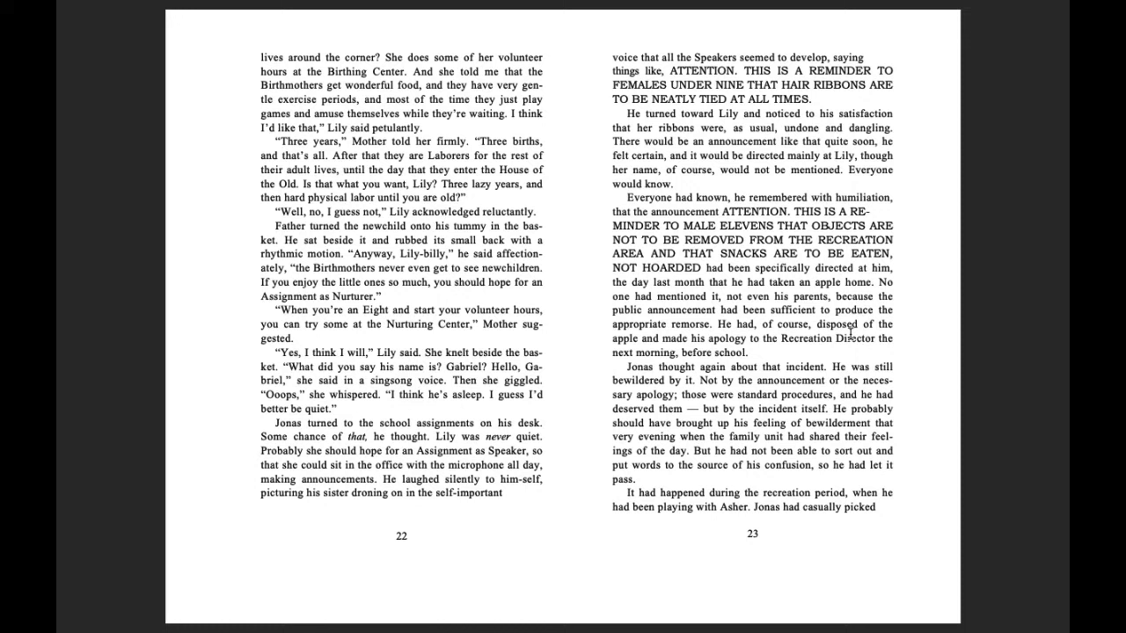
mouse_move(735, 357)
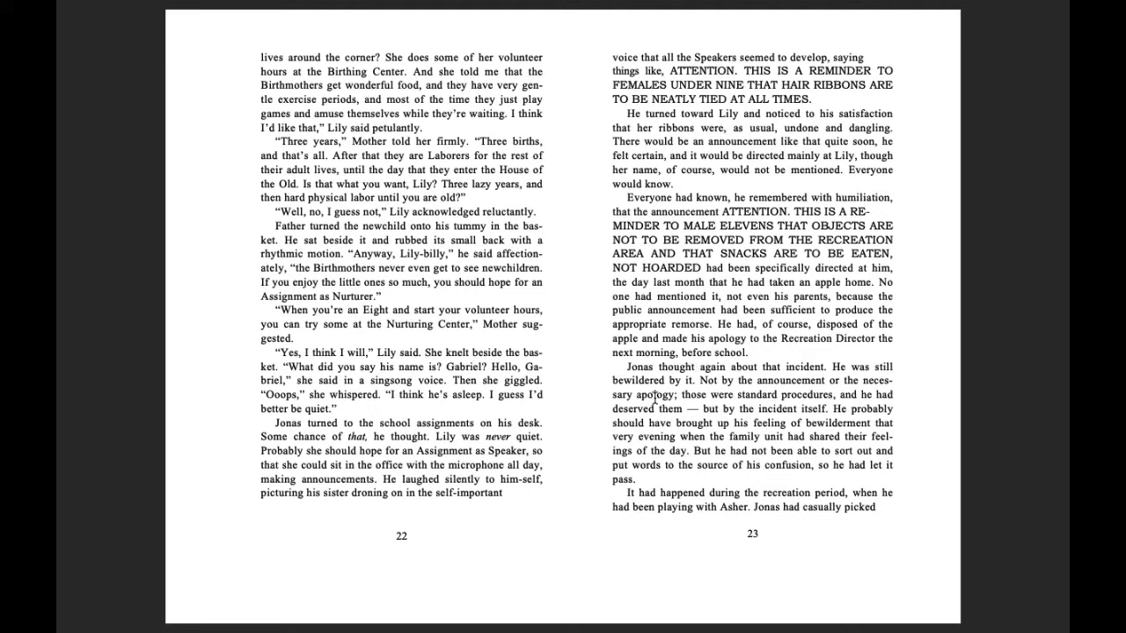
mouse_move(805, 378)
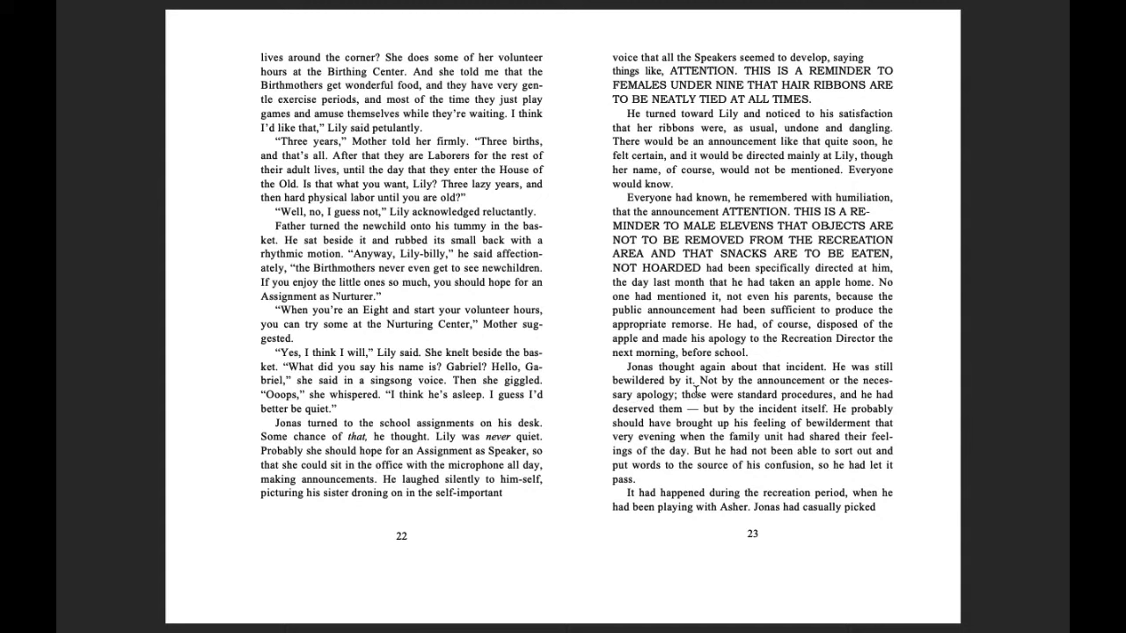
mouse_move(623, 419)
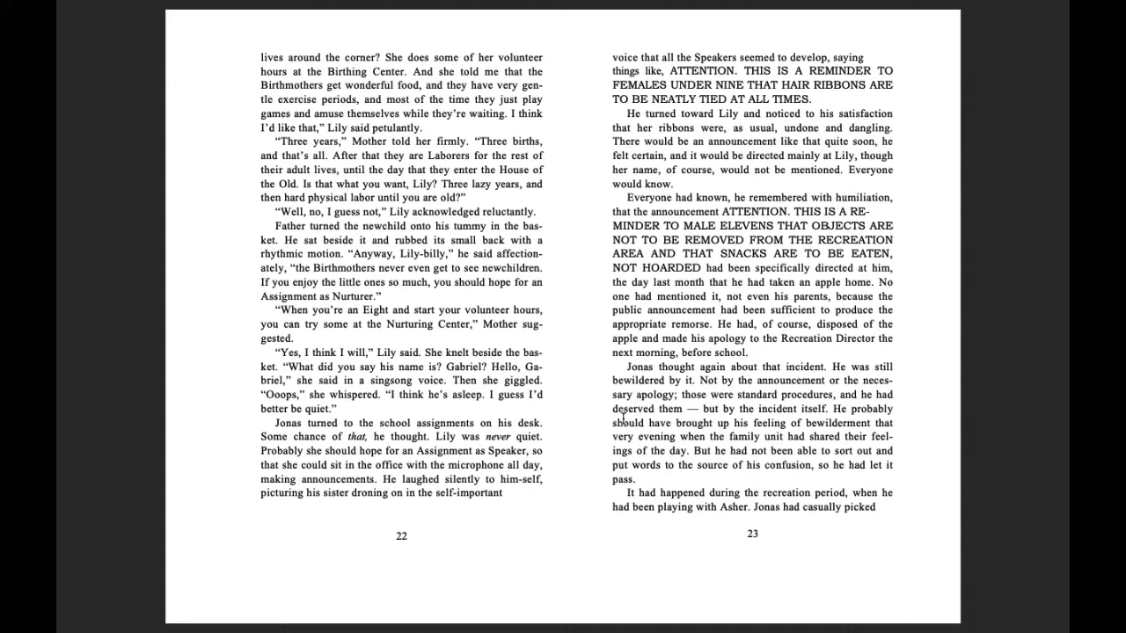
mouse_move(766, 403)
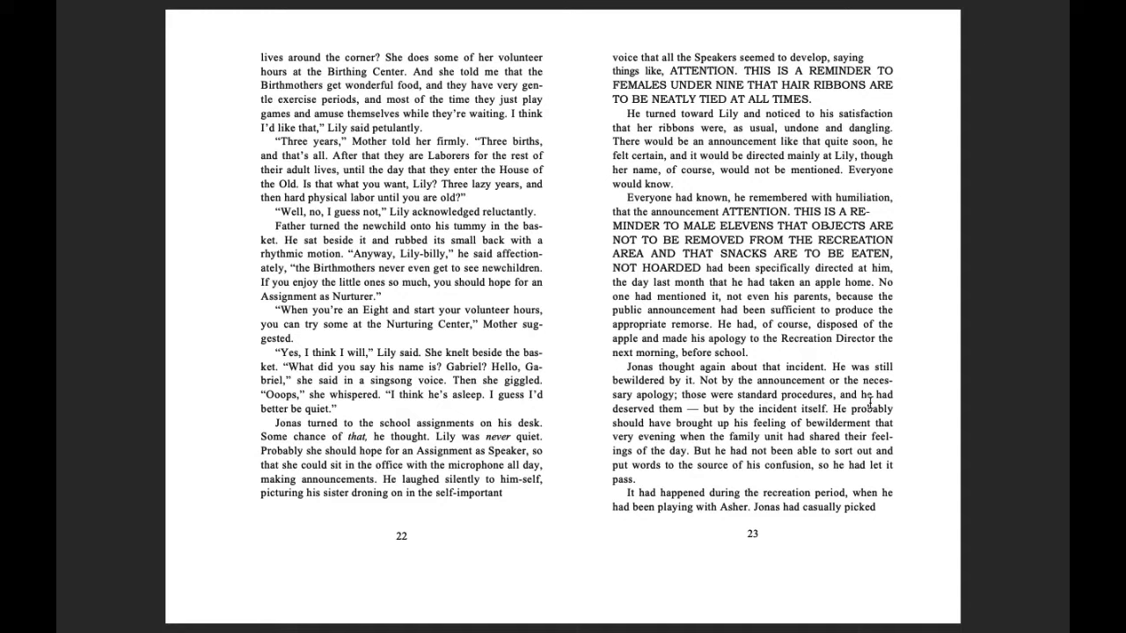
mouse_move(749, 425)
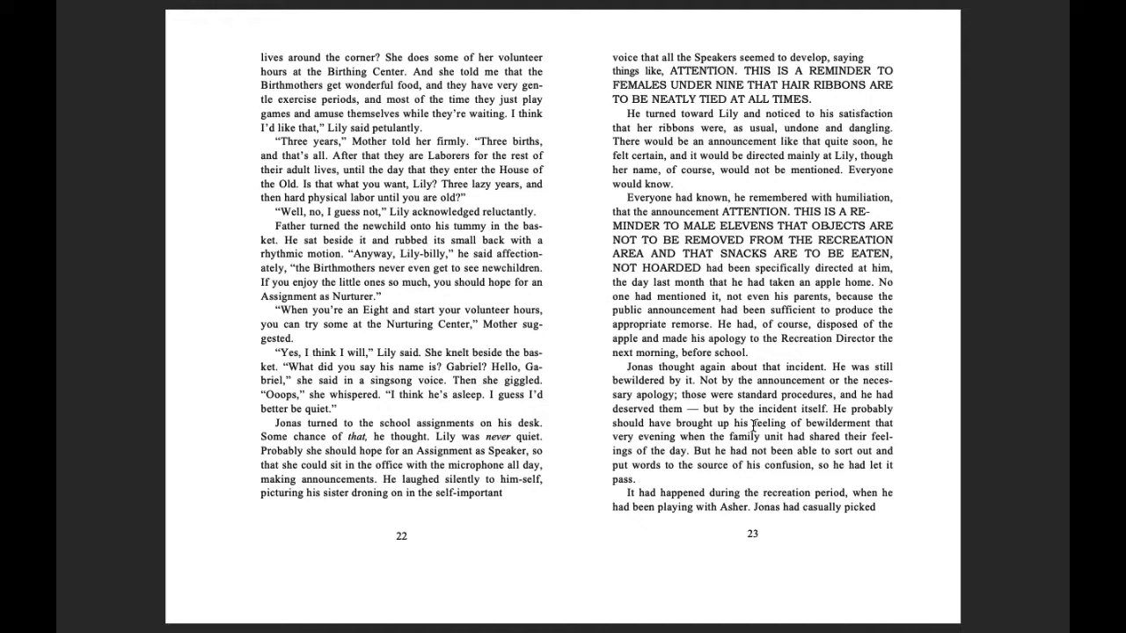
mouse_move(690, 443)
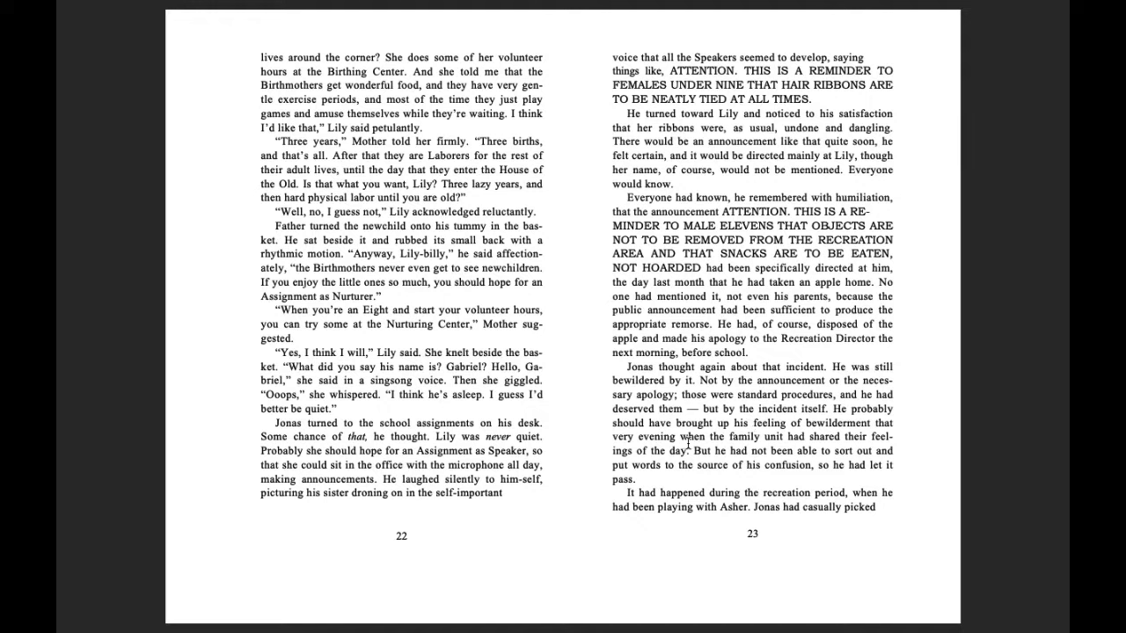
mouse_move(833, 436)
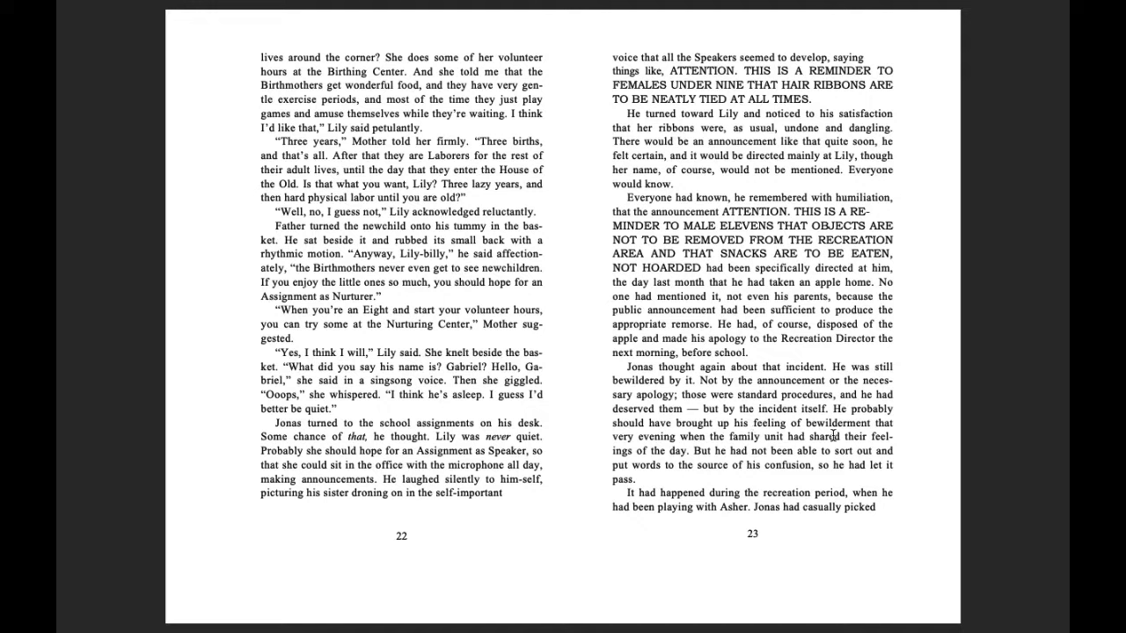
mouse_move(712, 455)
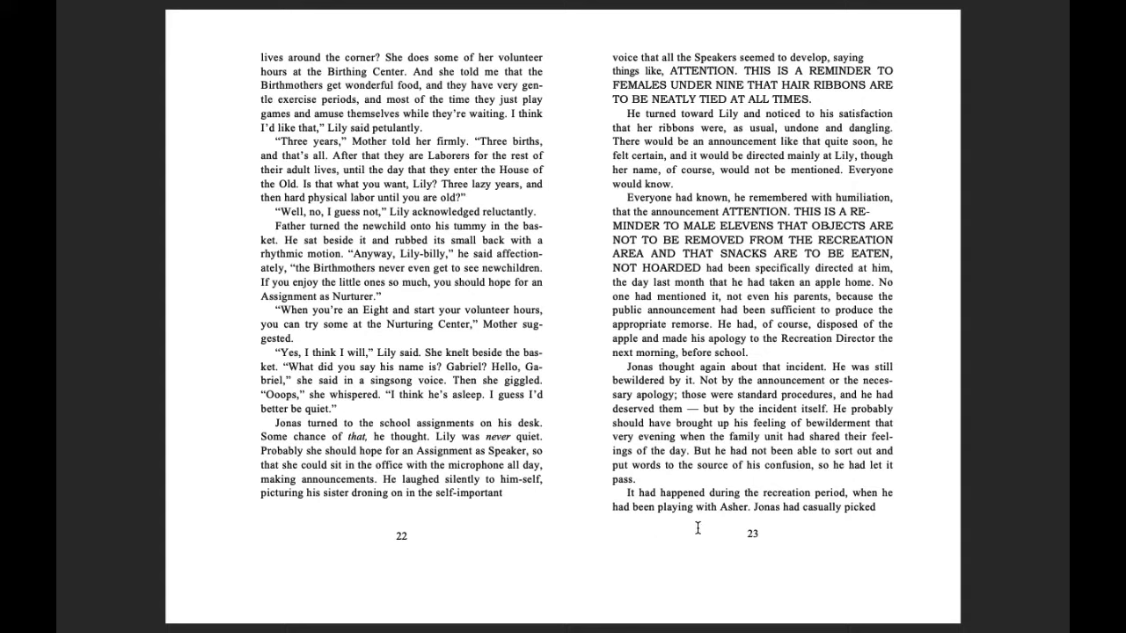
mouse_move(802, 519)
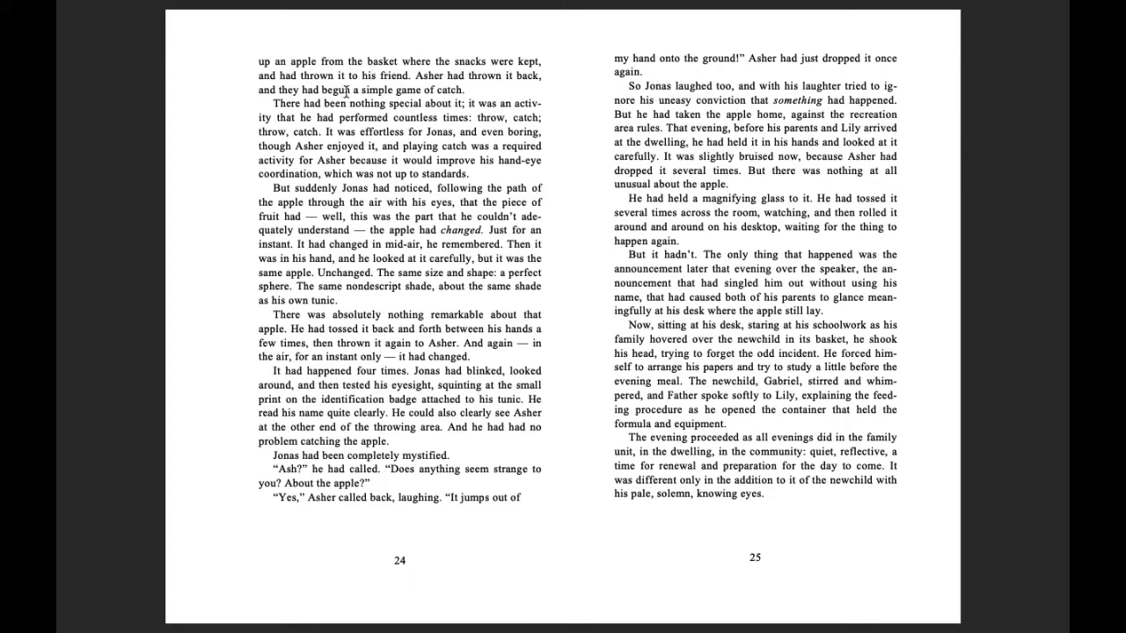
mouse_move(419, 88)
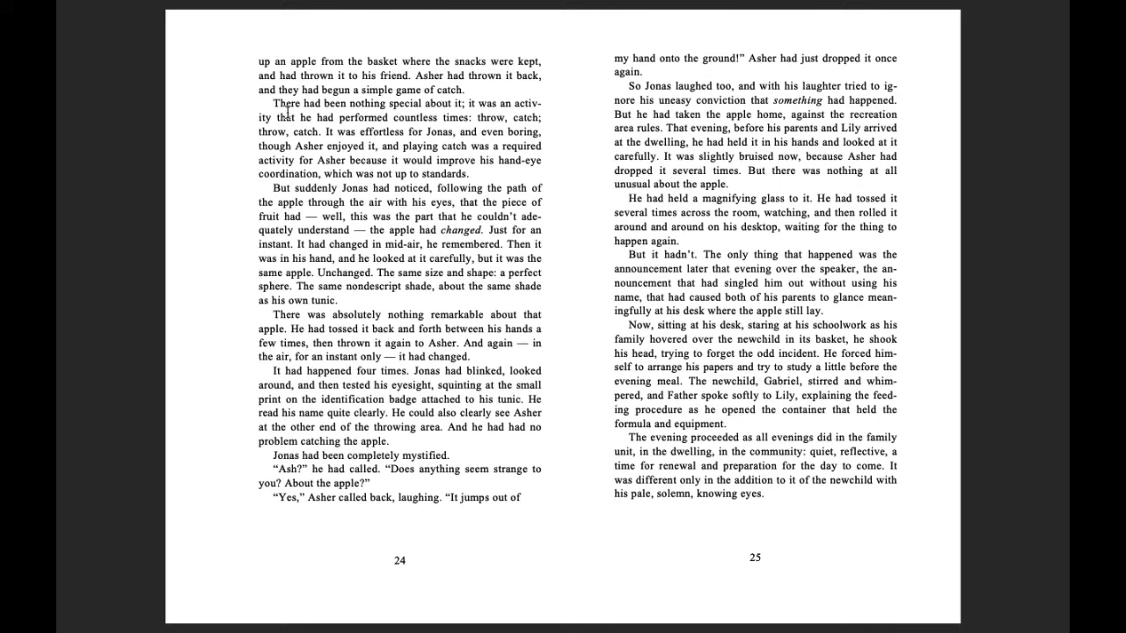
mouse_move(450, 100)
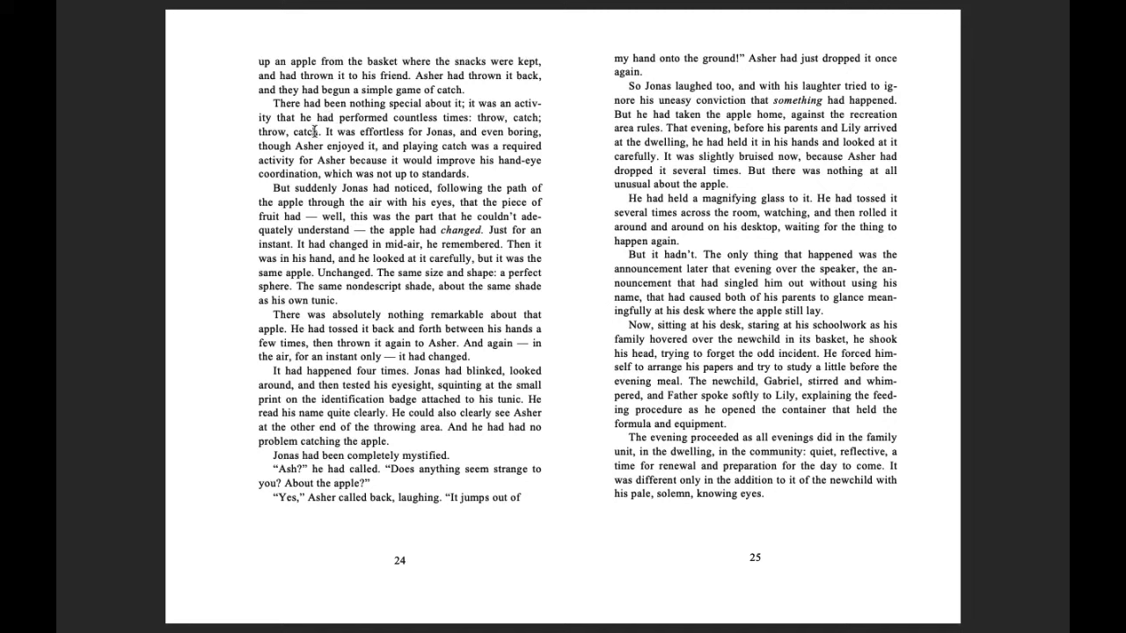
mouse_move(435, 133)
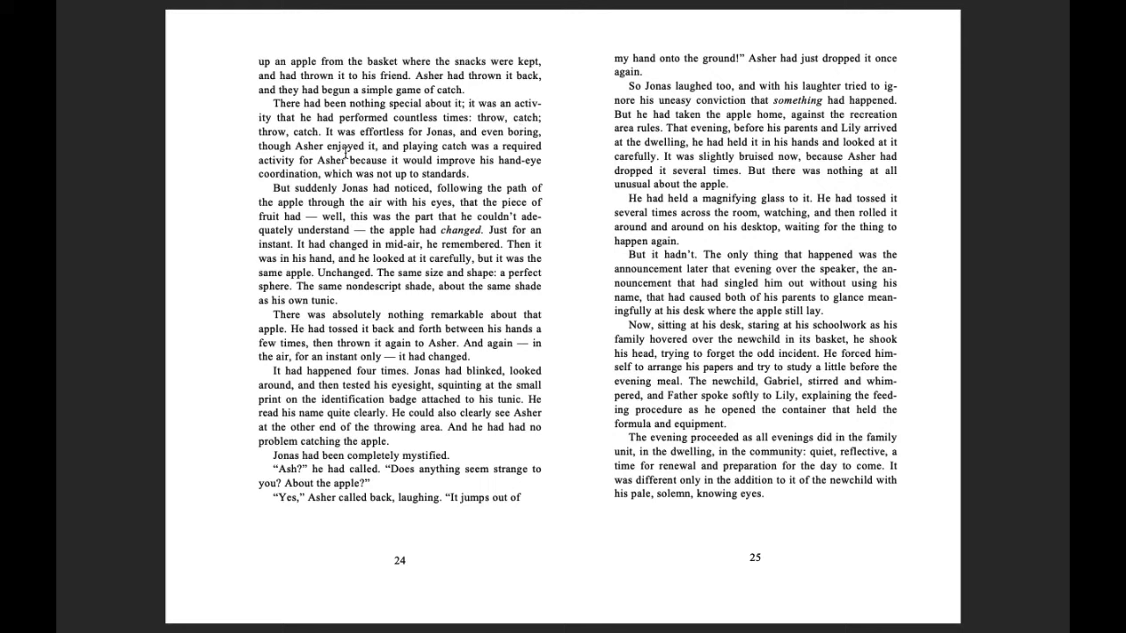
mouse_move(370, 138)
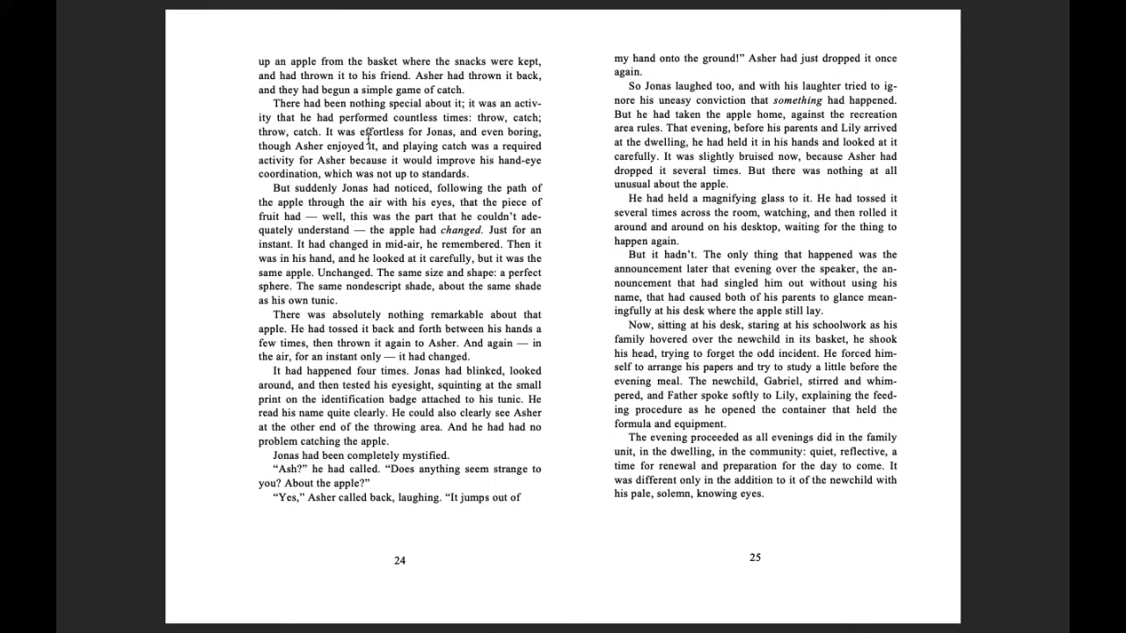
mouse_move(514, 139)
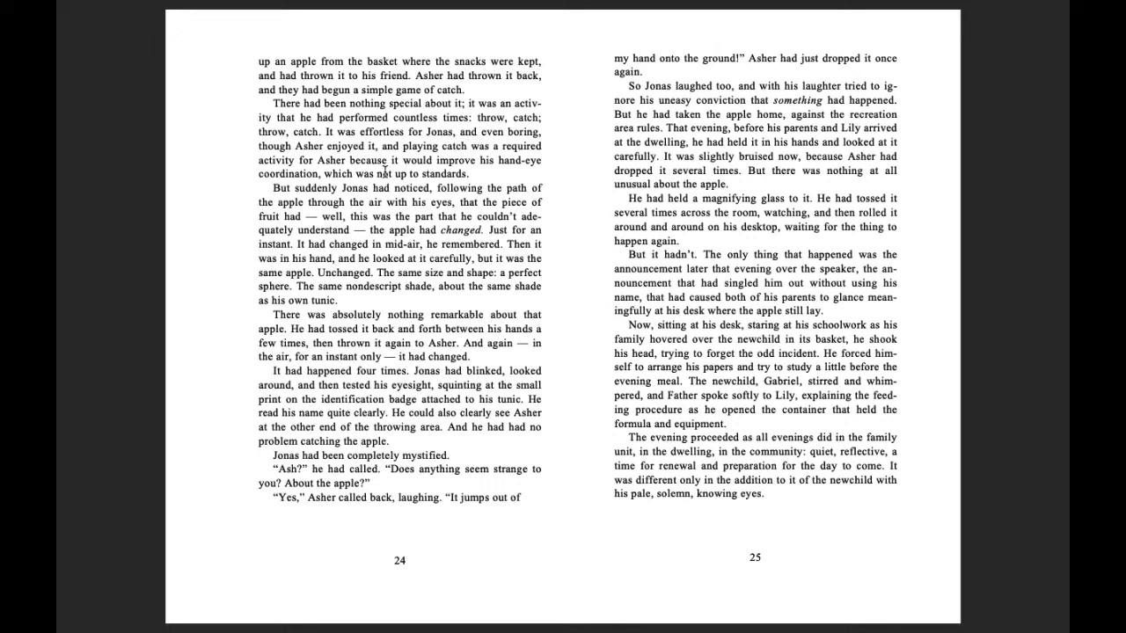
mouse_move(303, 174)
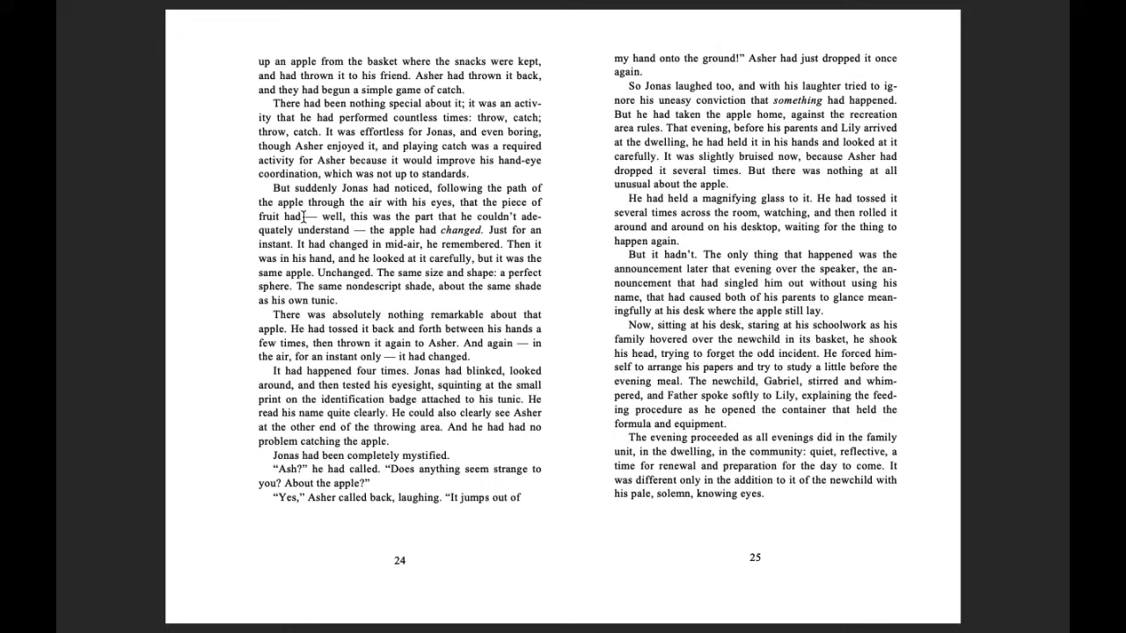
mouse_move(369, 203)
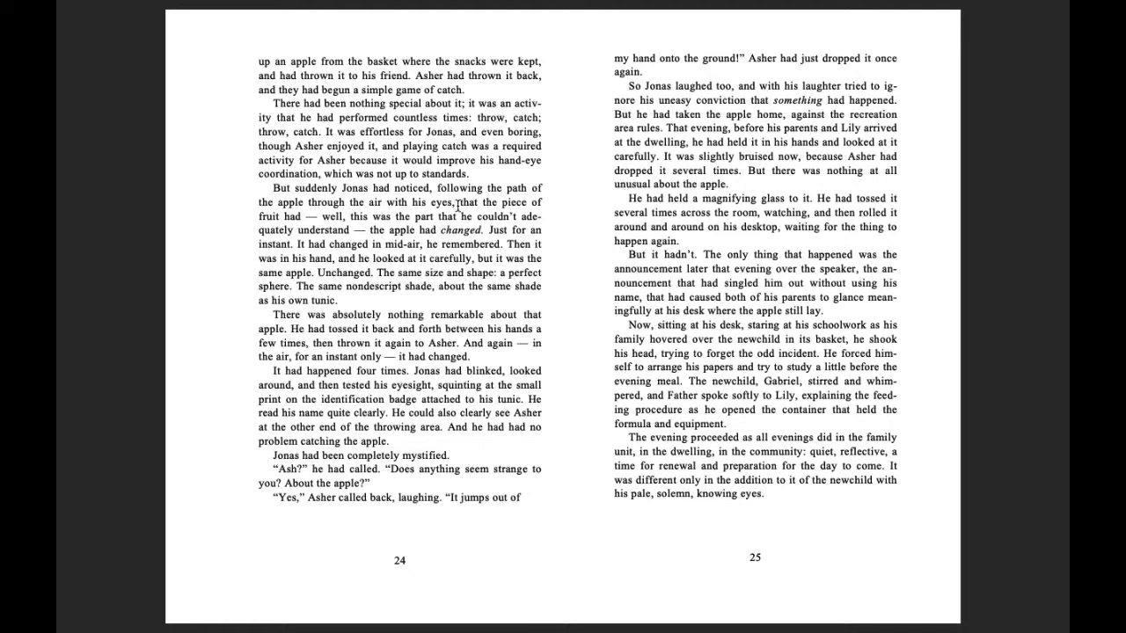
mouse_move(345, 229)
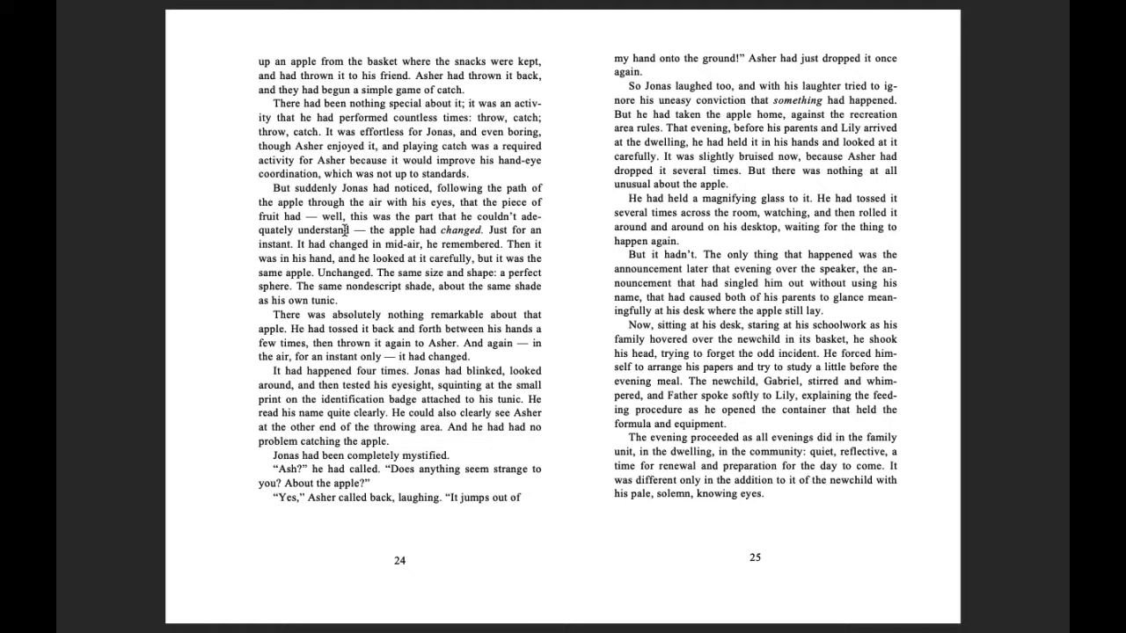
mouse_move(461, 218)
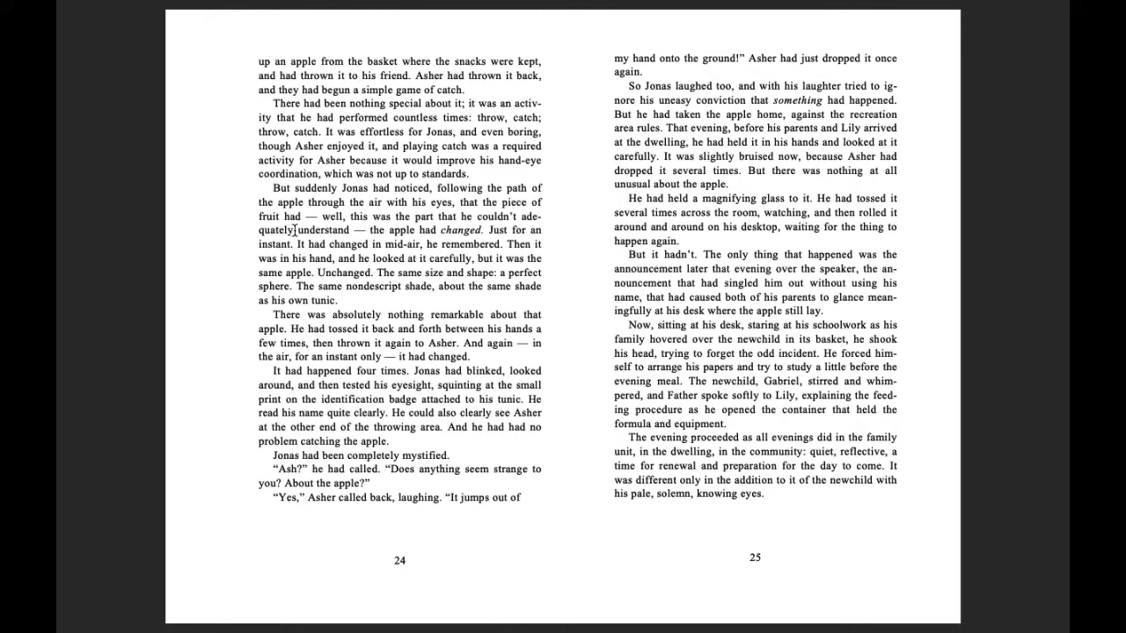
mouse_move(271, 243)
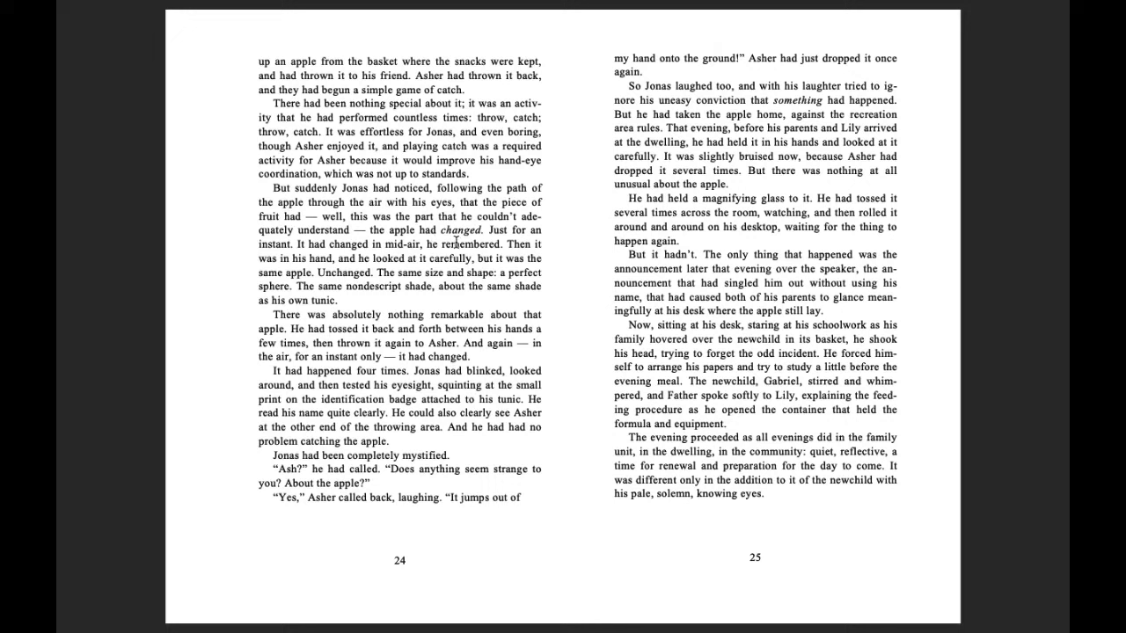
mouse_move(274, 260)
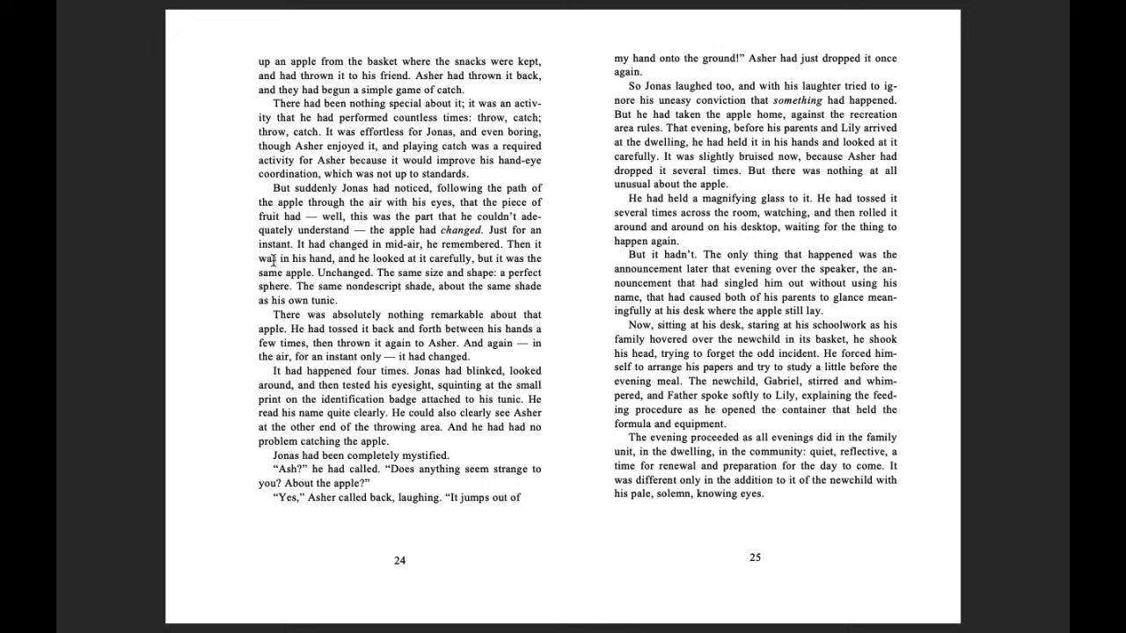
mouse_move(394, 259)
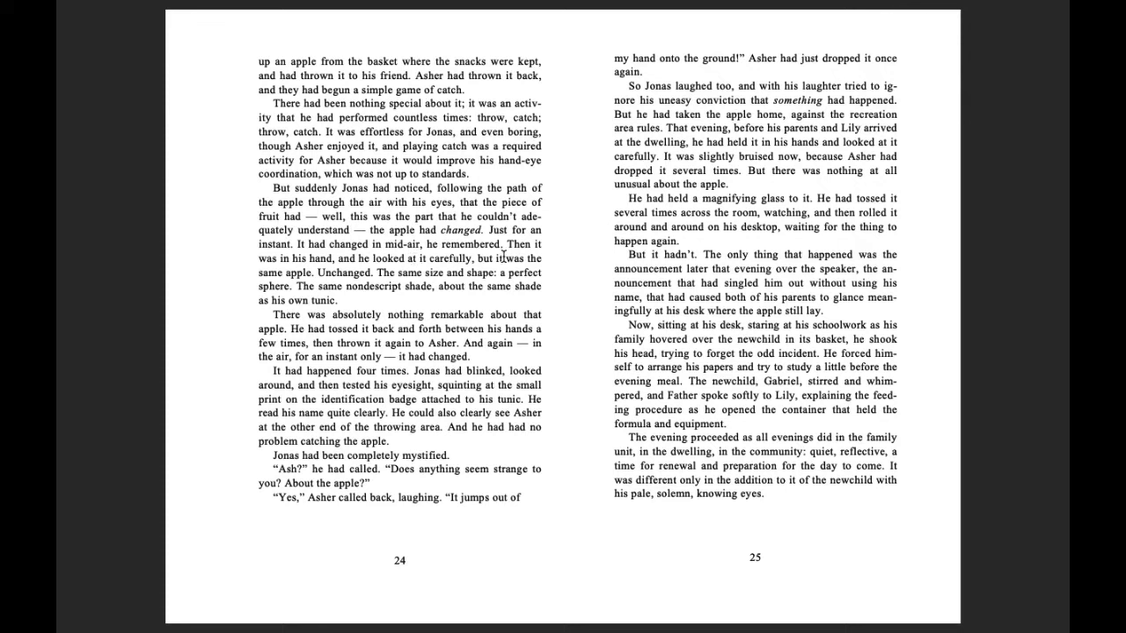
mouse_move(378, 280)
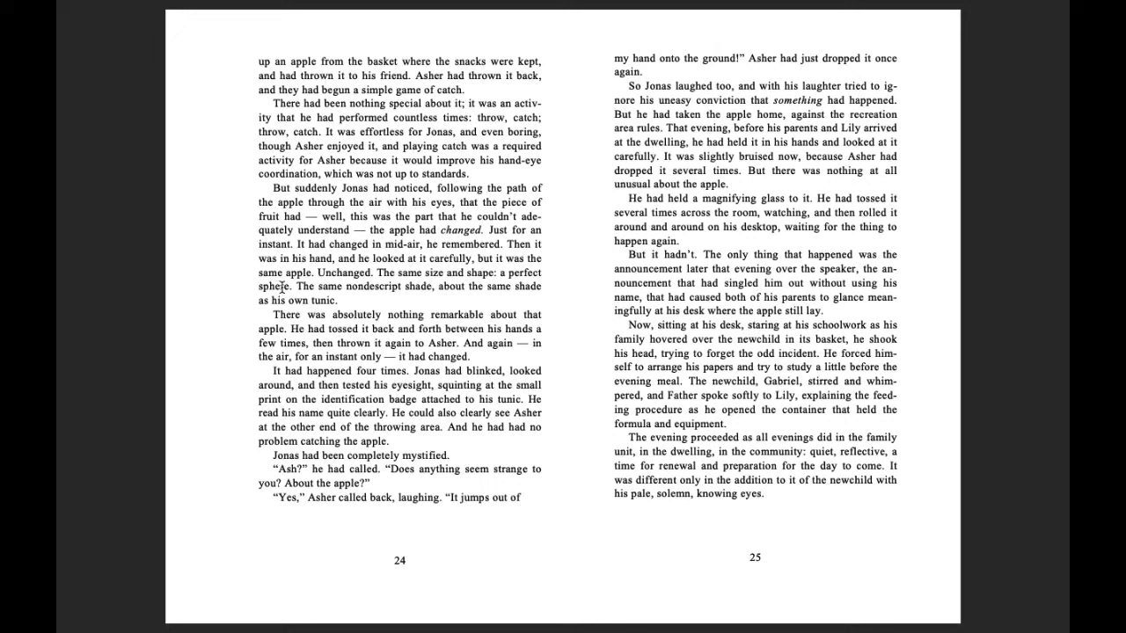
mouse_move(355, 280)
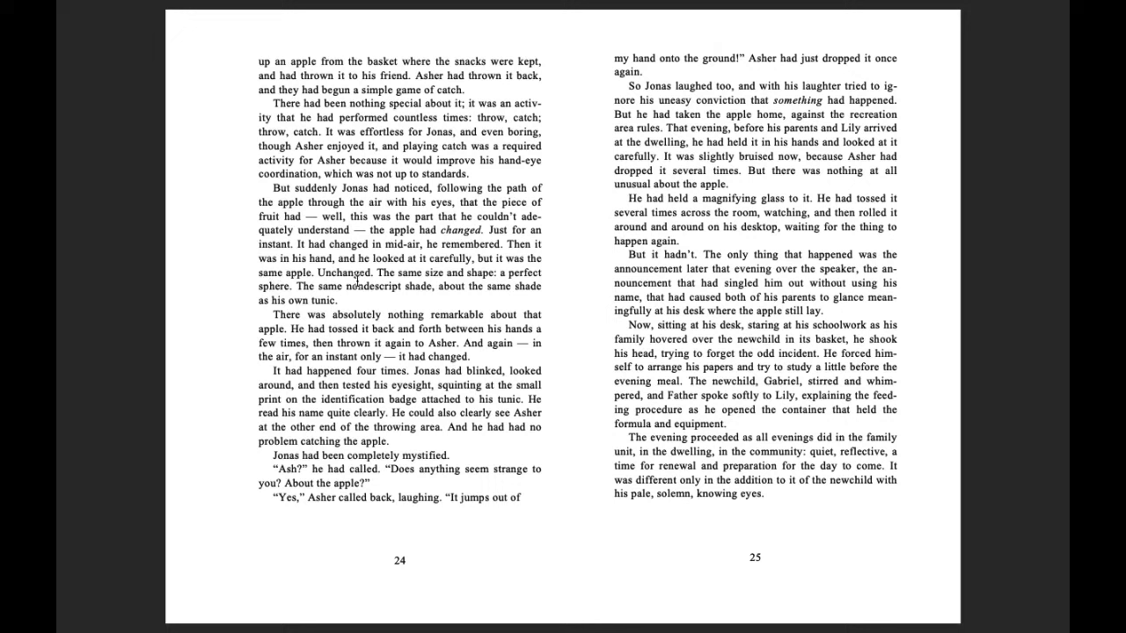
mouse_move(452, 285)
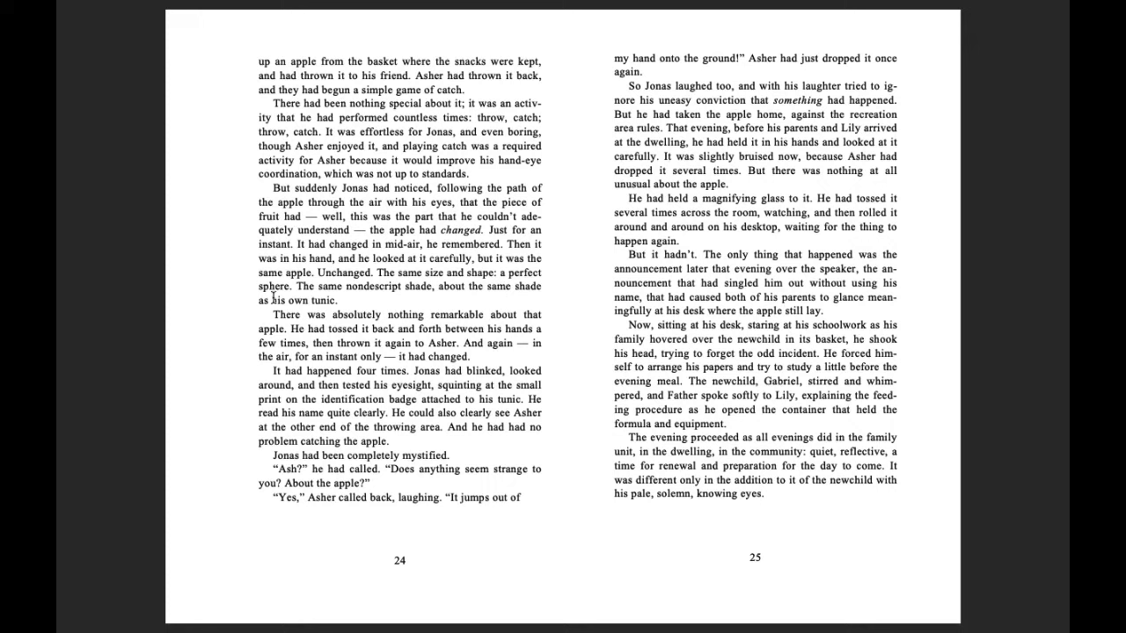
mouse_move(411, 299)
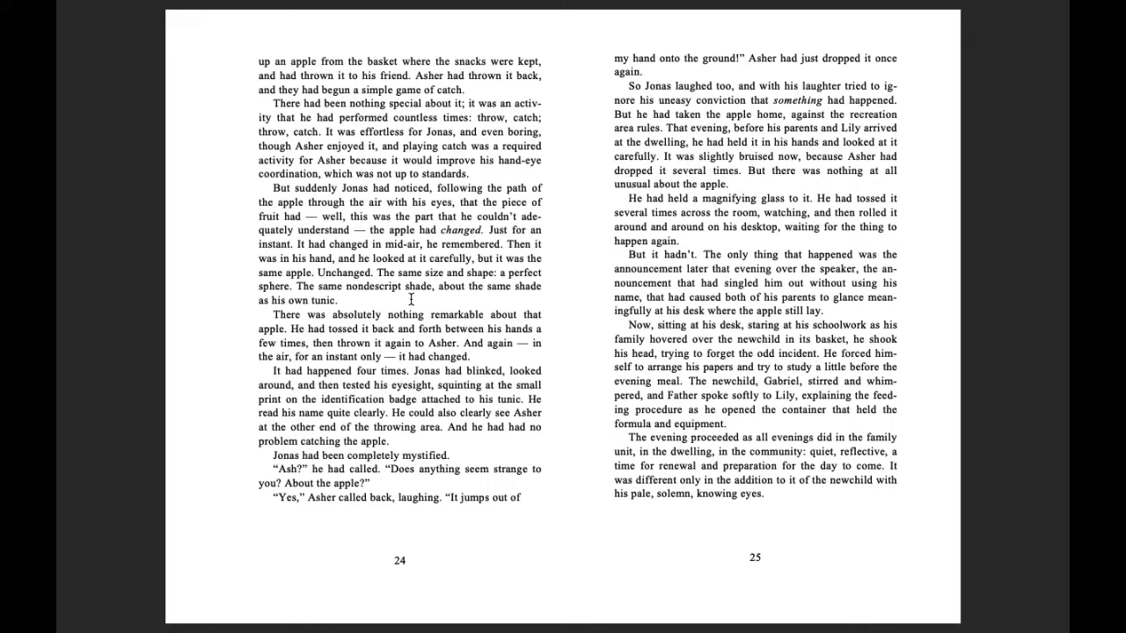
mouse_move(309, 311)
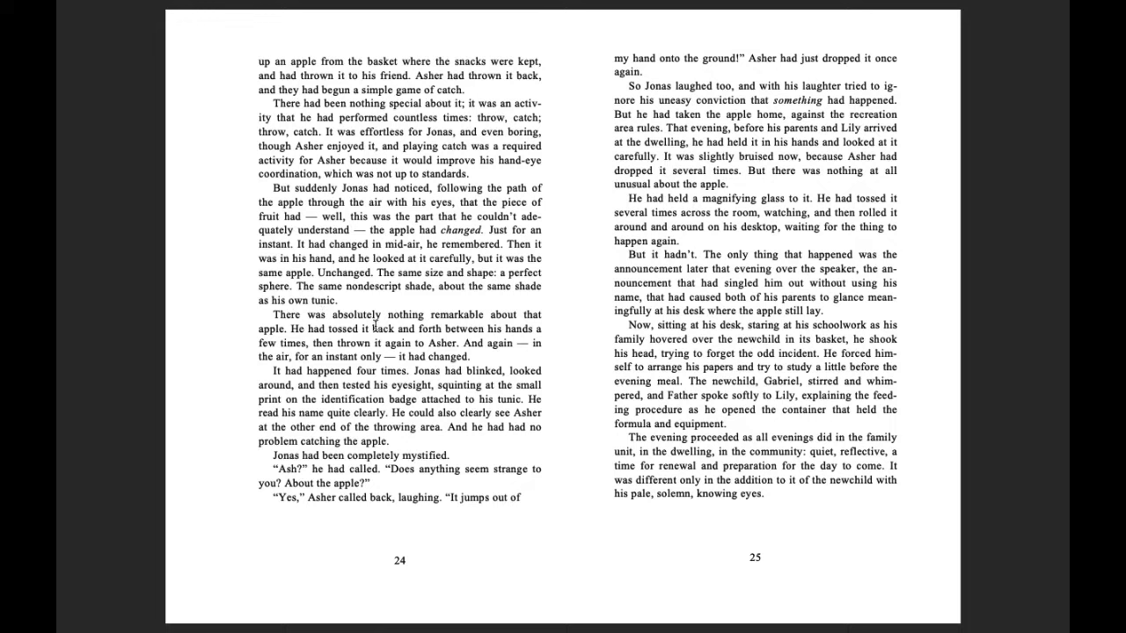
mouse_move(309, 341)
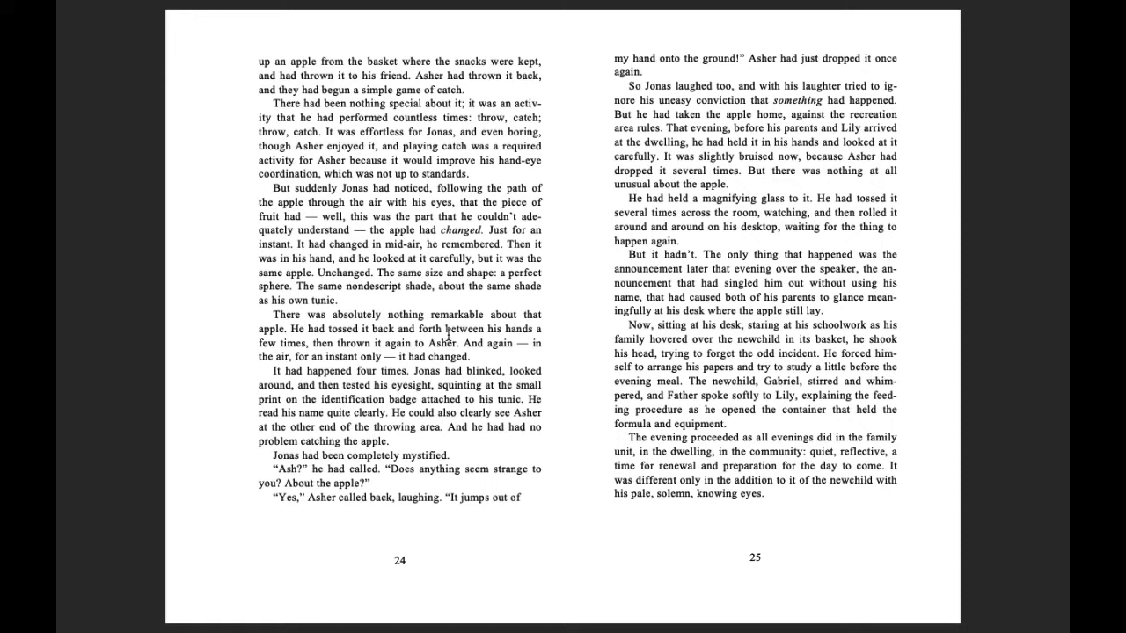
mouse_move(320, 355)
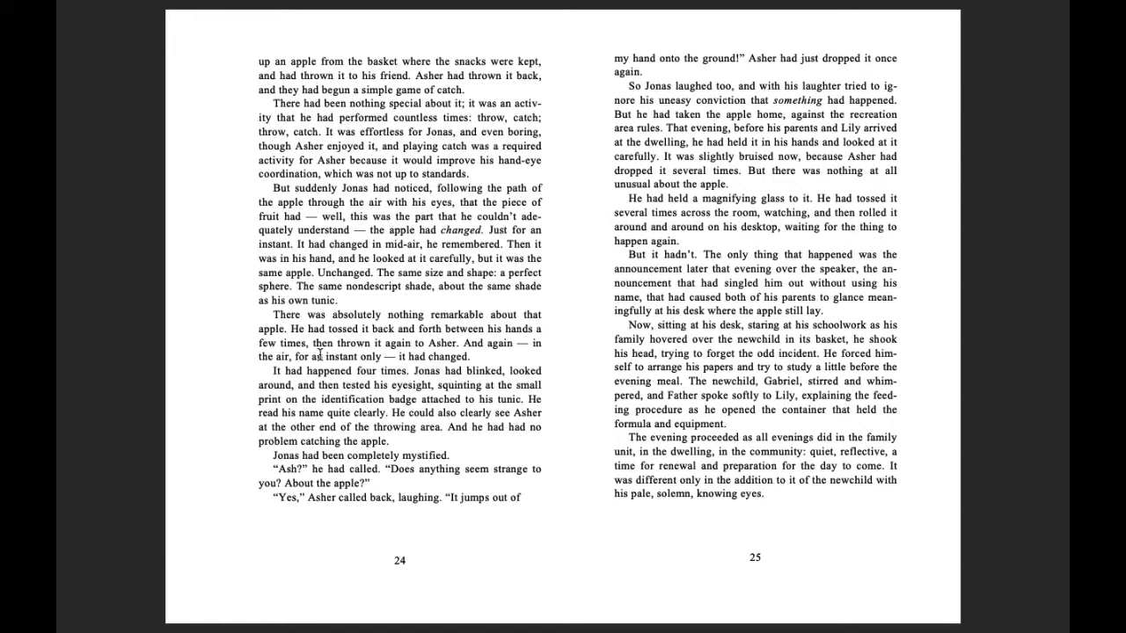
mouse_move(489, 355)
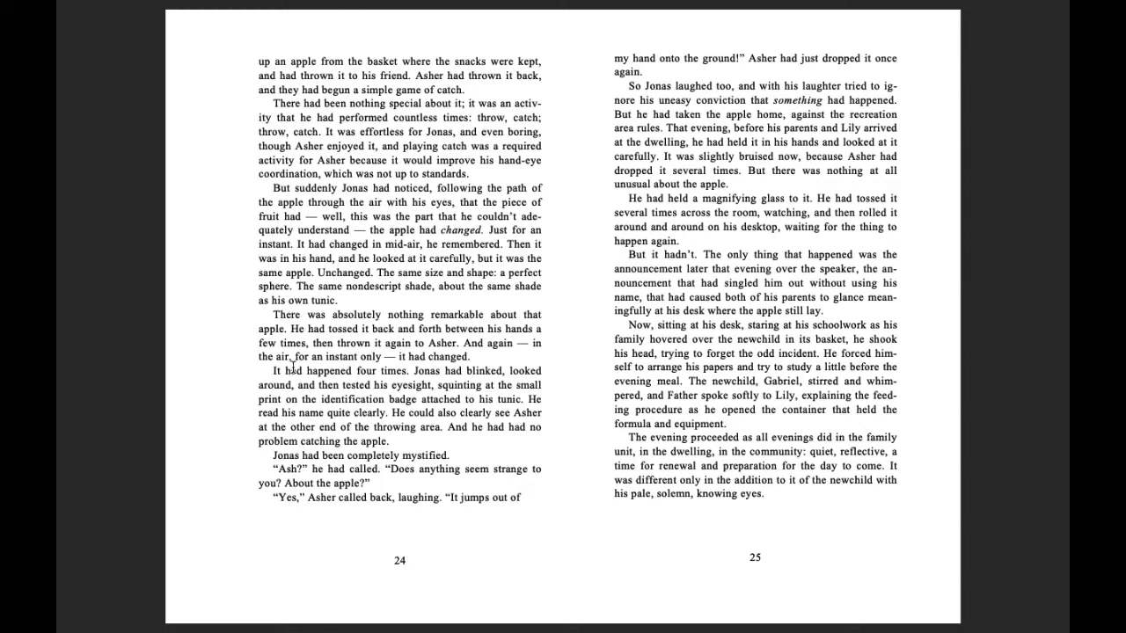
mouse_move(405, 361)
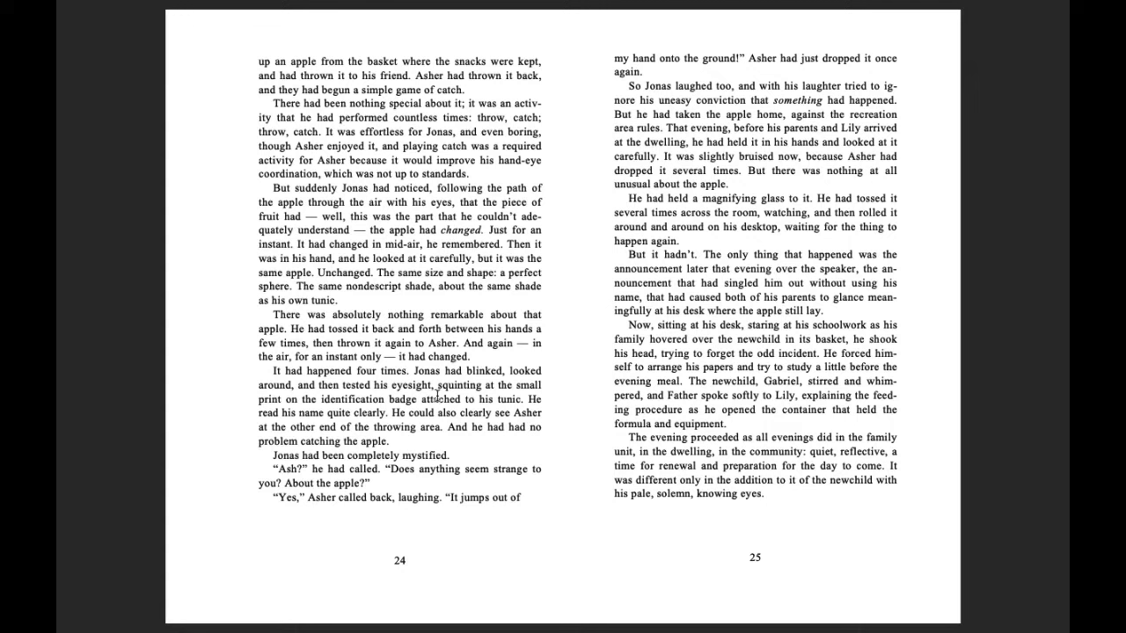
mouse_move(342, 413)
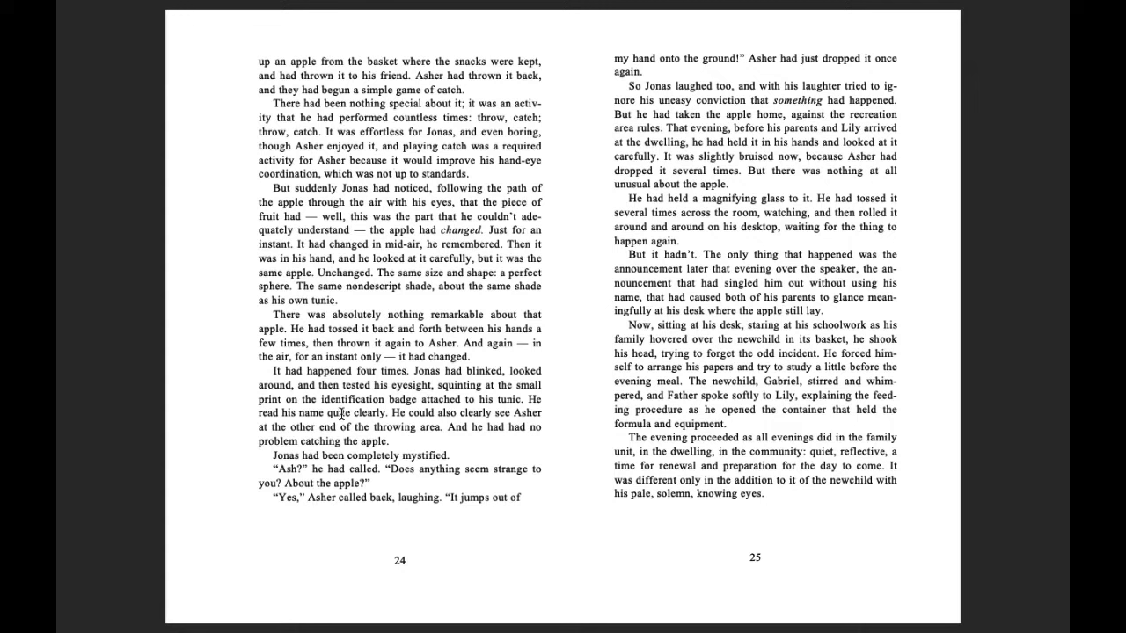
mouse_move(443, 412)
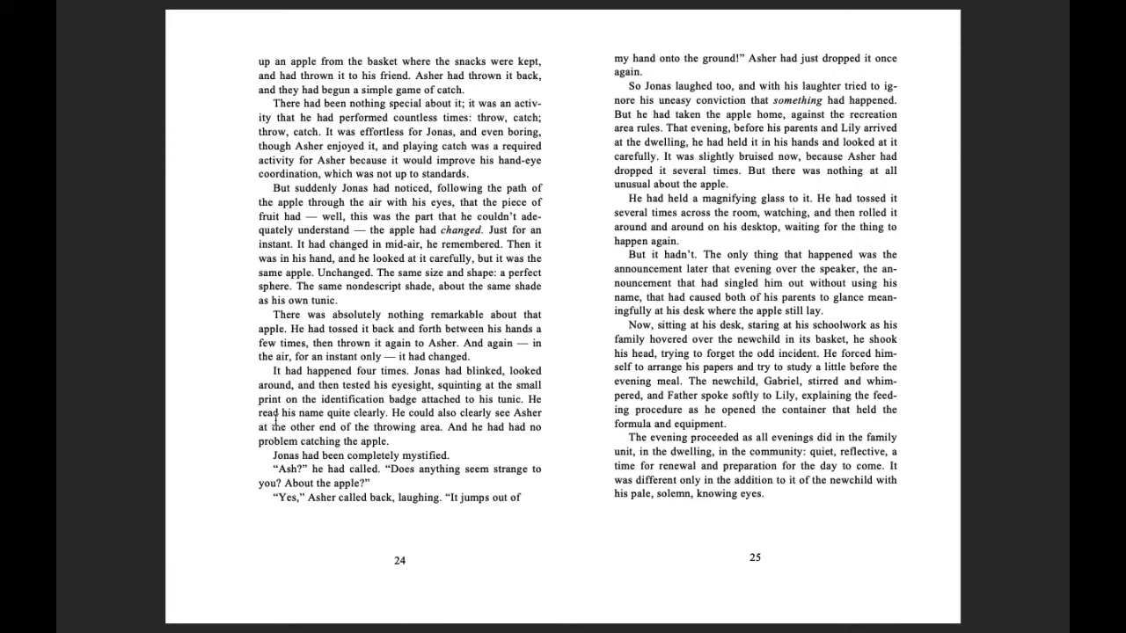
mouse_move(426, 423)
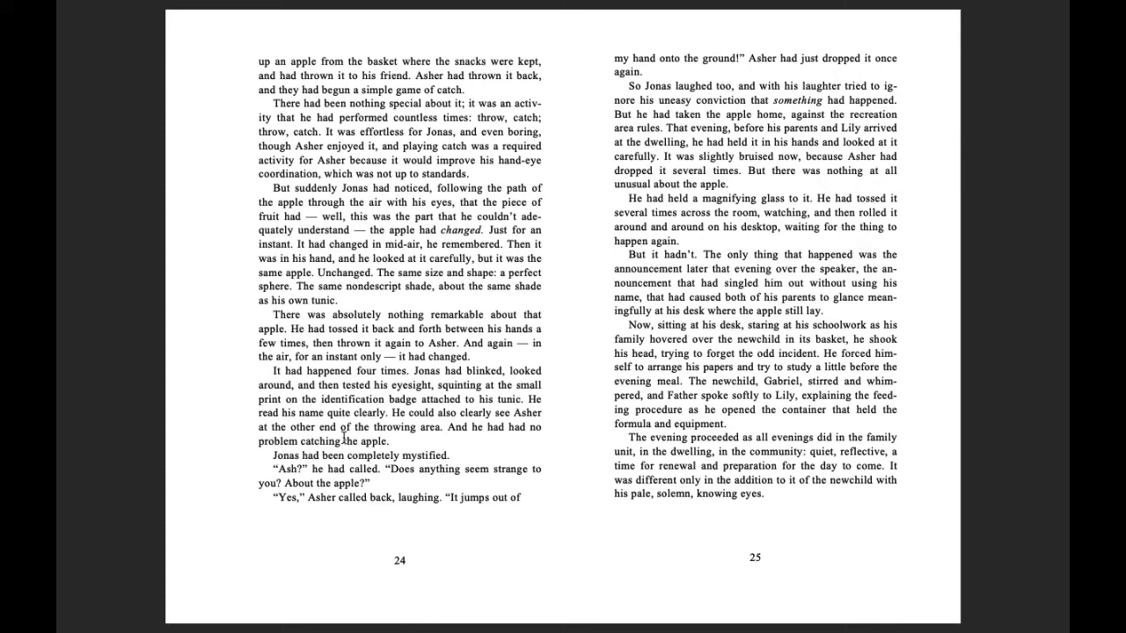
mouse_move(478, 431)
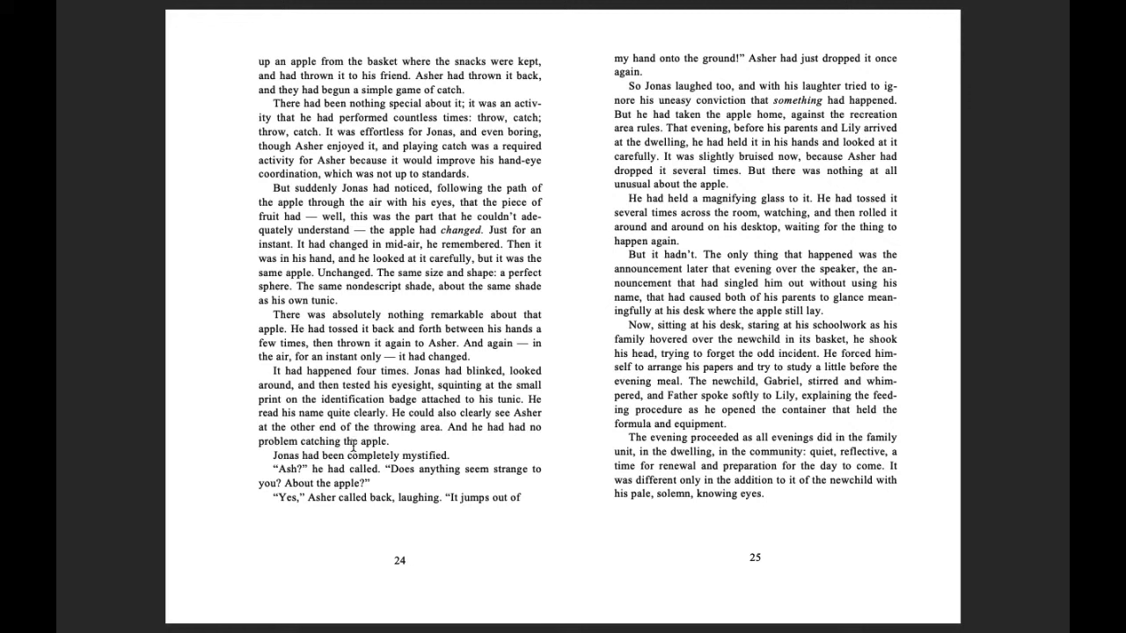
mouse_move(378, 450)
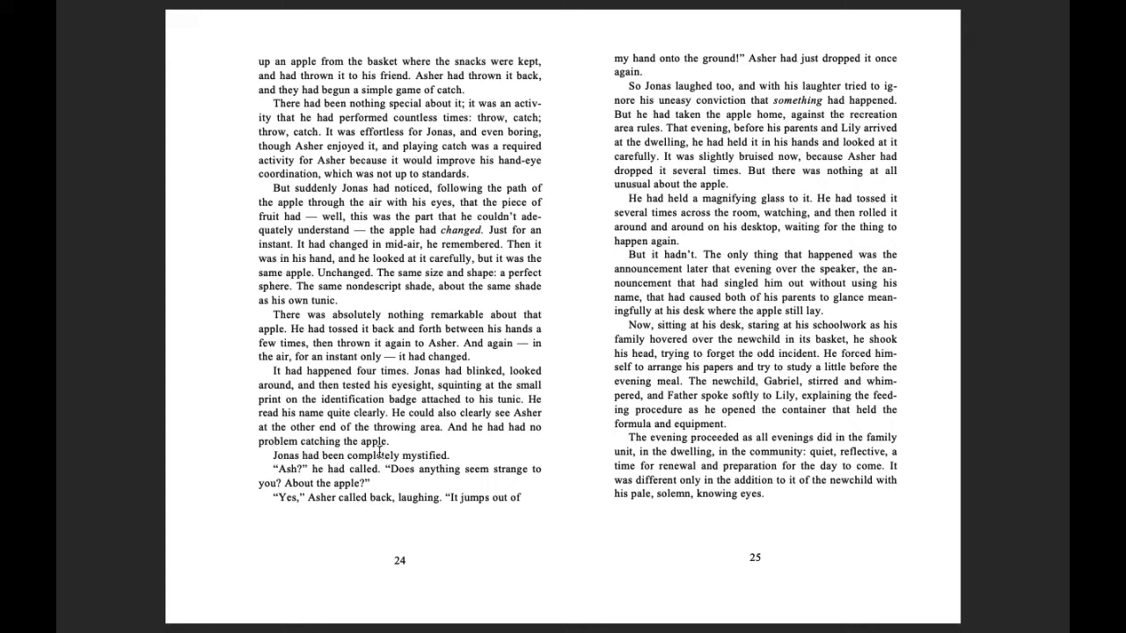
mouse_move(380, 471)
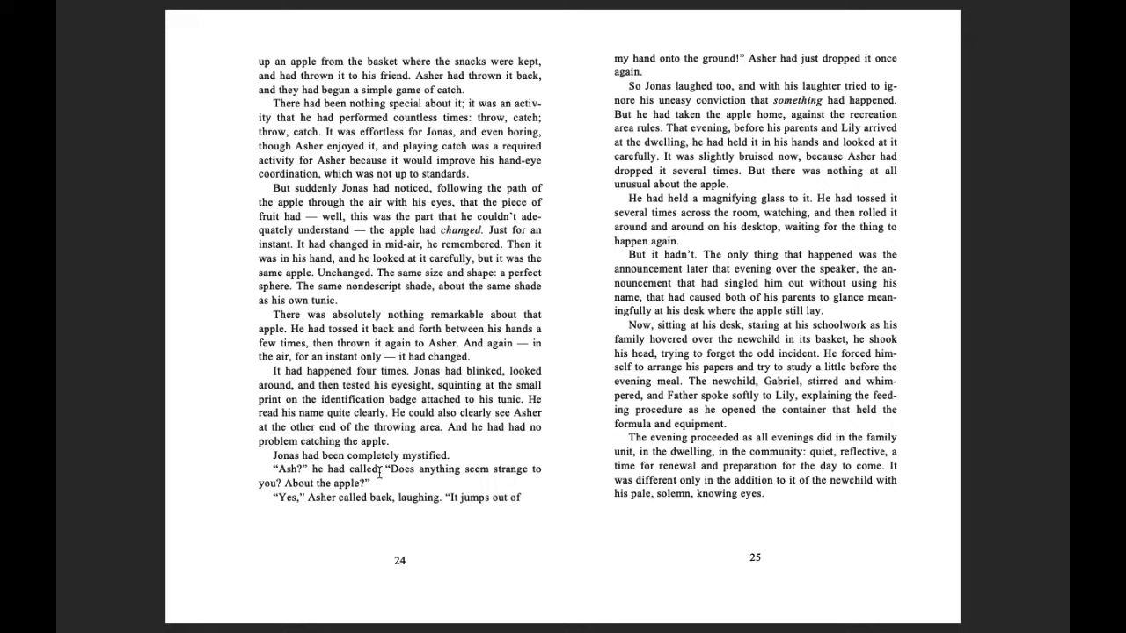
mouse_move(297, 471)
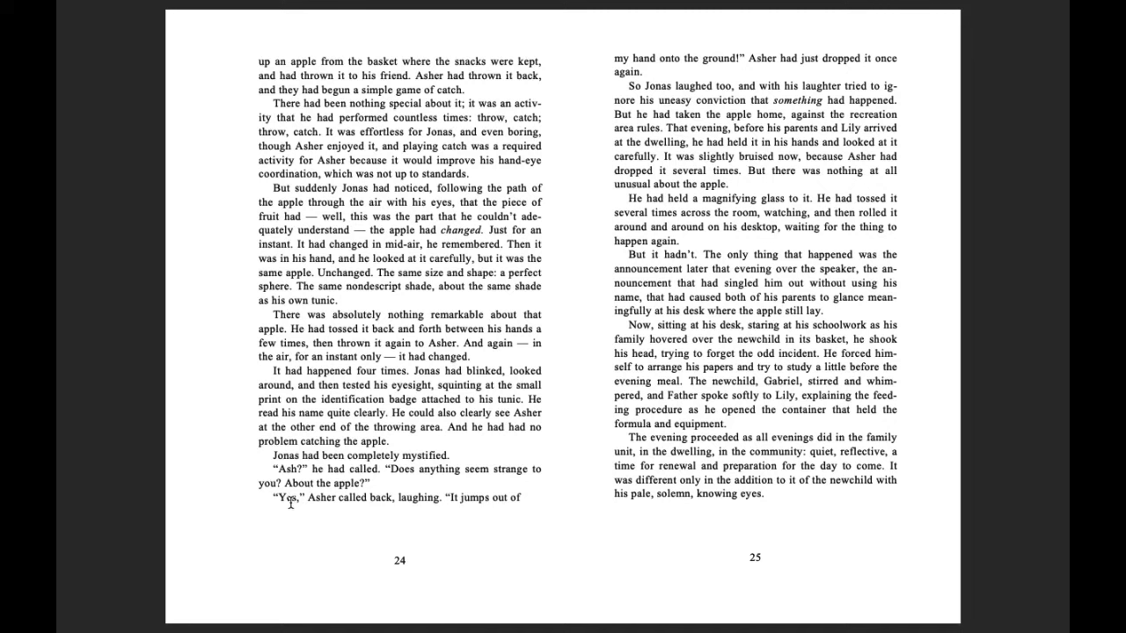
mouse_move(429, 508)
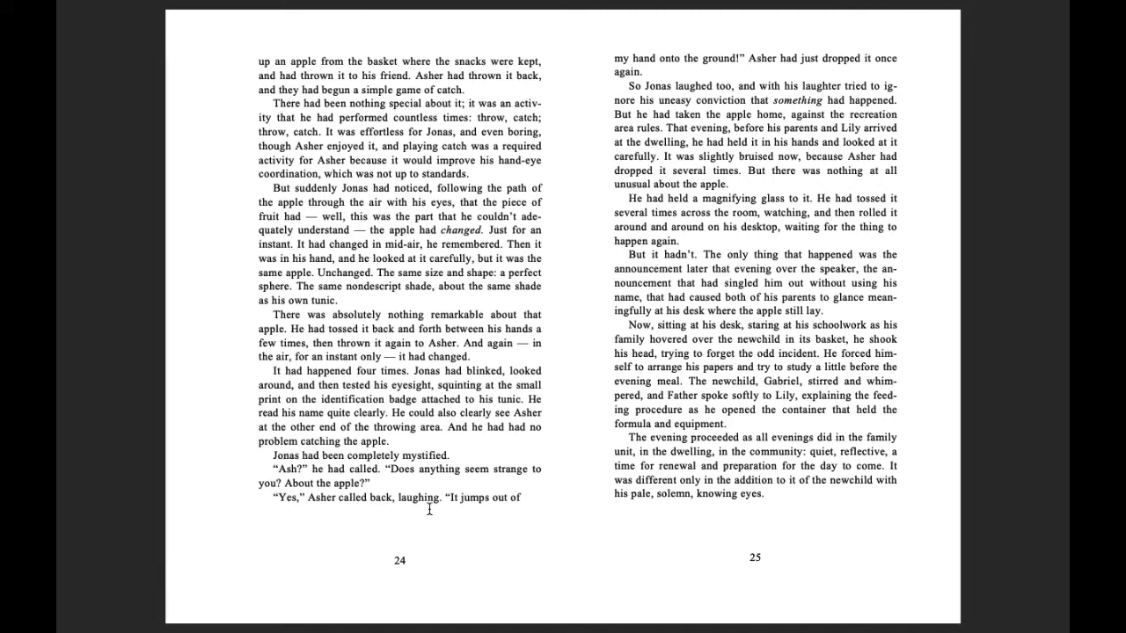
mouse_move(707, 72)
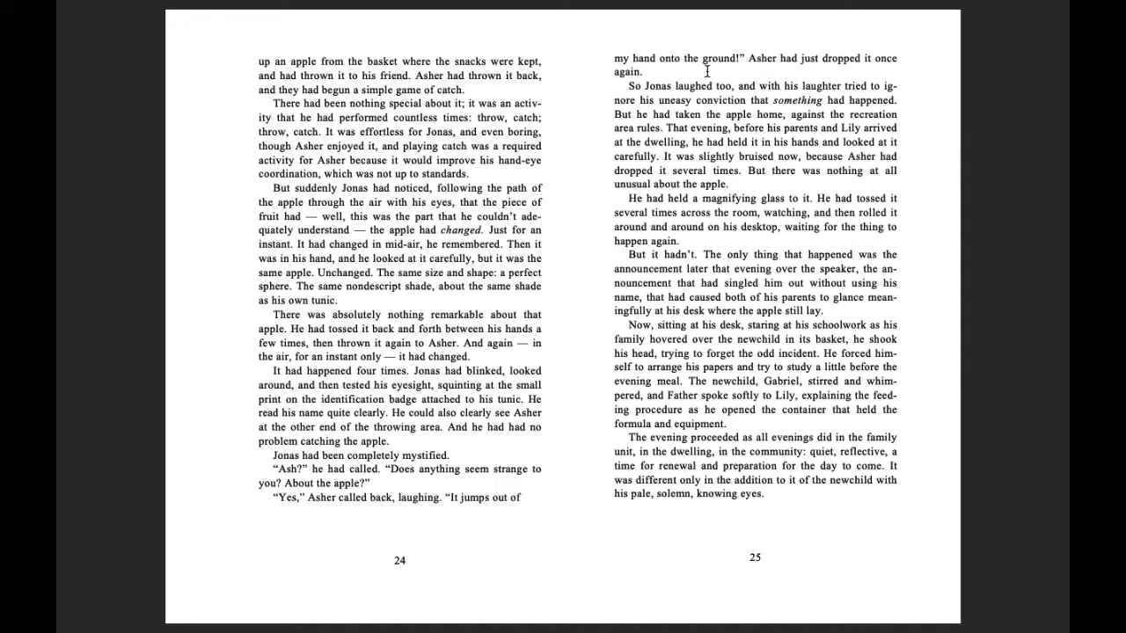
mouse_move(780, 77)
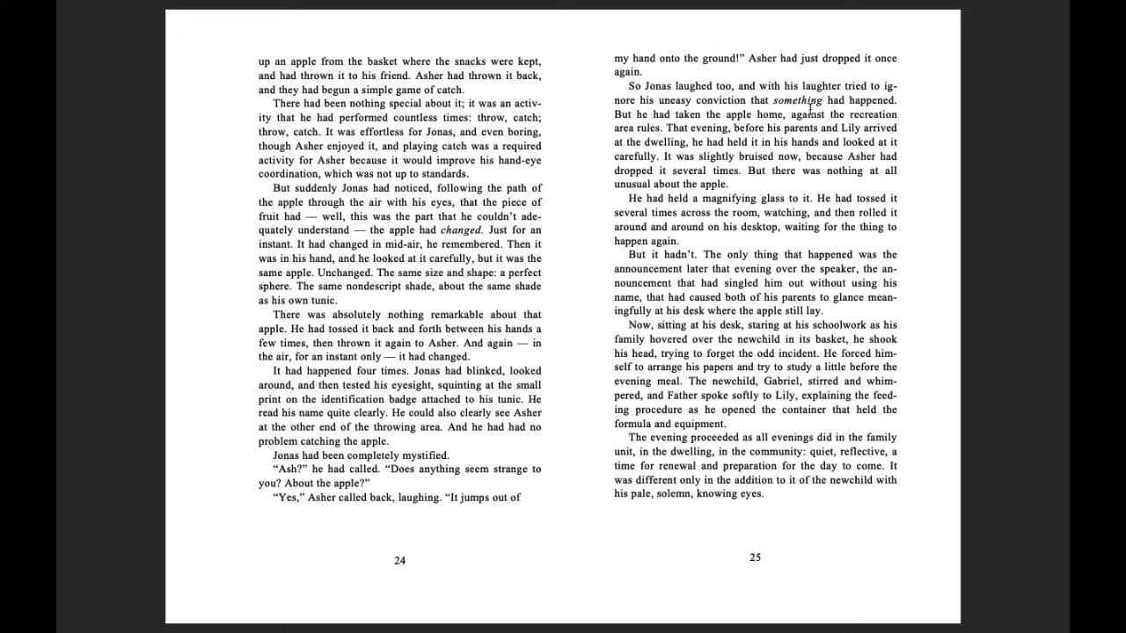
mouse_move(643, 130)
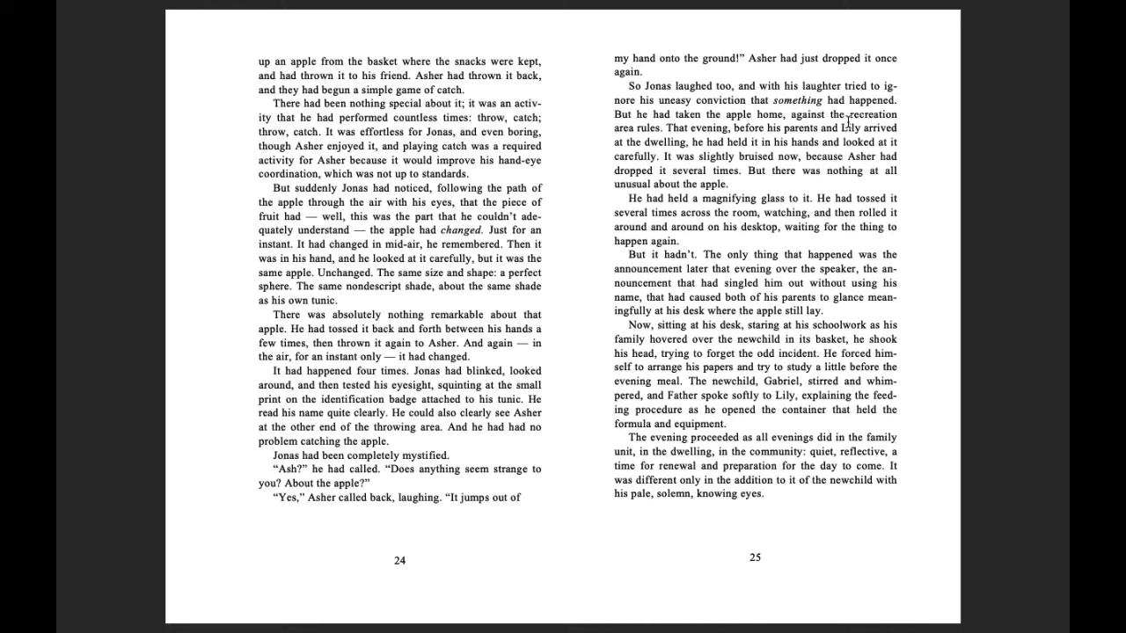
mouse_move(651, 139)
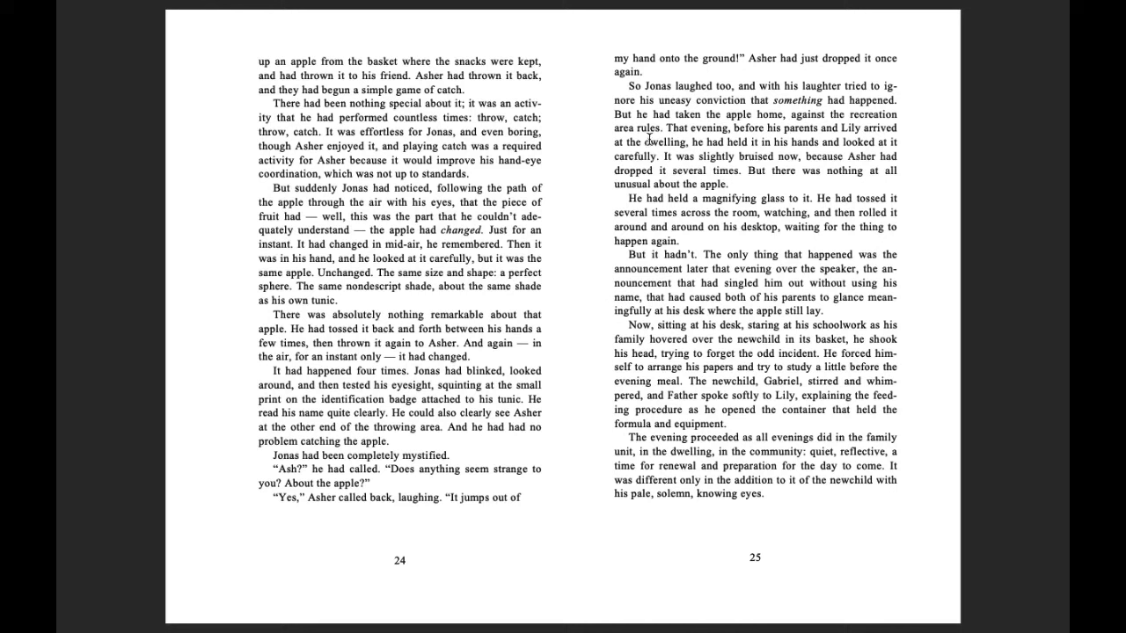
mouse_move(807, 141)
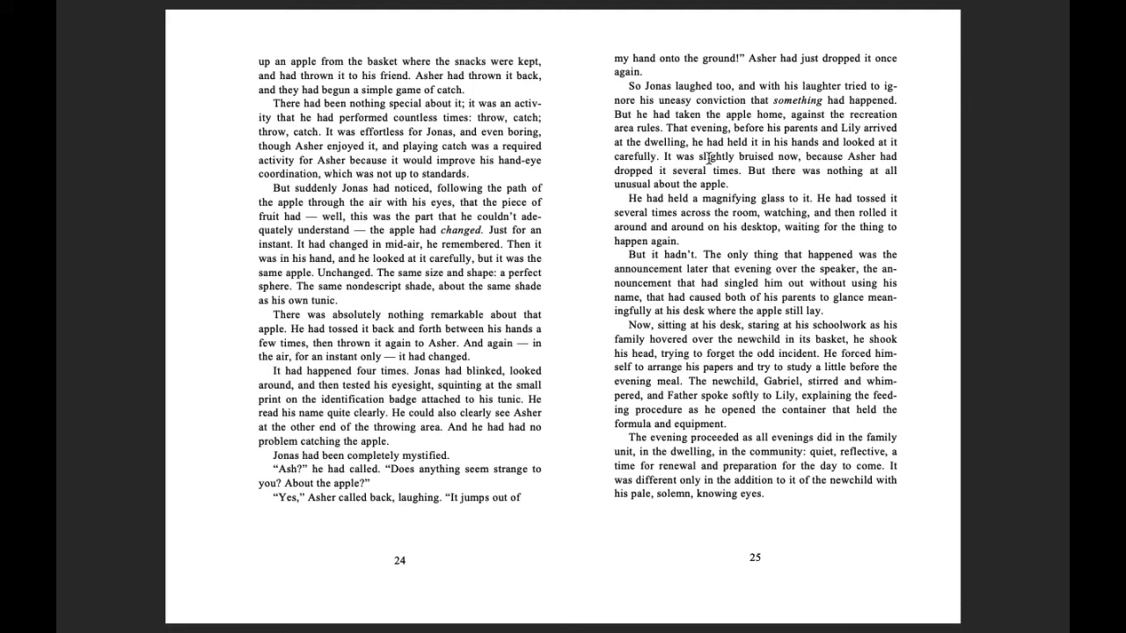
mouse_move(857, 158)
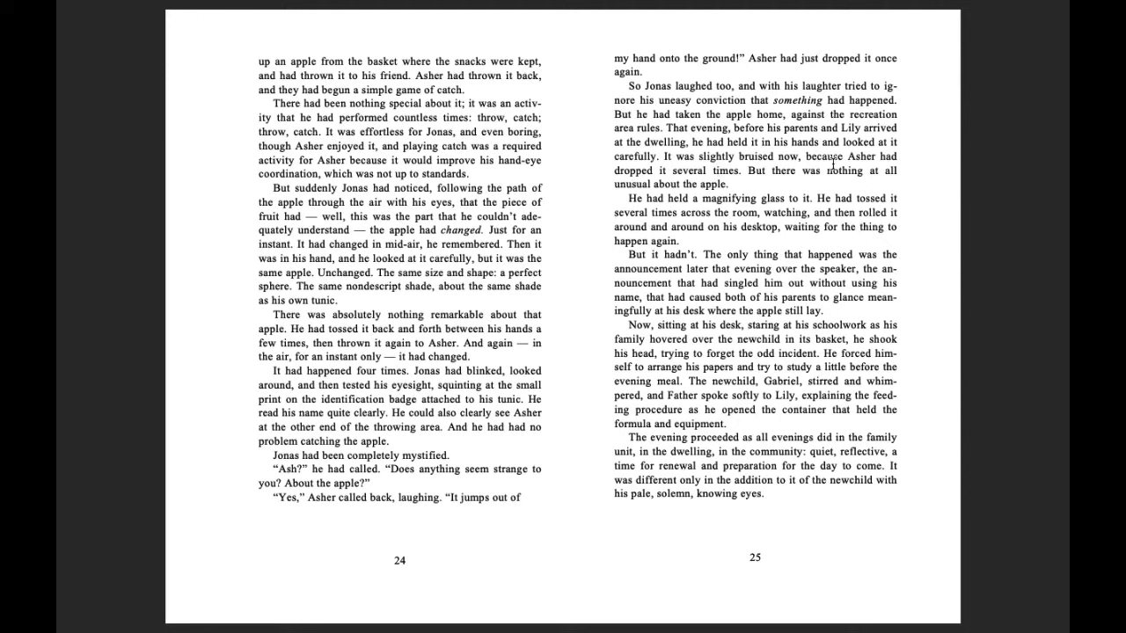
mouse_move(730, 190)
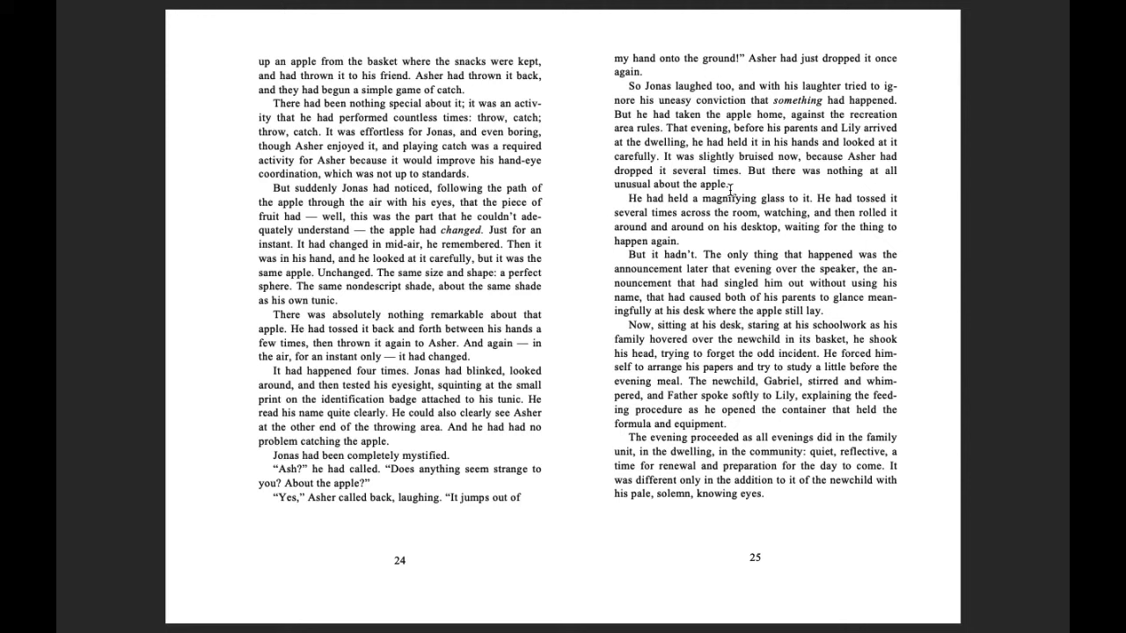
mouse_move(840, 184)
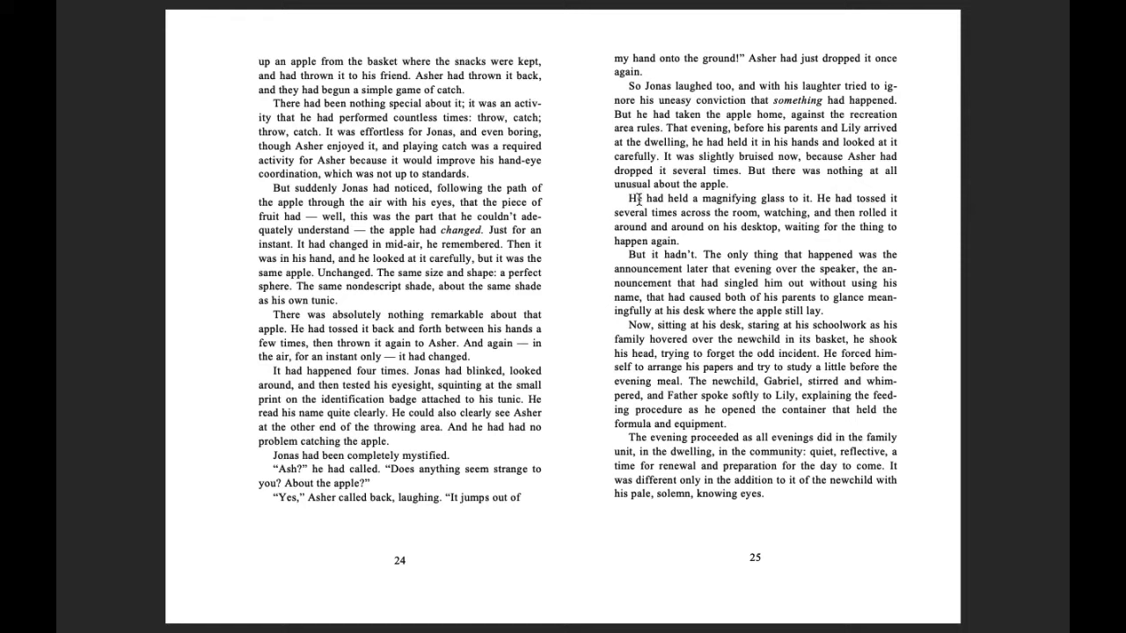
mouse_move(704, 197)
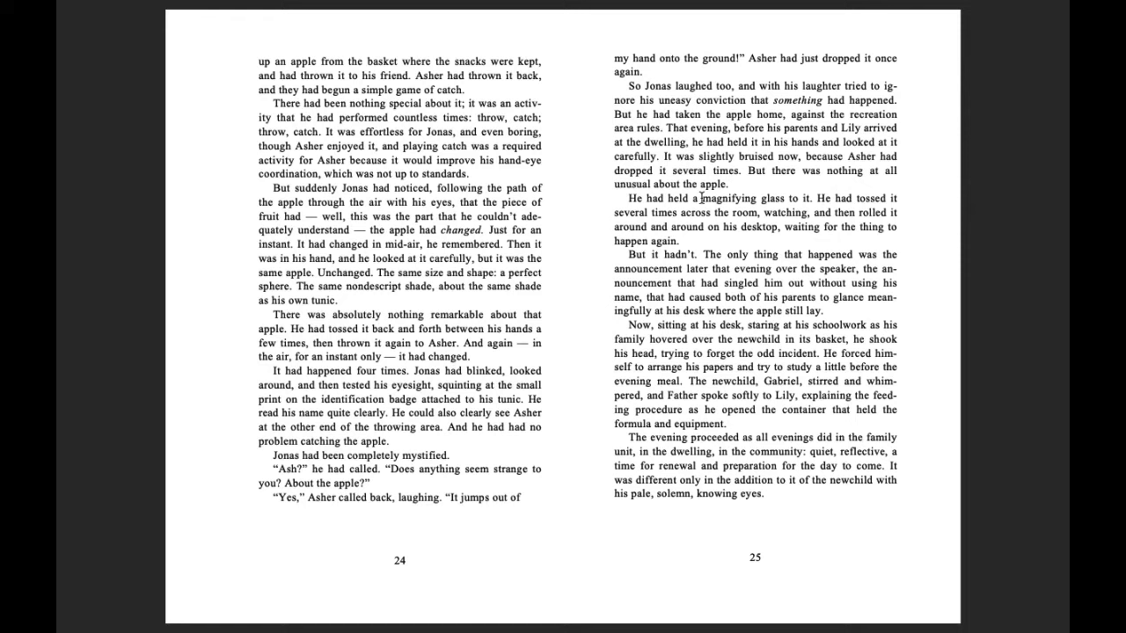
mouse_move(753, 225)
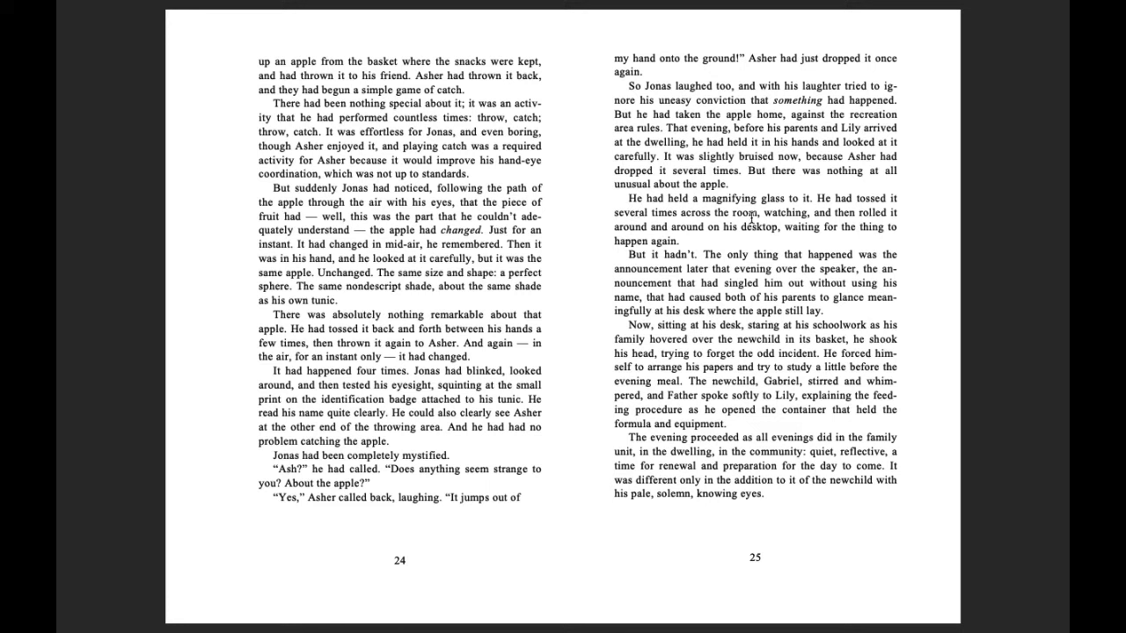
mouse_move(867, 217)
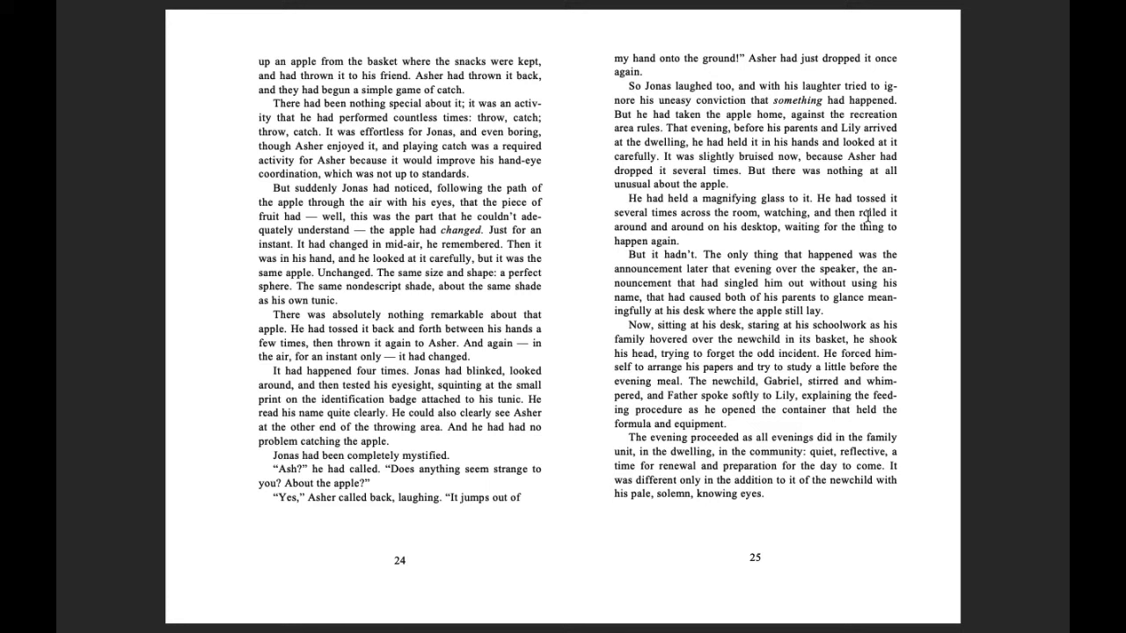
mouse_move(770, 232)
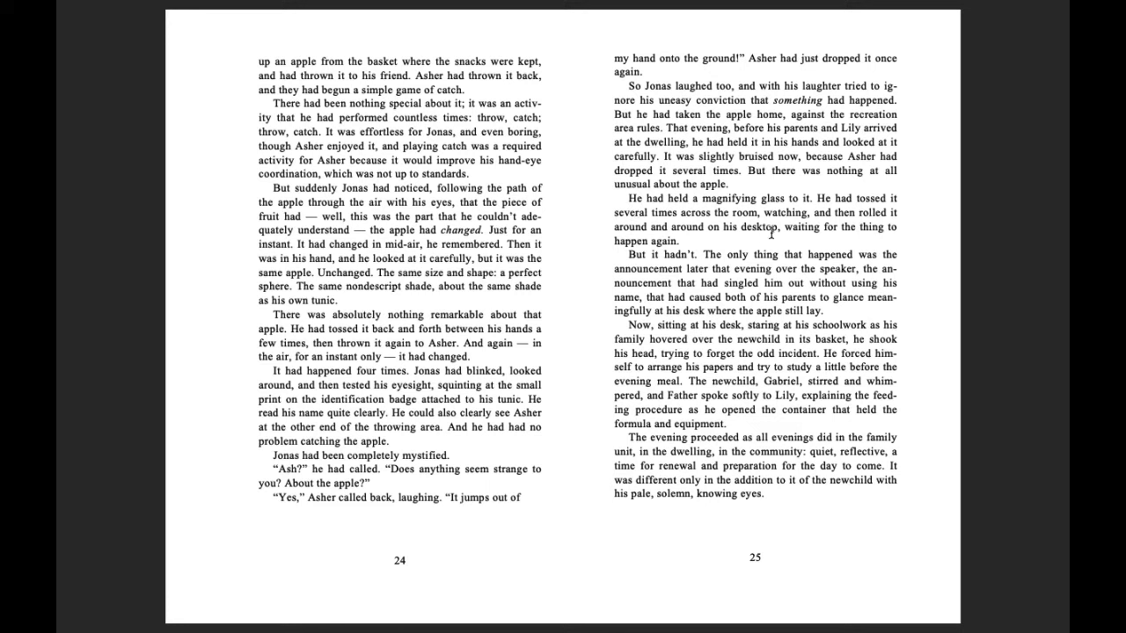
mouse_move(644, 243)
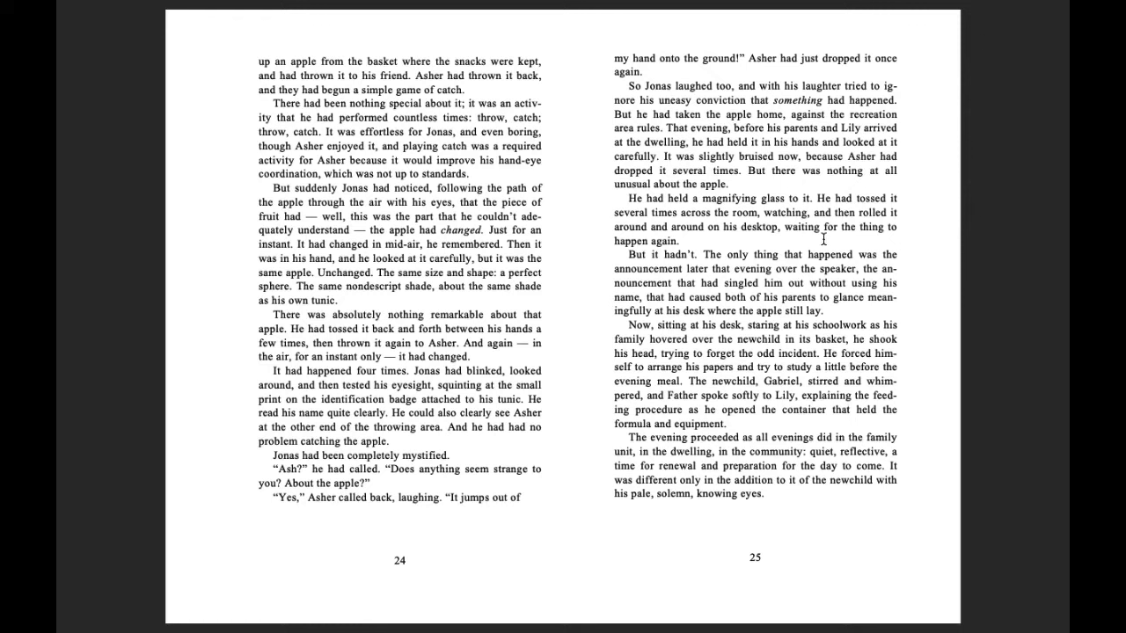
mouse_move(654, 256)
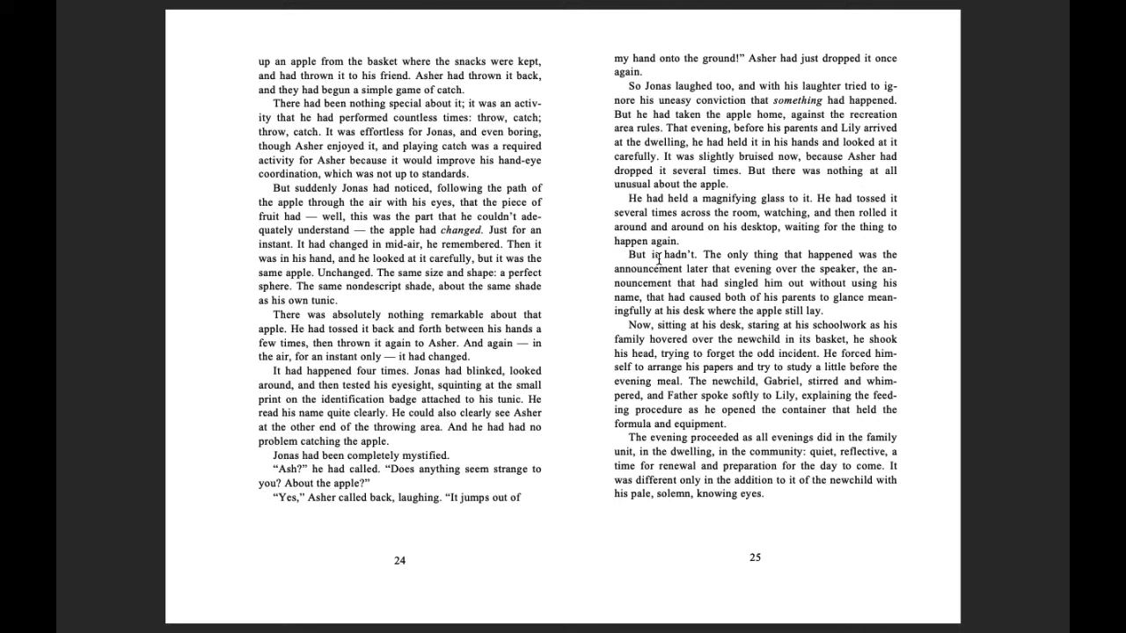
mouse_move(679, 267)
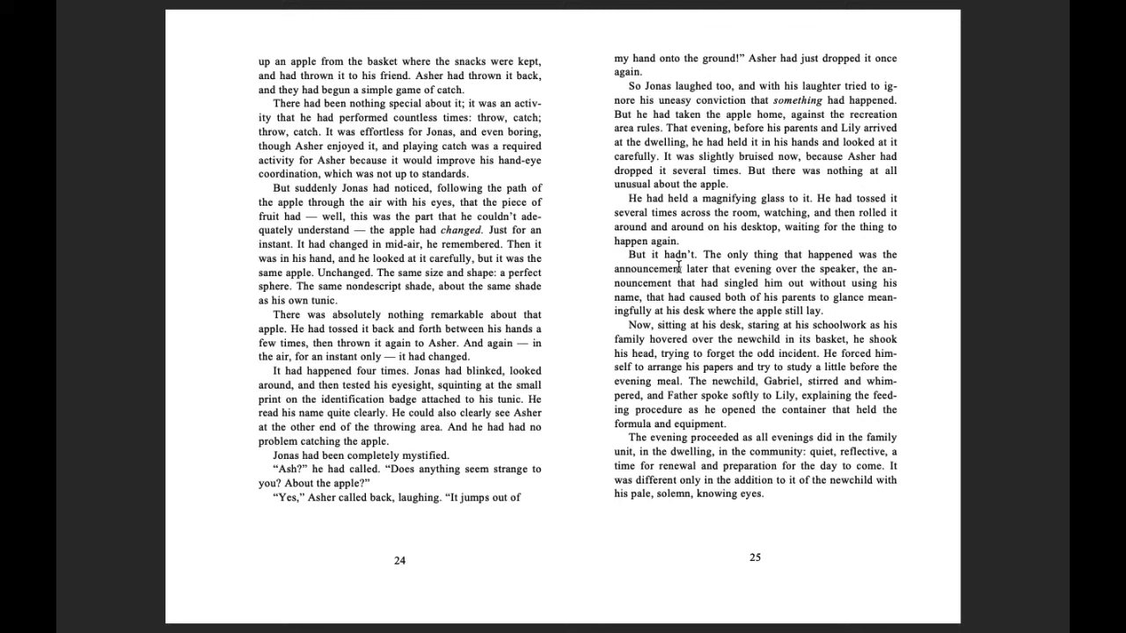
mouse_move(869, 259)
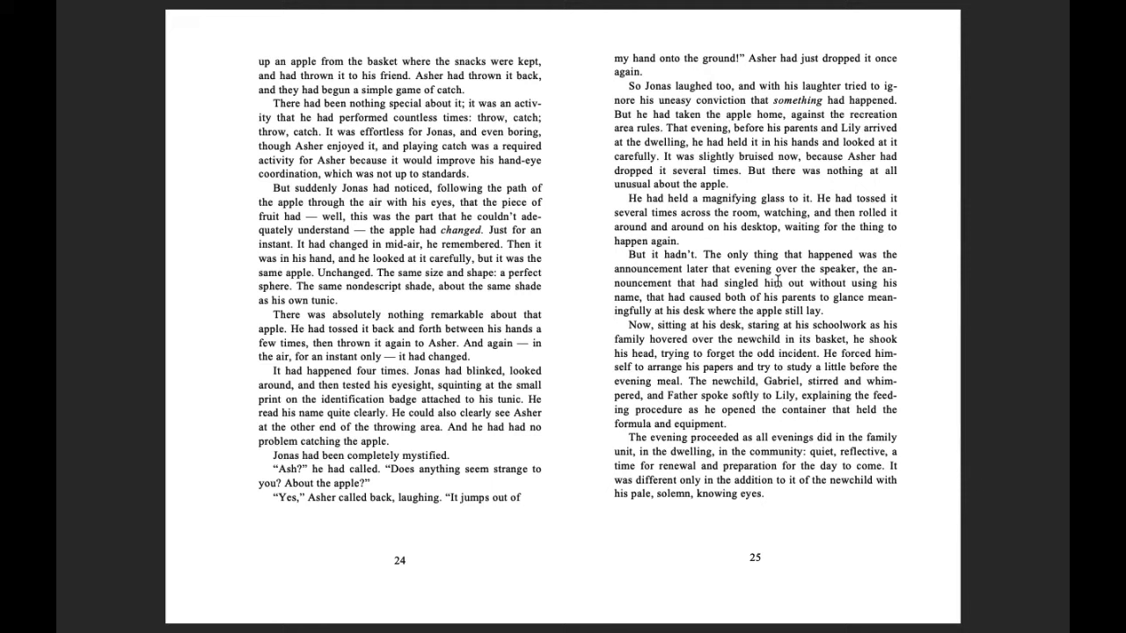
mouse_move(735, 292)
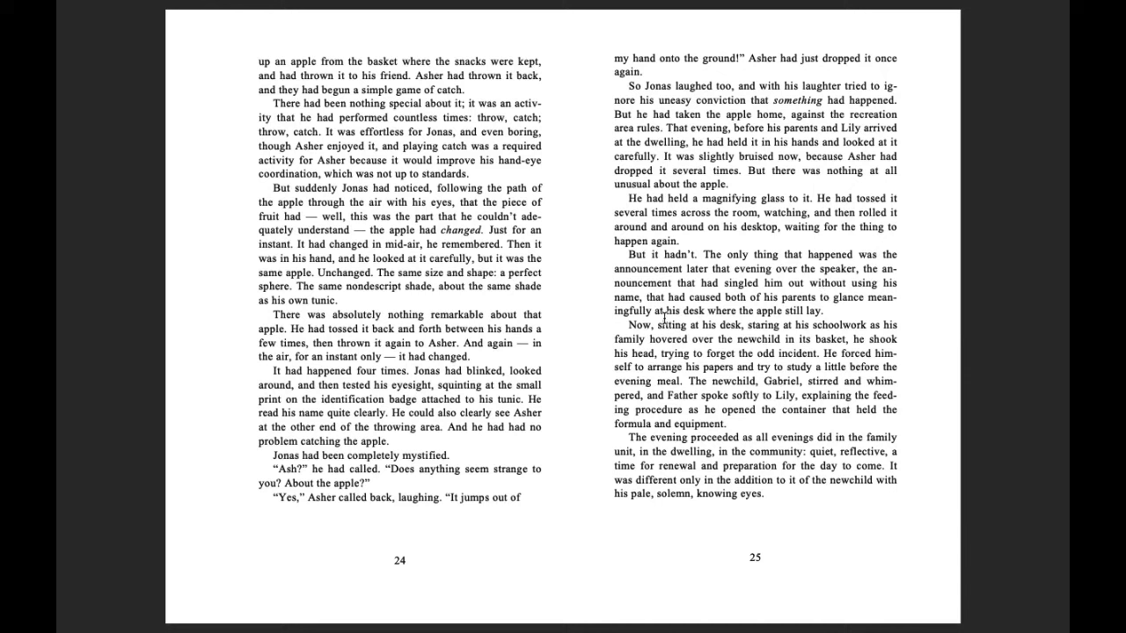
mouse_move(869, 315)
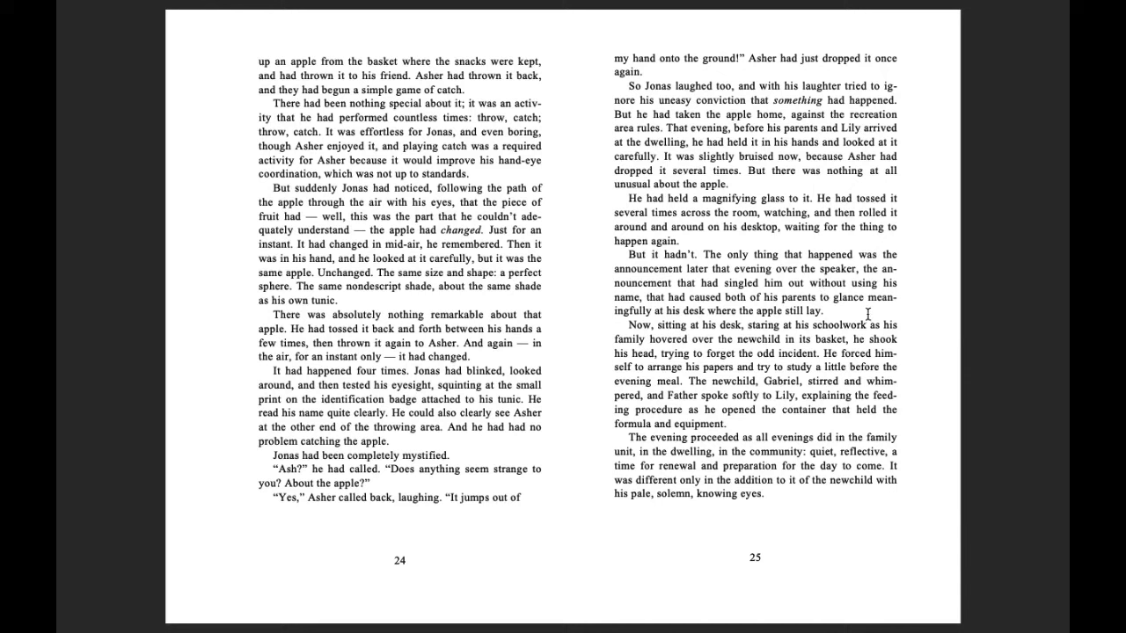
mouse_move(700, 319)
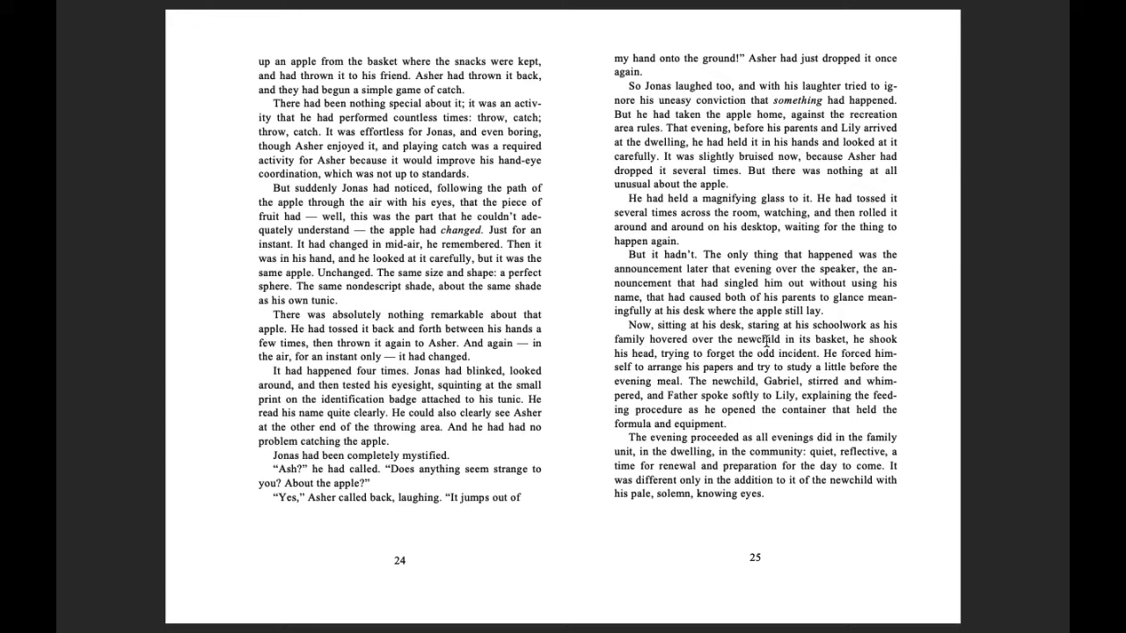
mouse_move(683, 343)
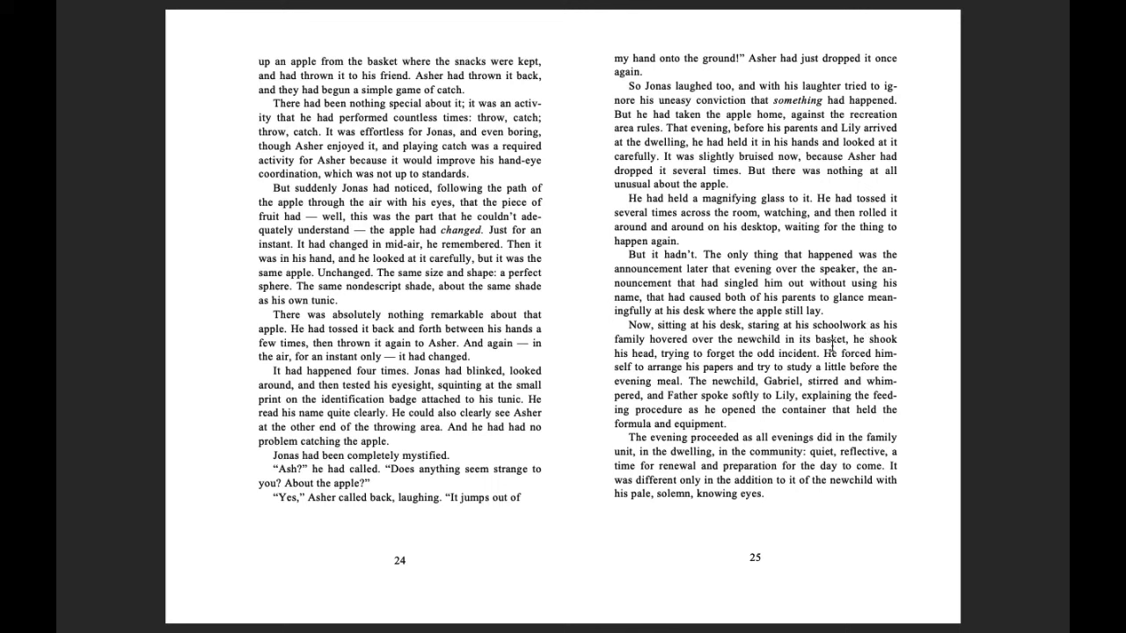
mouse_move(686, 369)
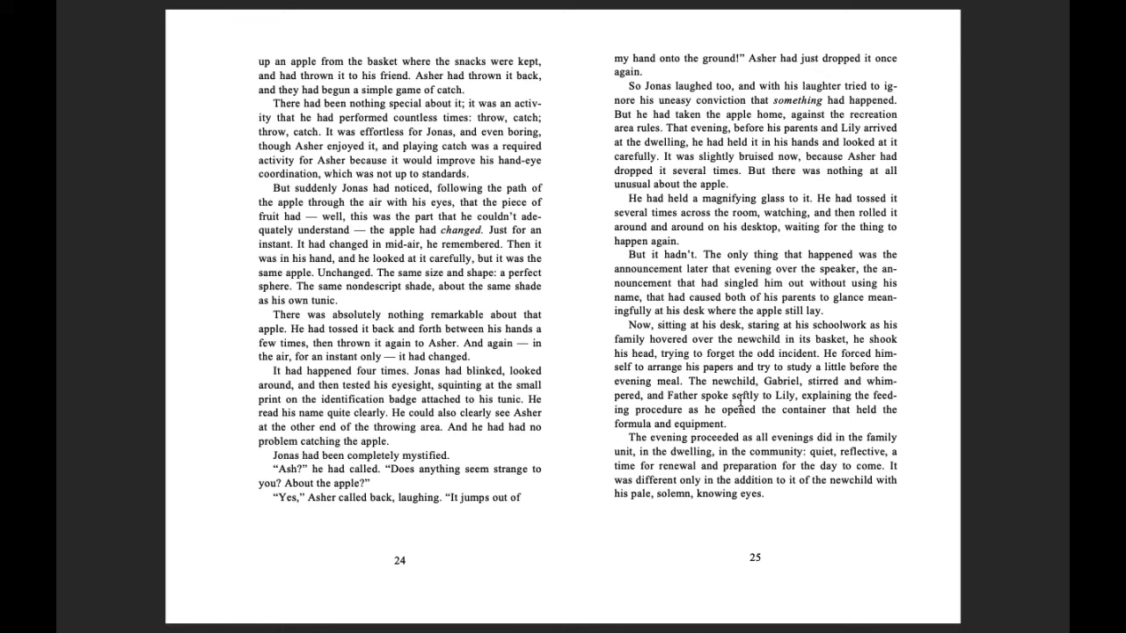
mouse_move(607, 408)
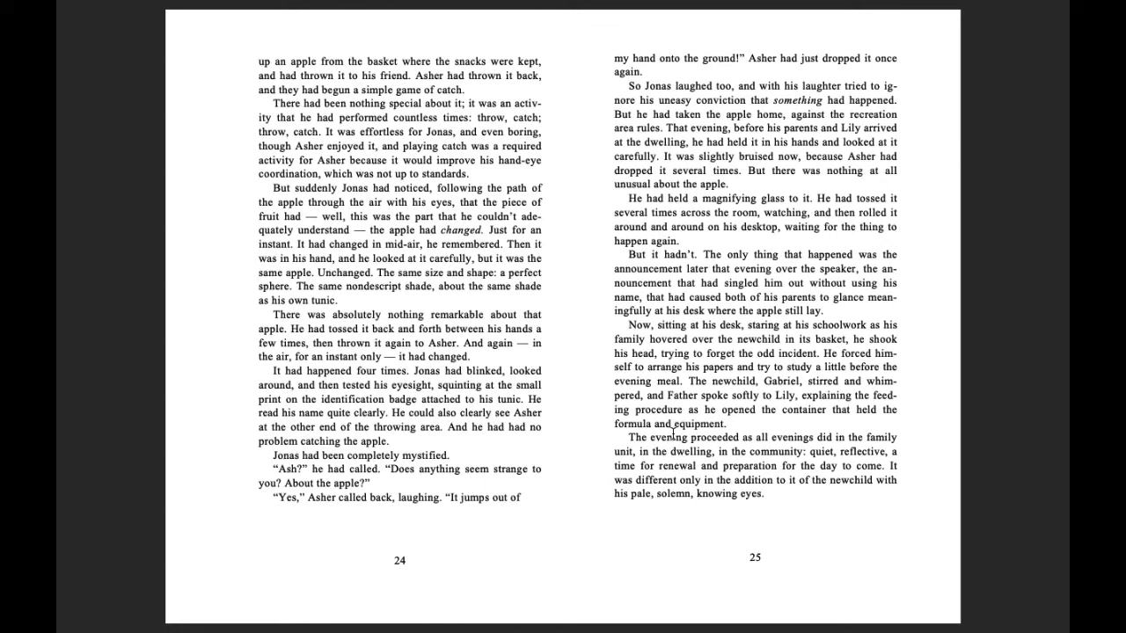
mouse_move(739, 436)
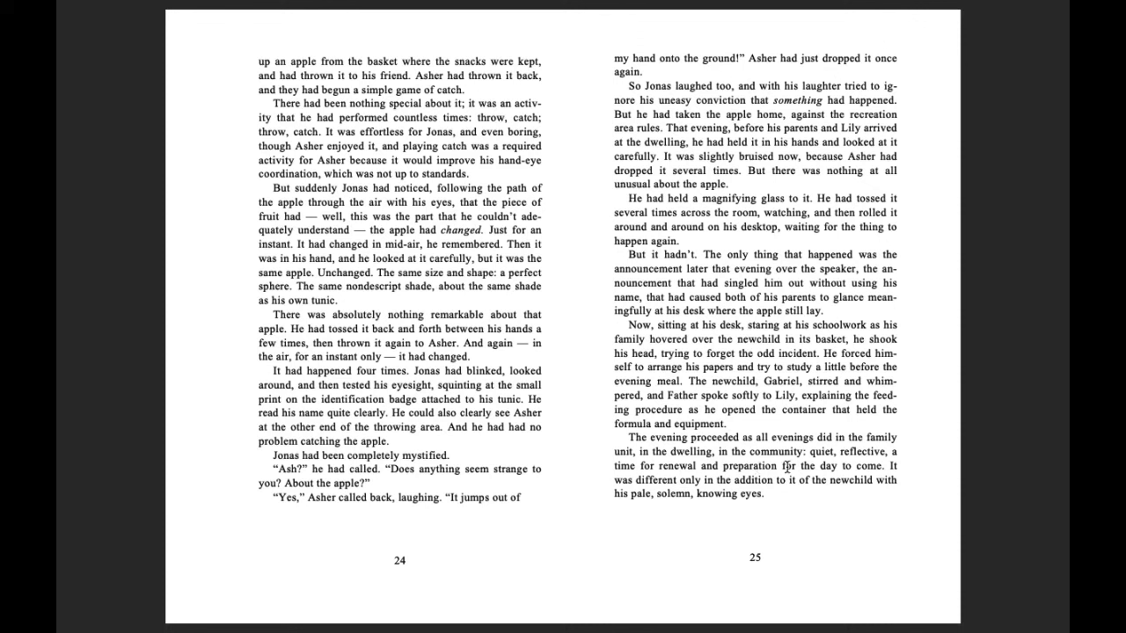
mouse_move(865, 464)
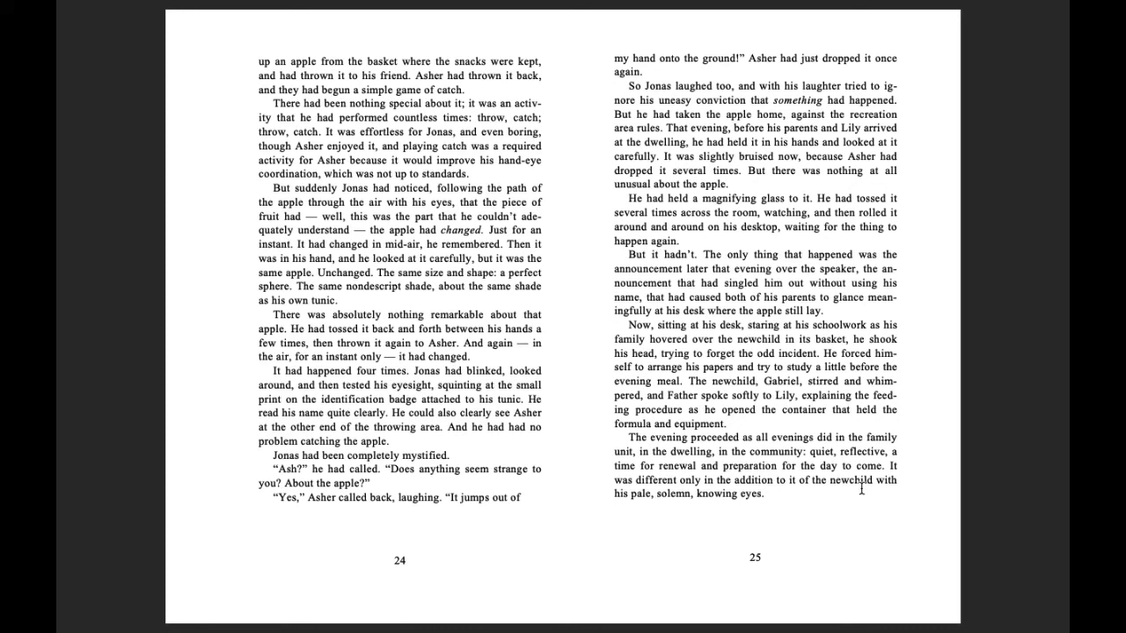
mouse_move(640, 508)
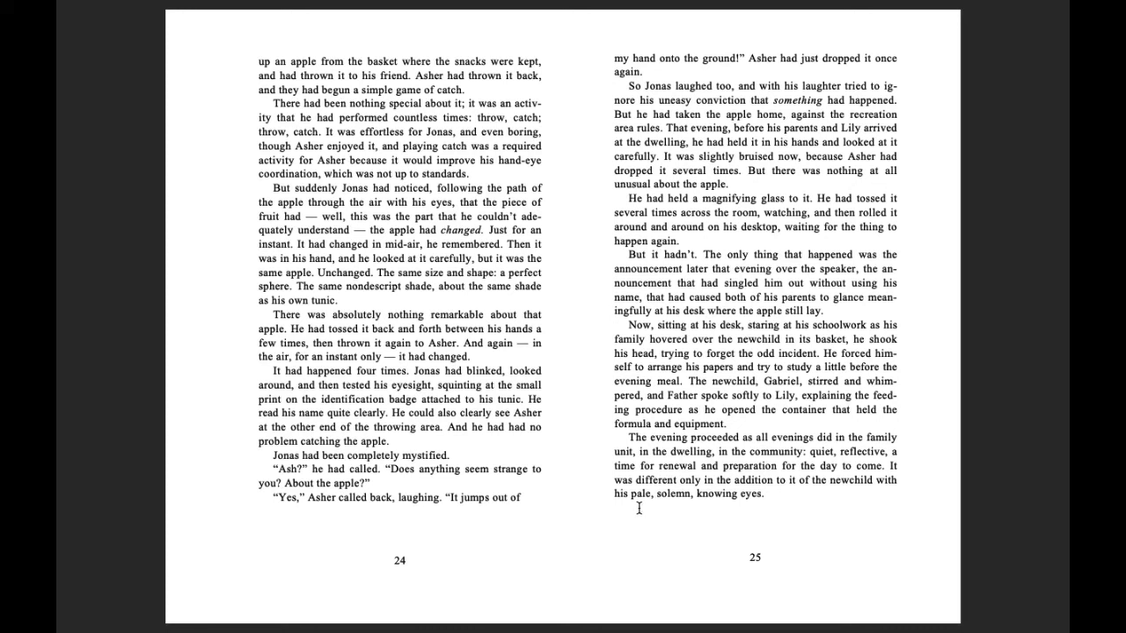
mouse_move(725, 524)
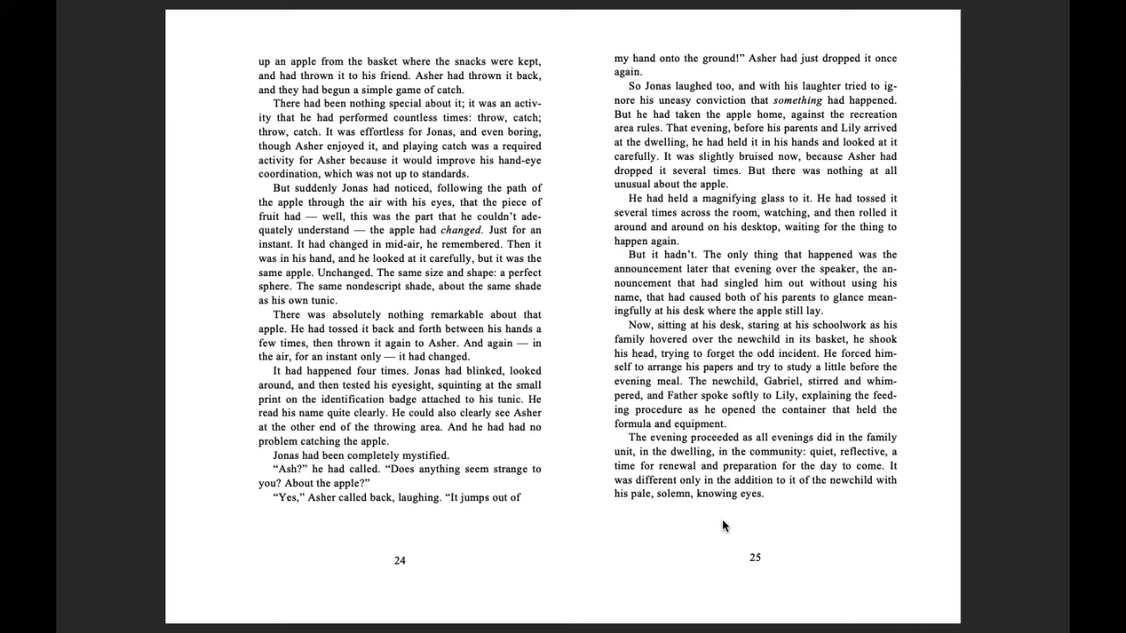